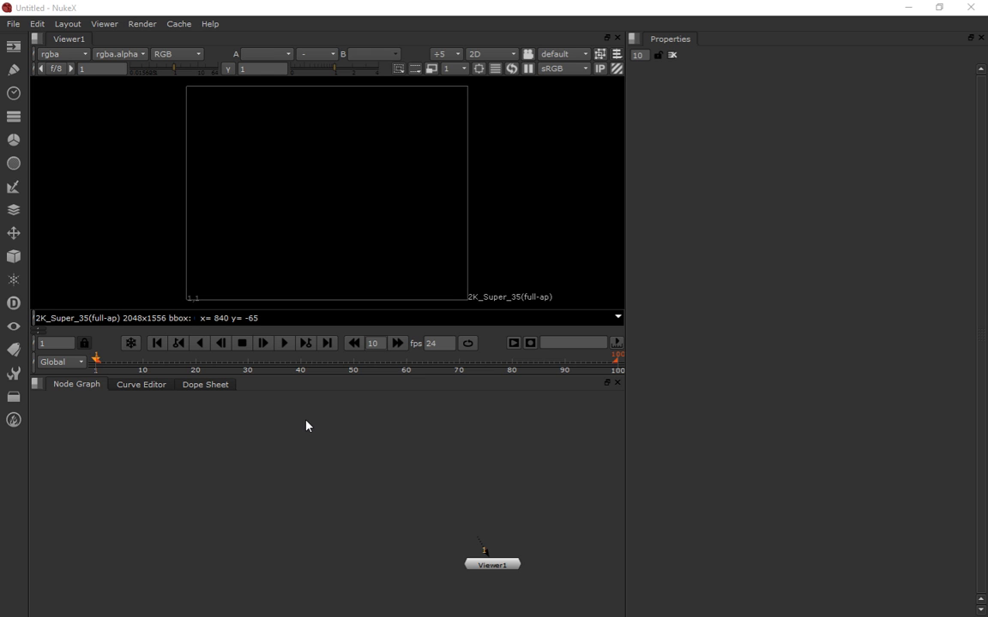
mouse_move(152, 449)
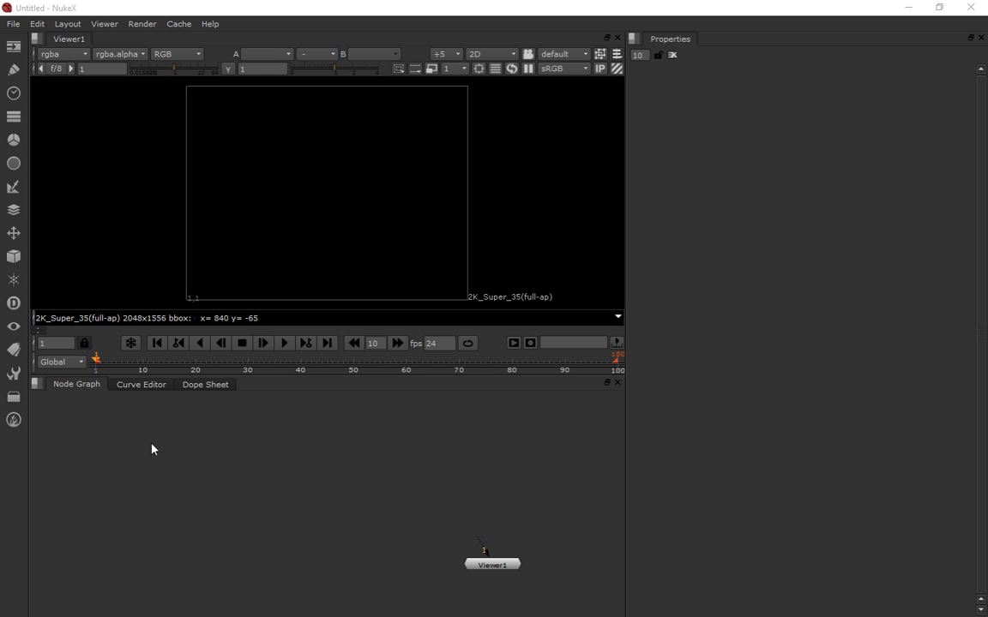
mouse_move(244, 449)
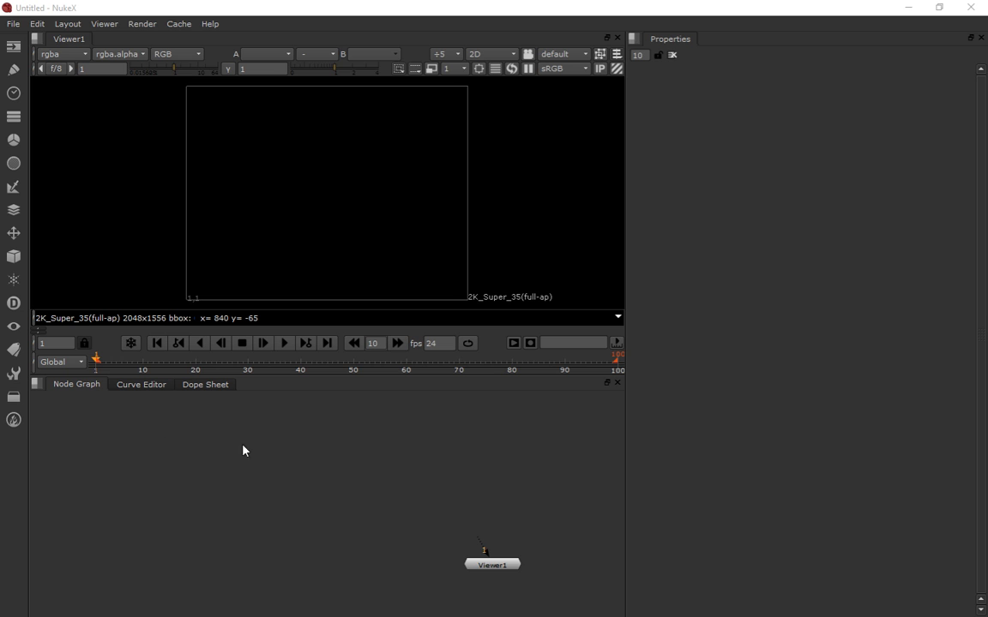
mouse_move(212, 459)
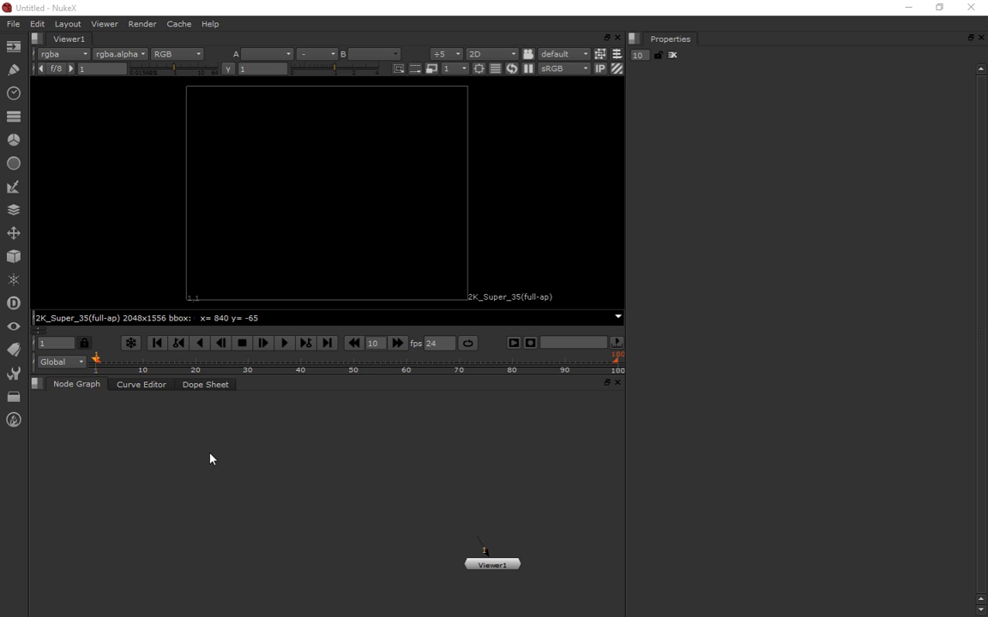
mouse_move(257, 460)
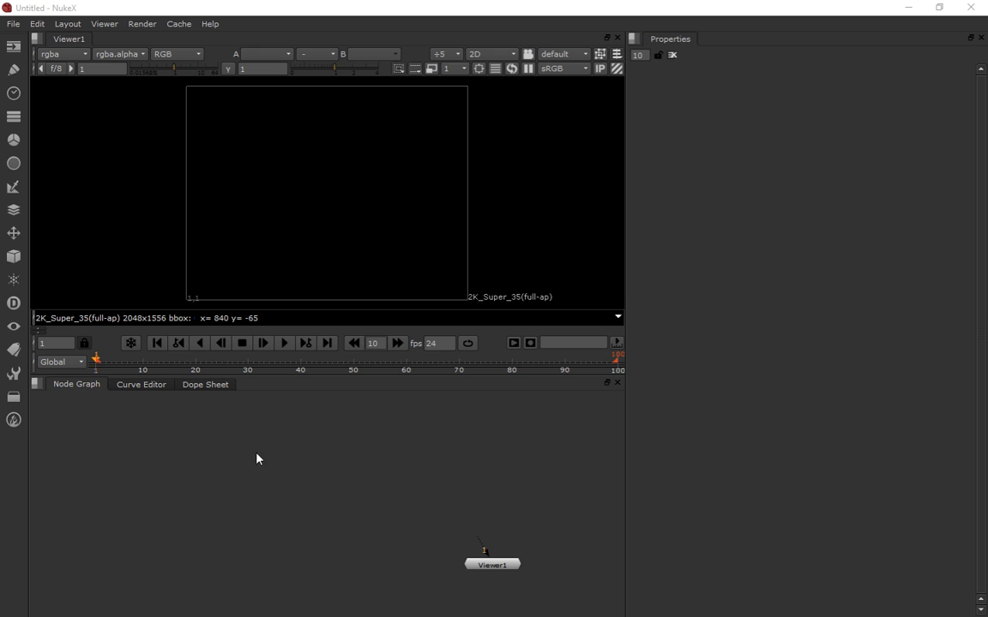
mouse_move(376, 456)
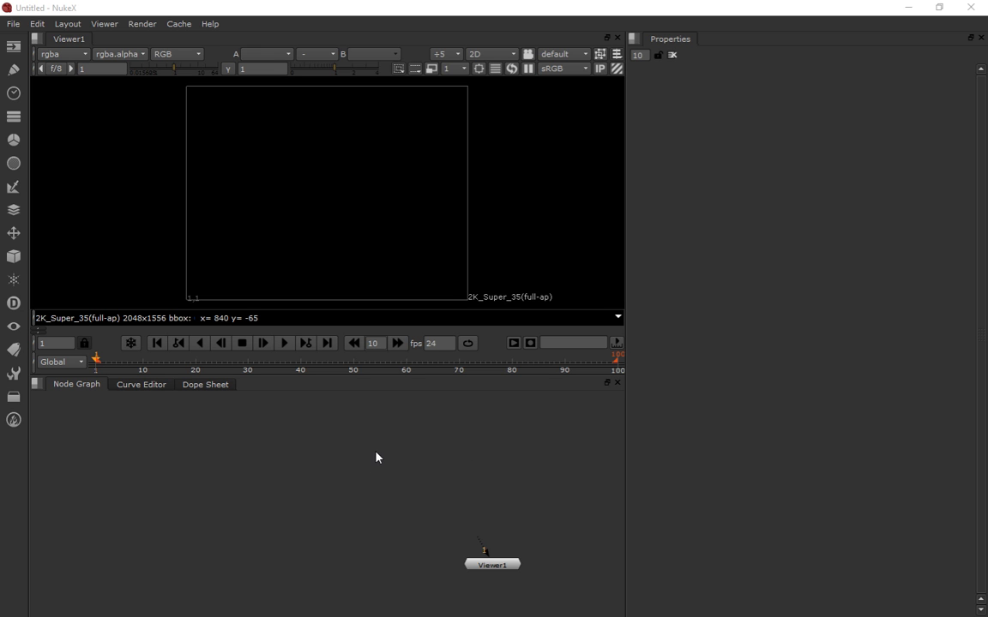
mouse_move(535, 442)
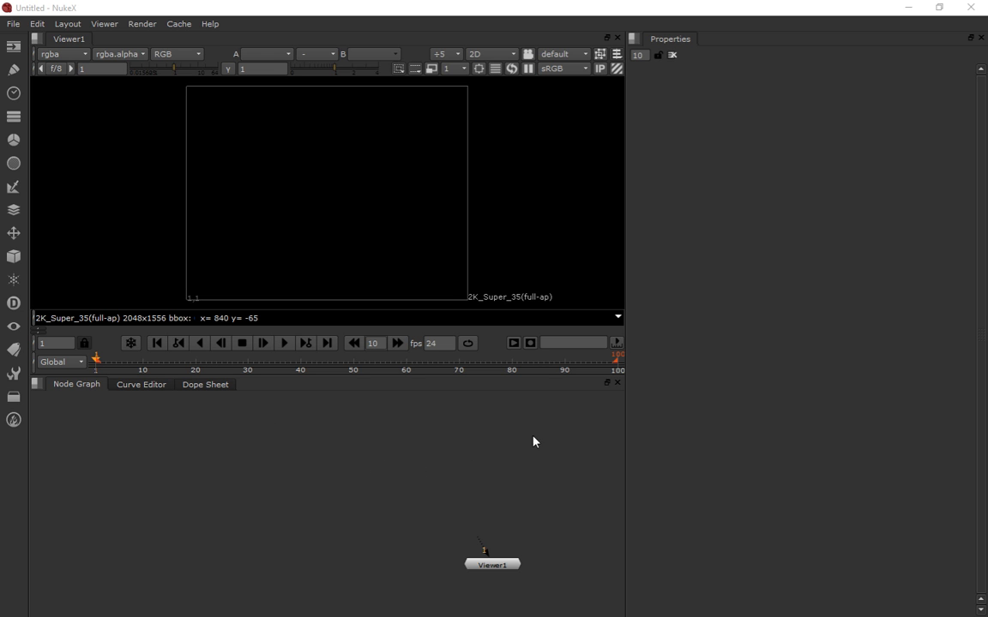
mouse_move(361, 483)
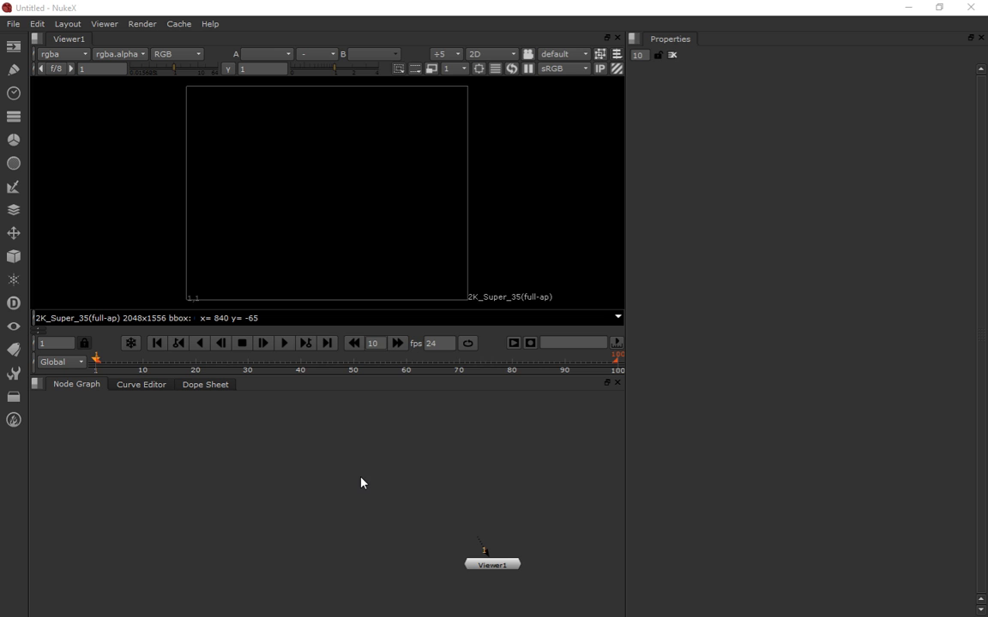
mouse_move(184, 443)
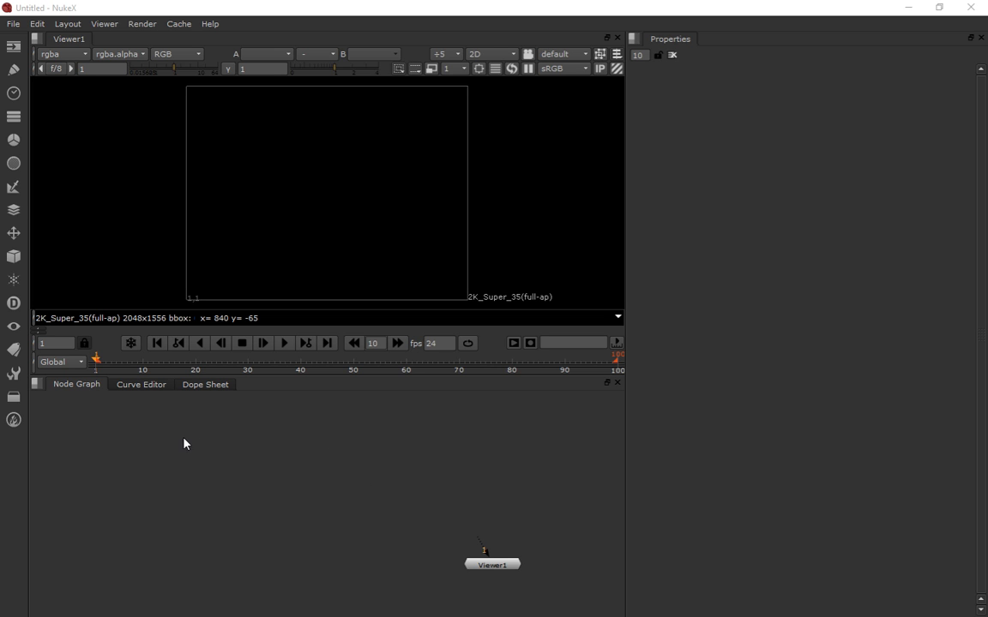
mouse_move(117, 343)
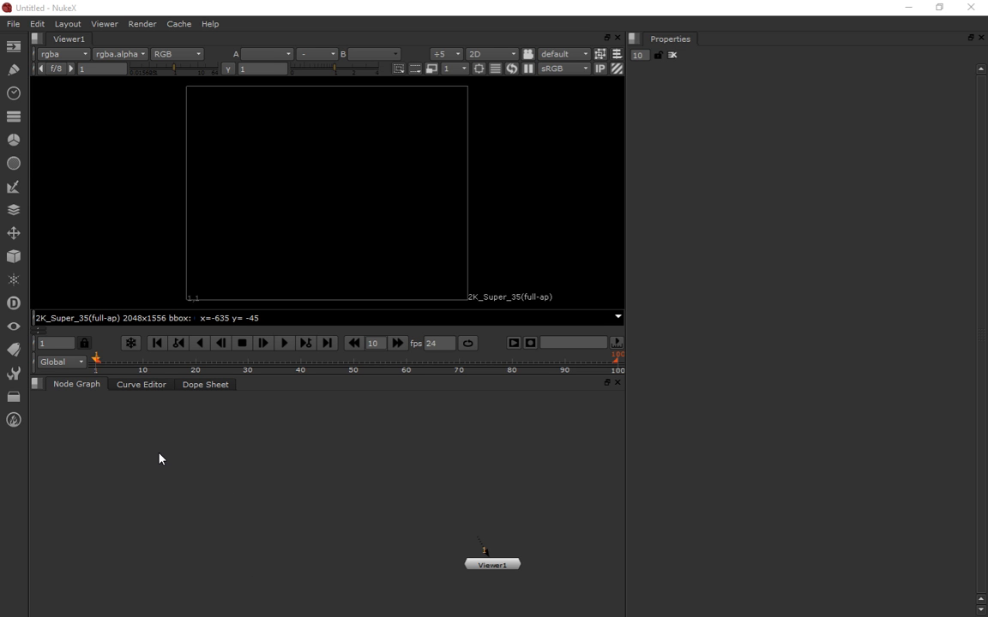
mouse_move(197, 458)
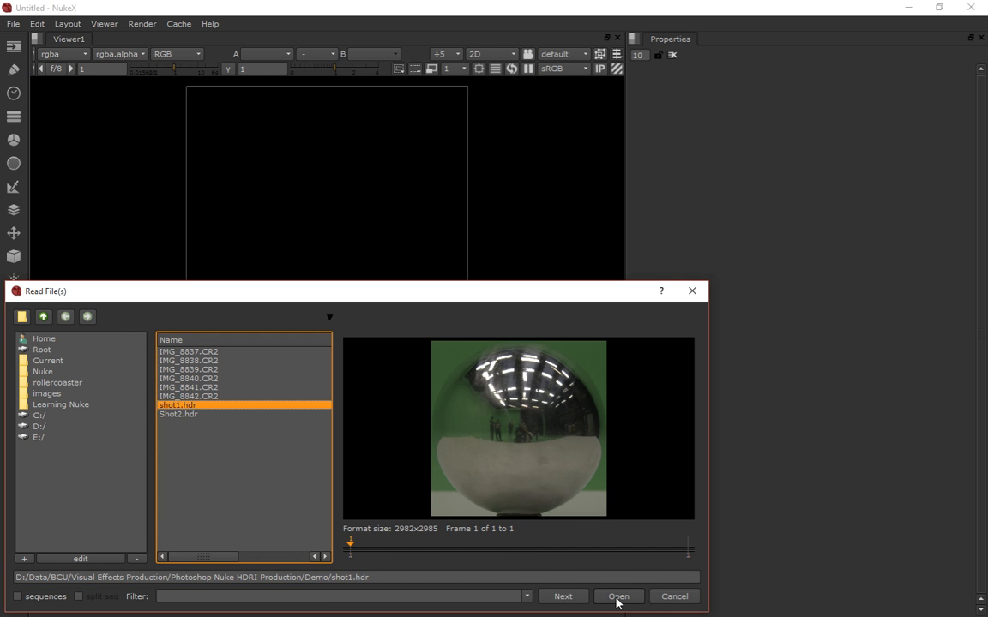
Read in shot1.hdr and Shot2.hdr as two separate Read nodes.
left_click(617, 596)
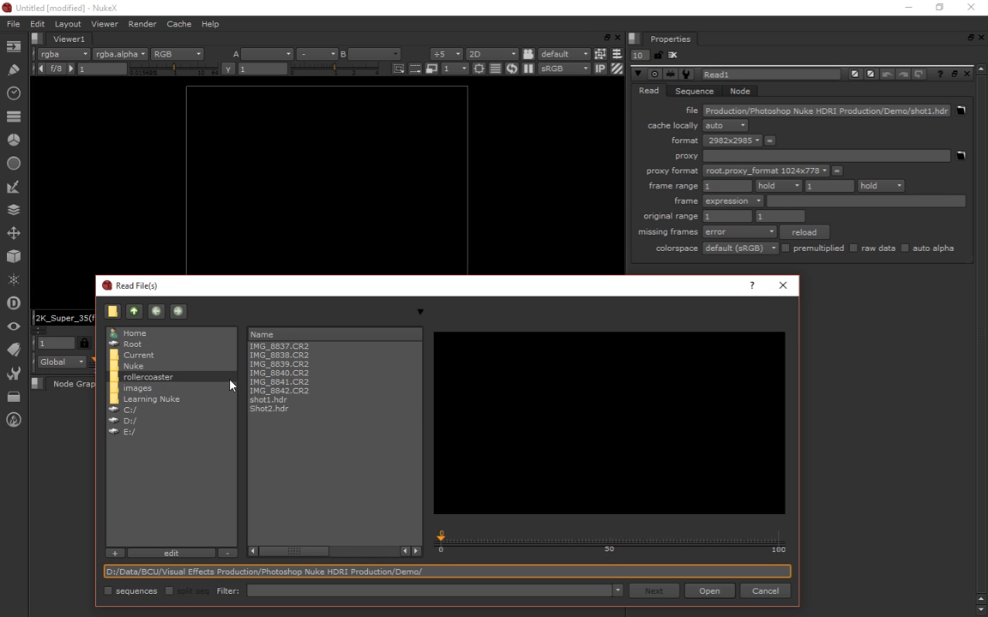
left_click(269, 408)
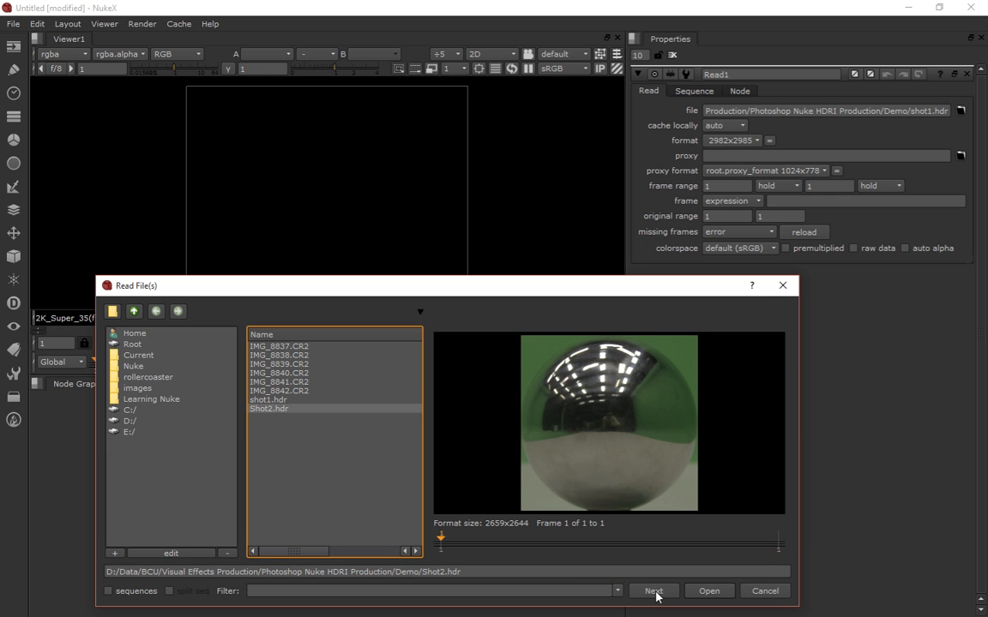
mouse_move(684, 593)
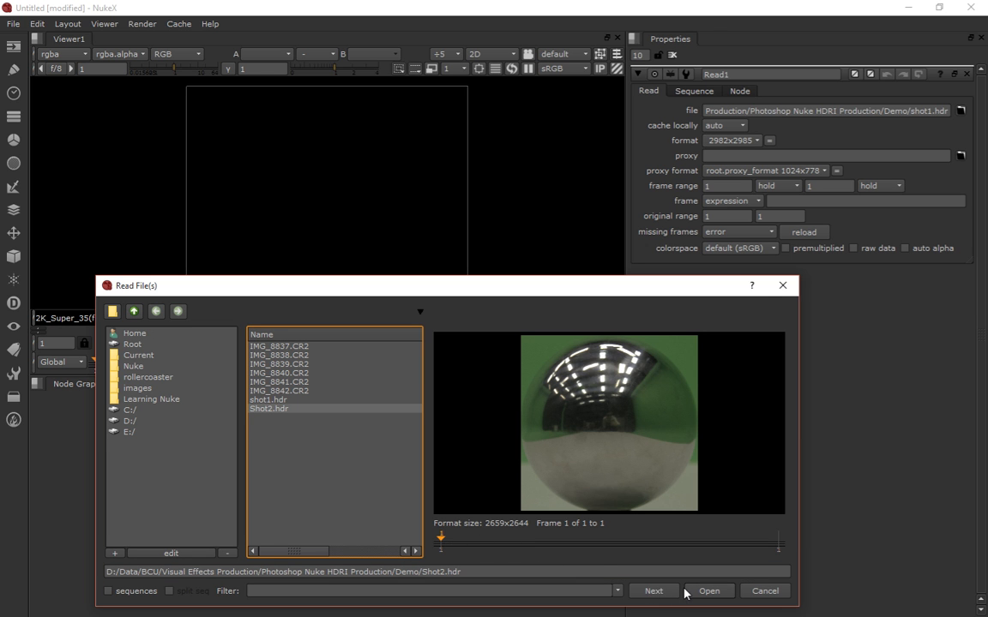
mouse_move(775, 591)
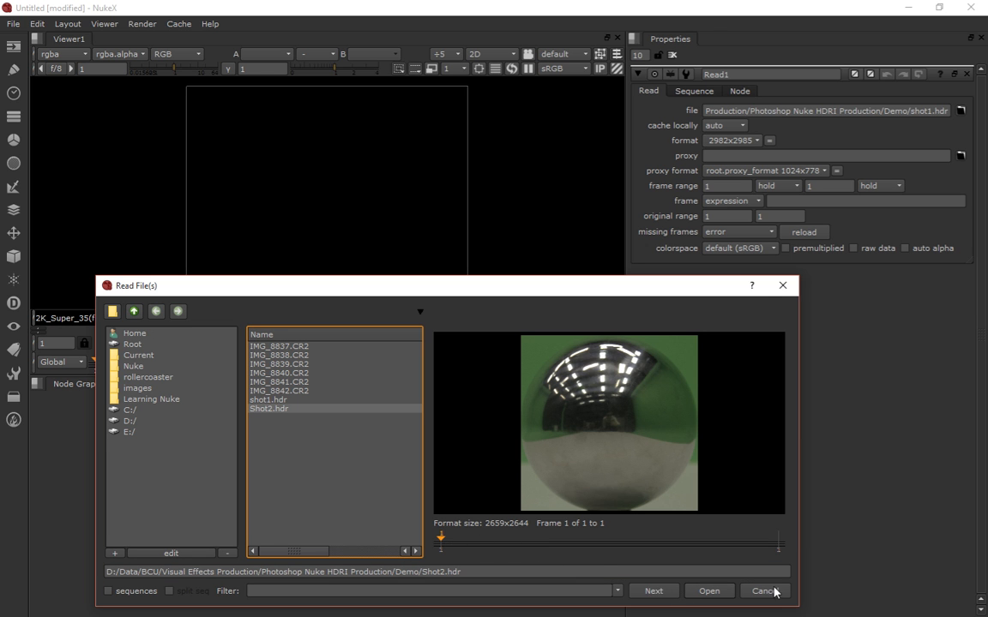
left_click(710, 590)
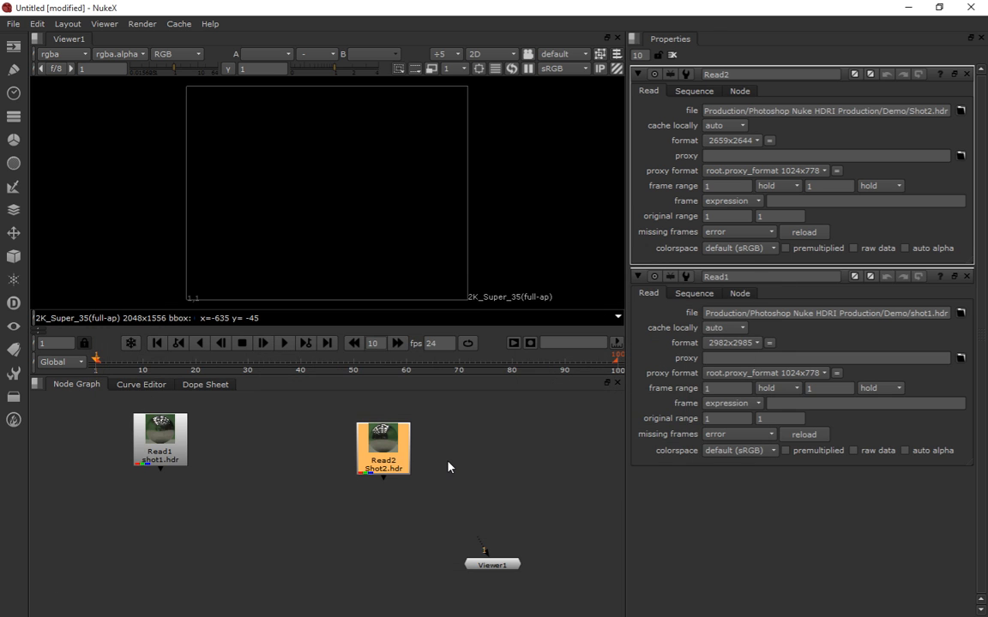
Move a Read node so the two reads sit side by side in the node graph.
left_click_drag(382, 448, 412, 436)
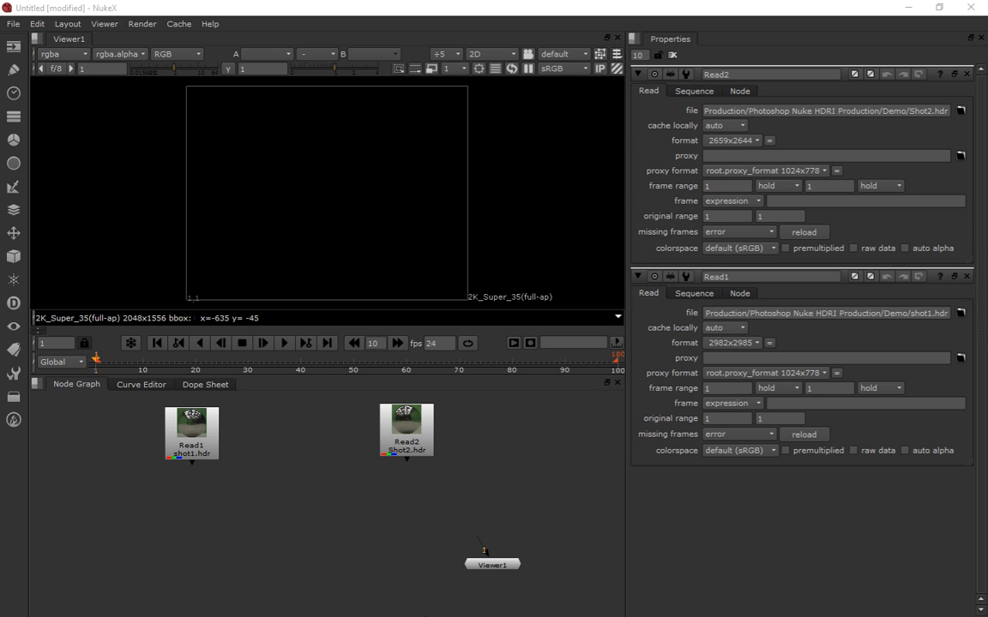
mouse_move(292, 511)
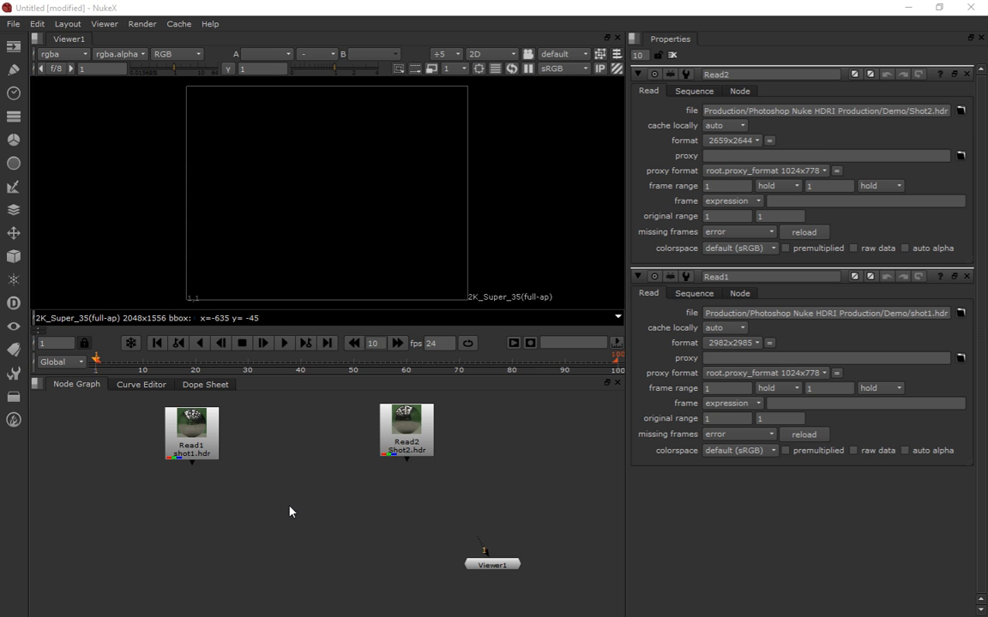
mouse_move(273, 524)
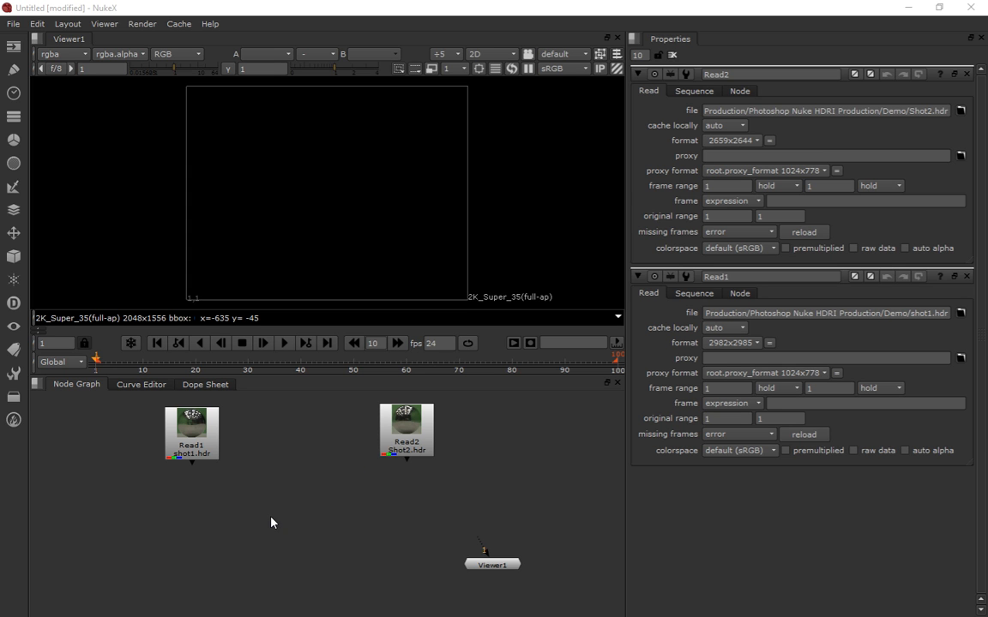
mouse_move(271, 531)
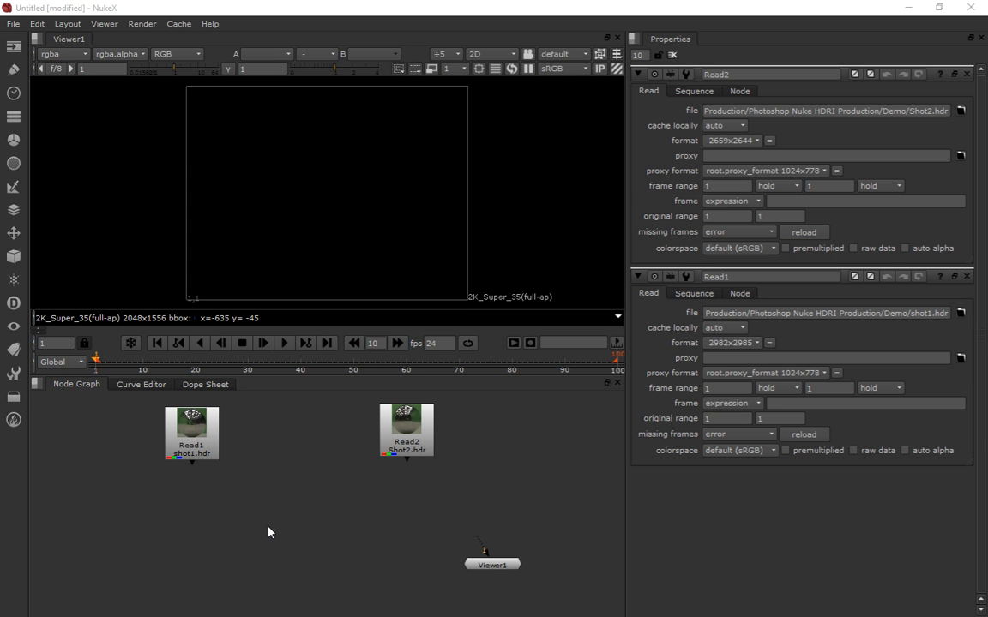
mouse_move(274, 508)
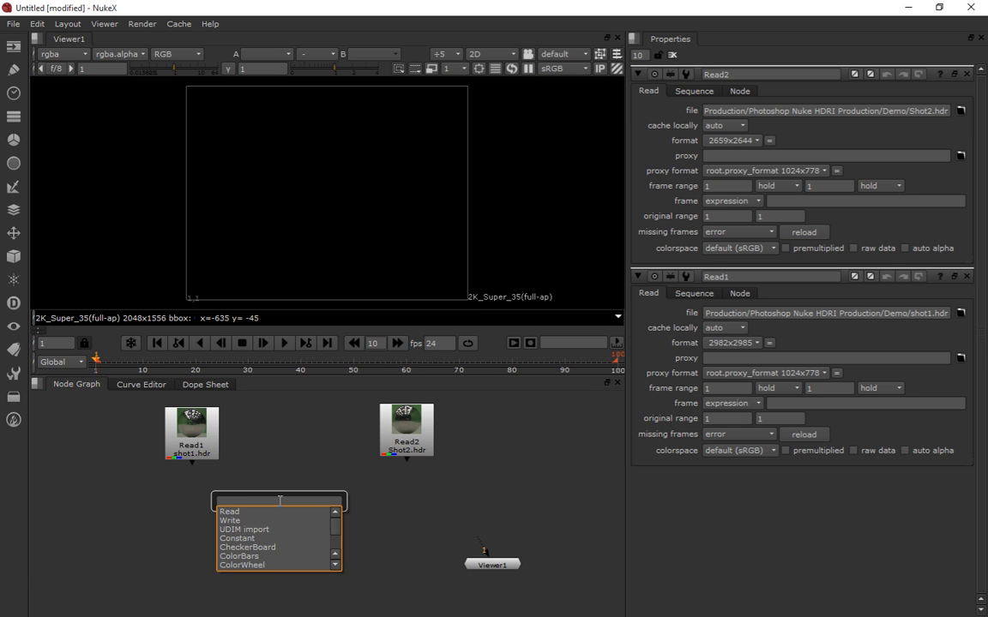
Add a SphericalTransform below Read1 and view its unwrapped mirror-ball output.
type("sh")
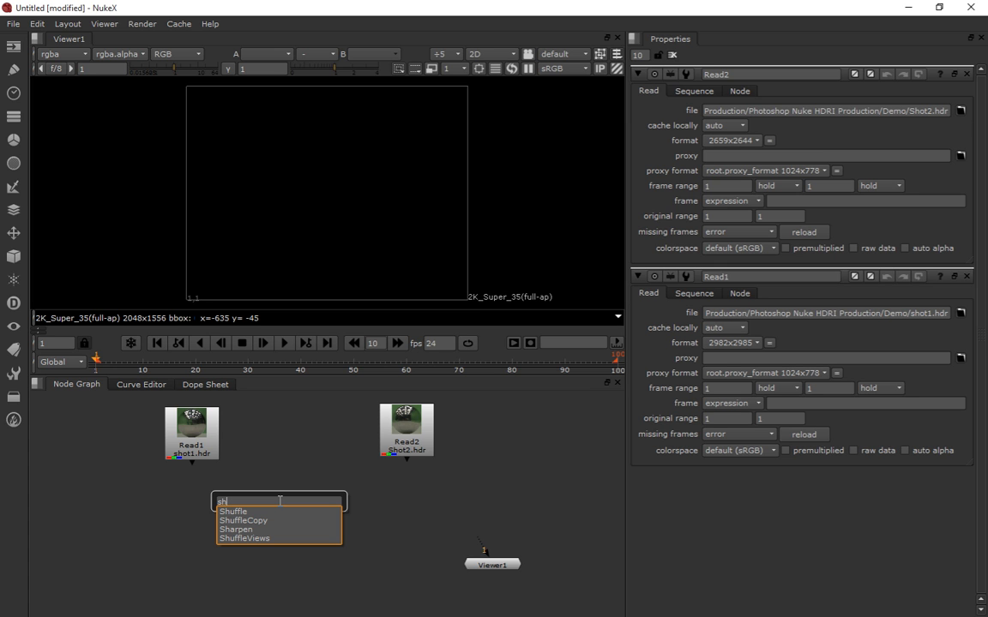
type("spe")
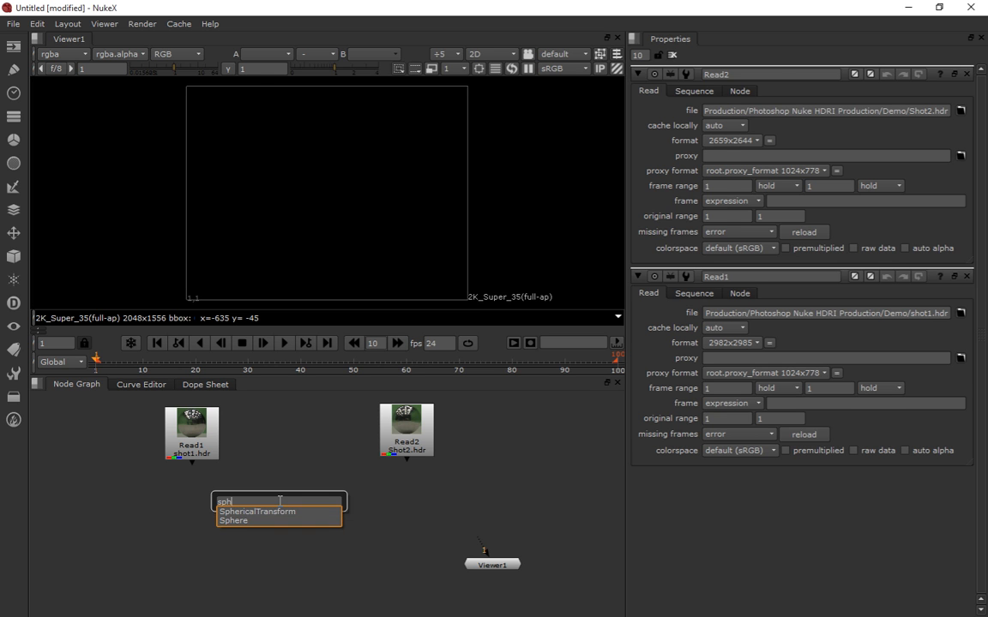
left_click(257, 511)
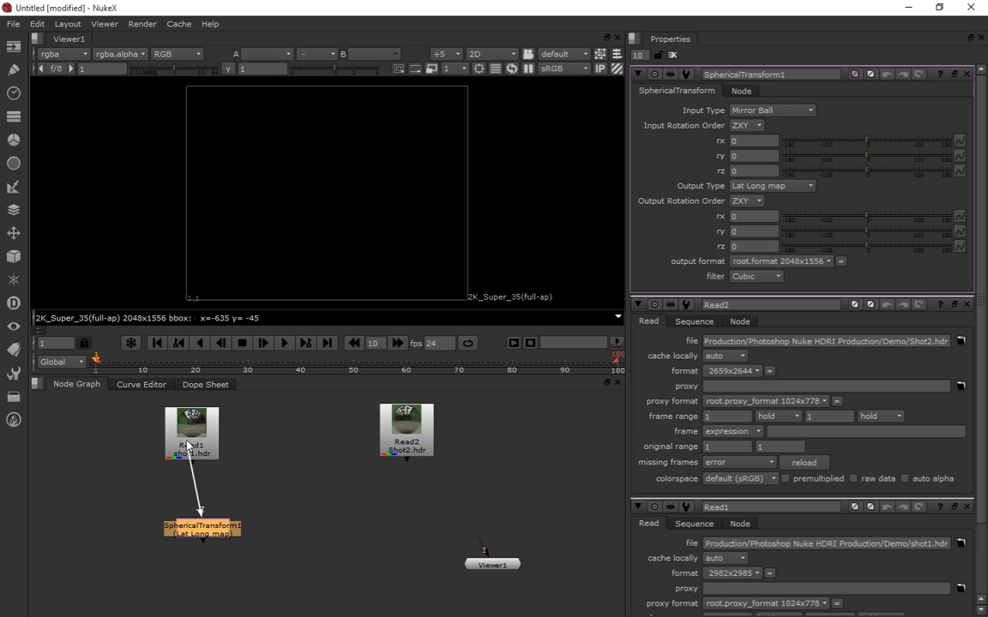
left_click_drag(202, 528, 192, 497)
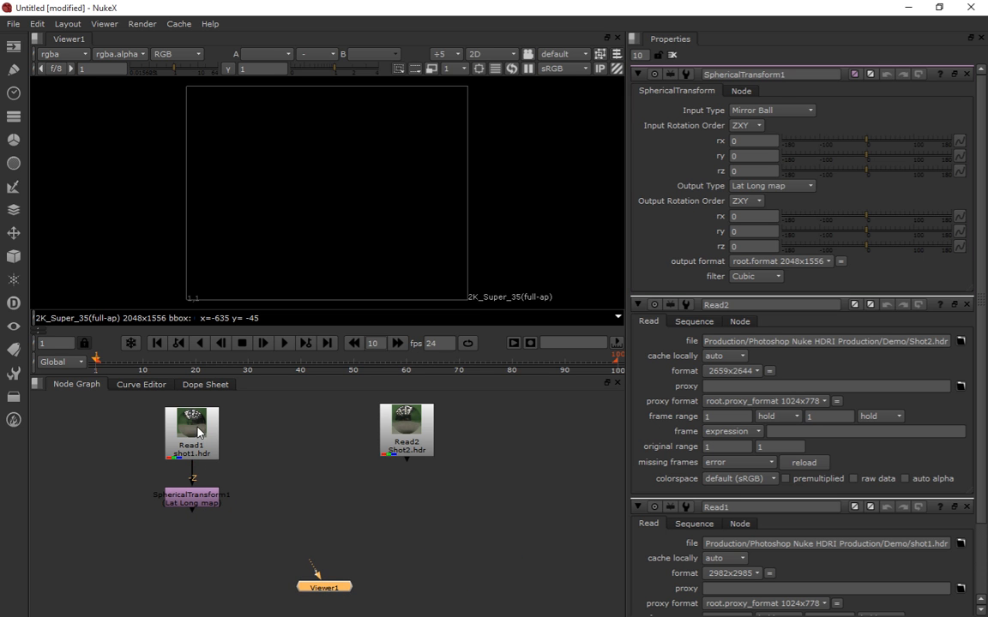
mouse_move(206, 452)
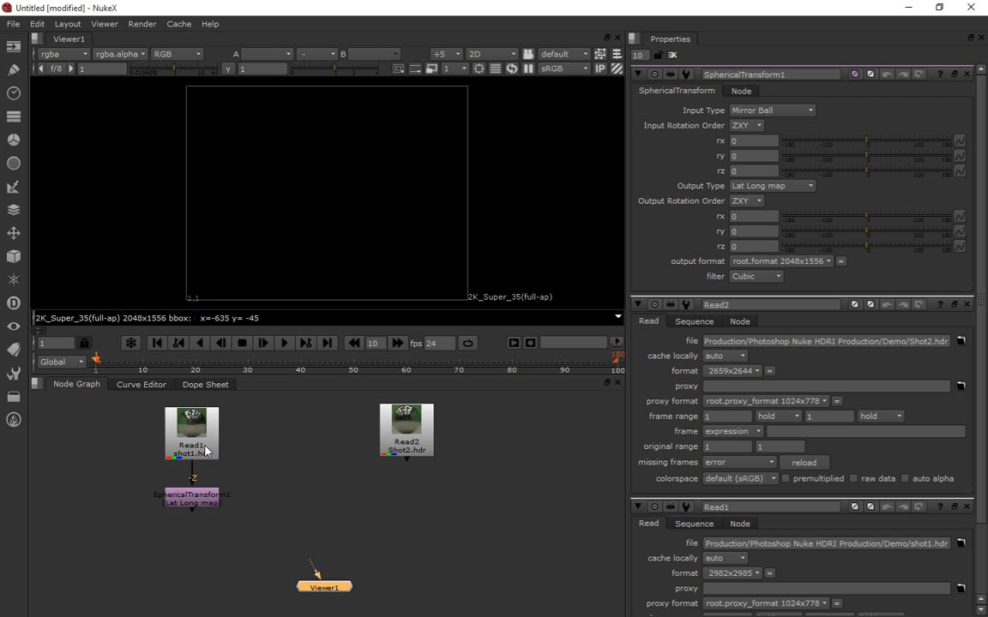
left_click_drag(192, 494, 324, 587)
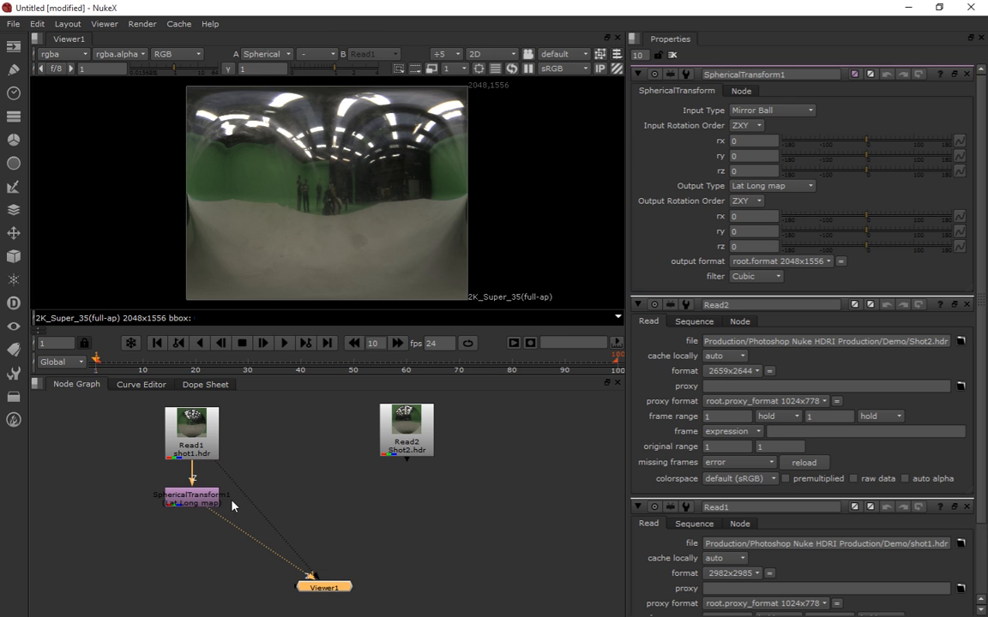
mouse_move(268, 148)
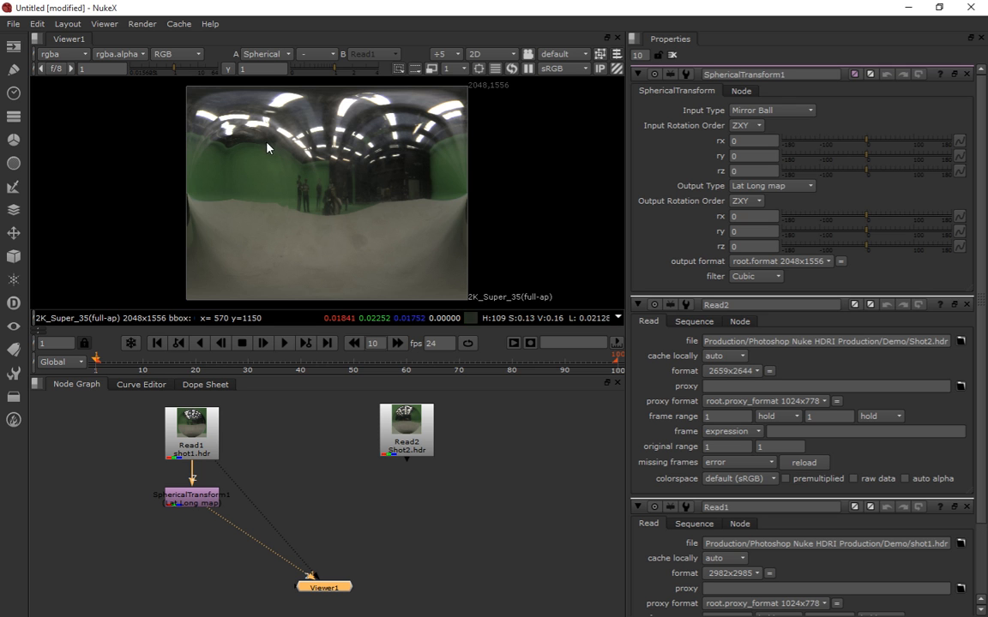
mouse_move(489, 528)
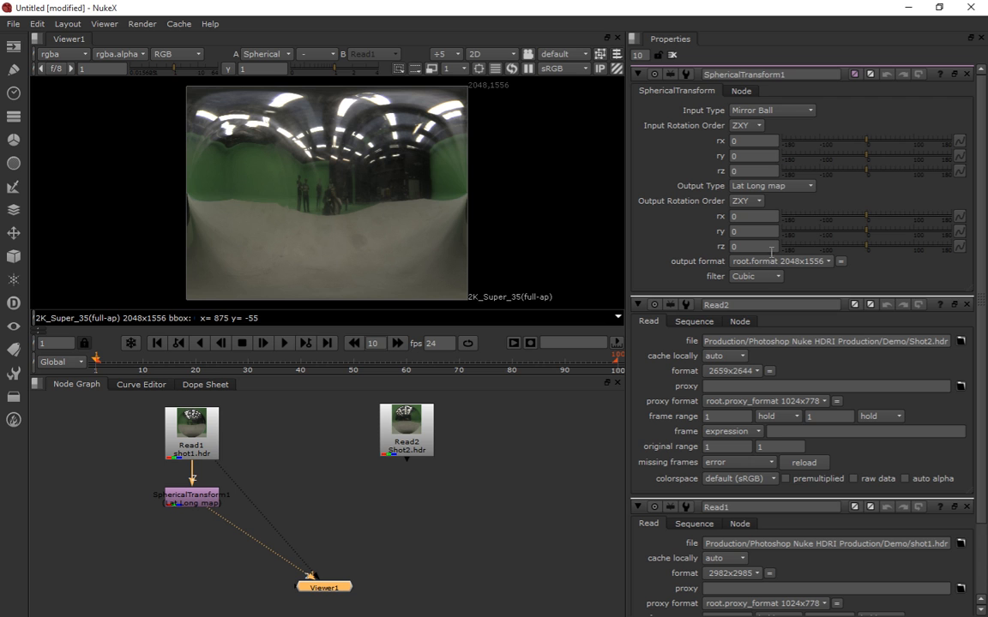
mouse_move(741, 185)
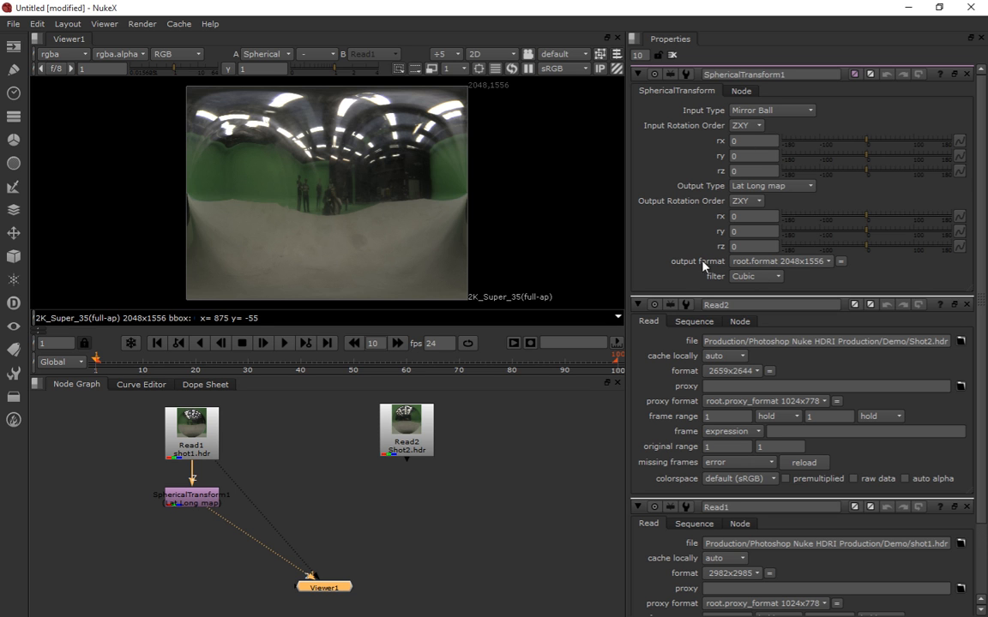
mouse_move(803, 268)
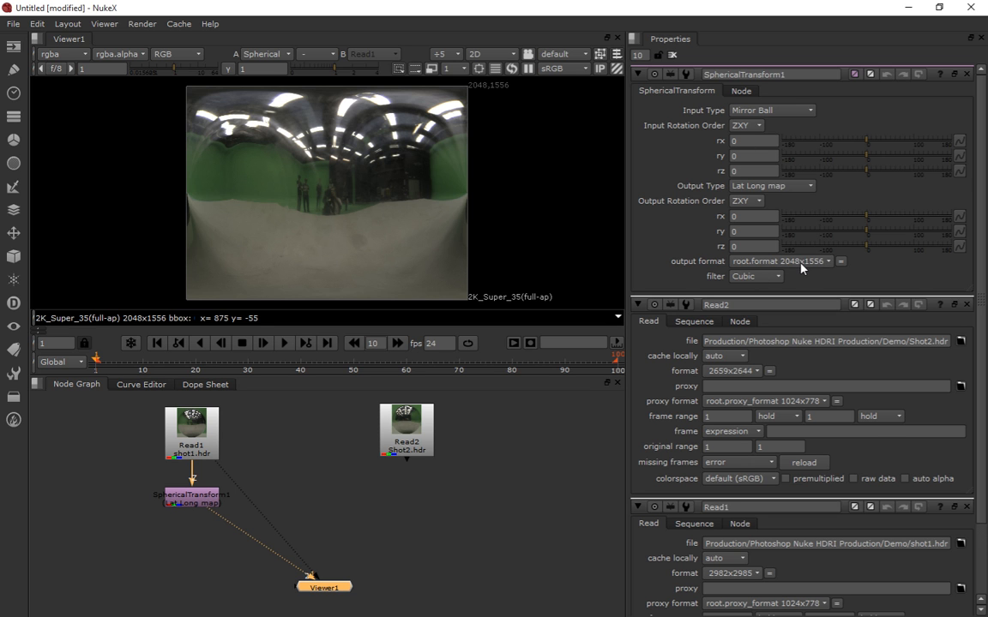
mouse_move(817, 268)
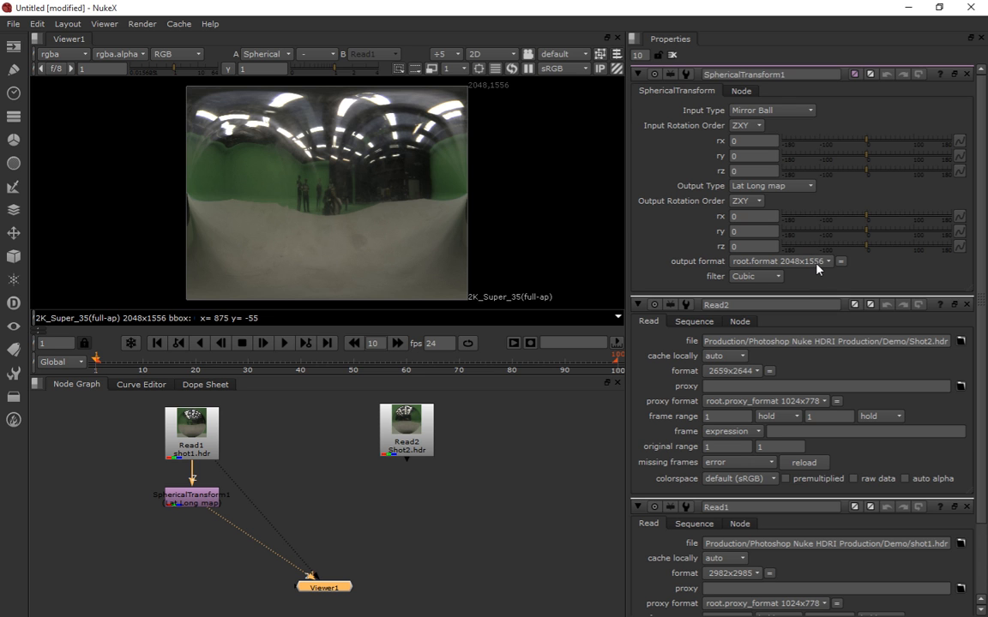
mouse_move(840, 260)
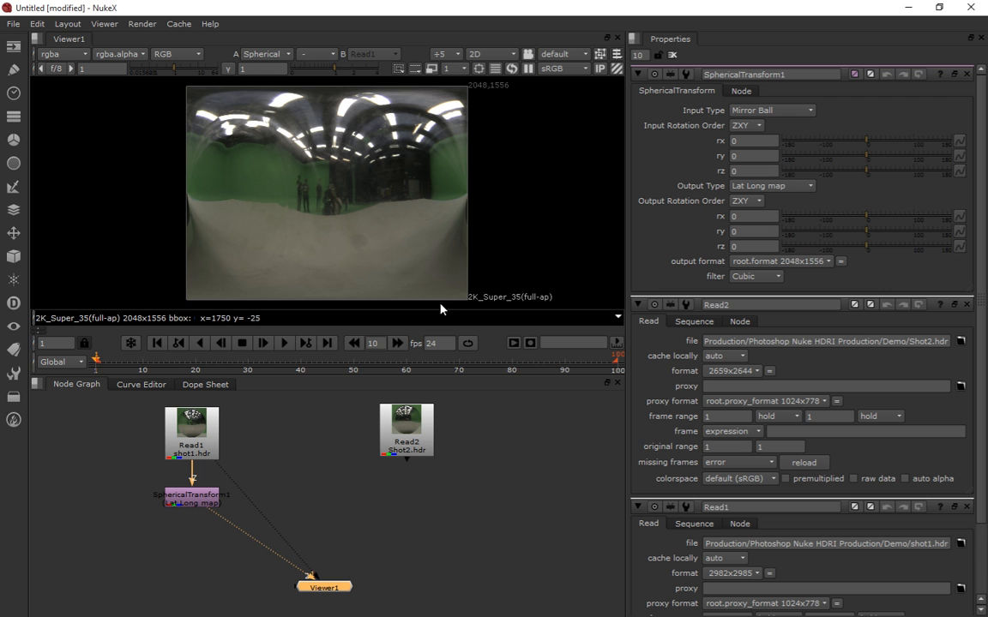
mouse_move(480, 309)
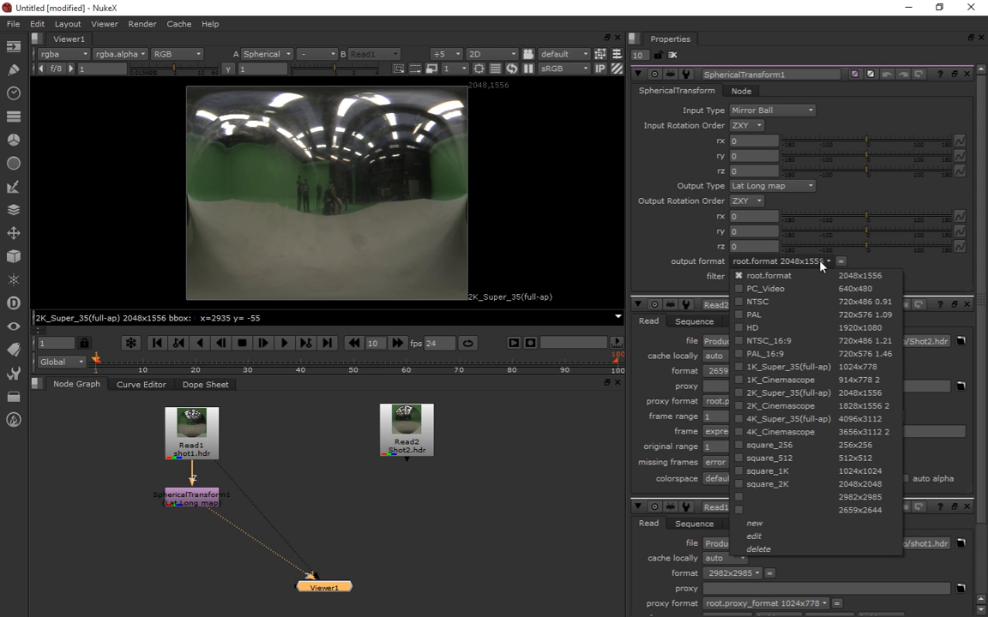
mouse_move(789, 523)
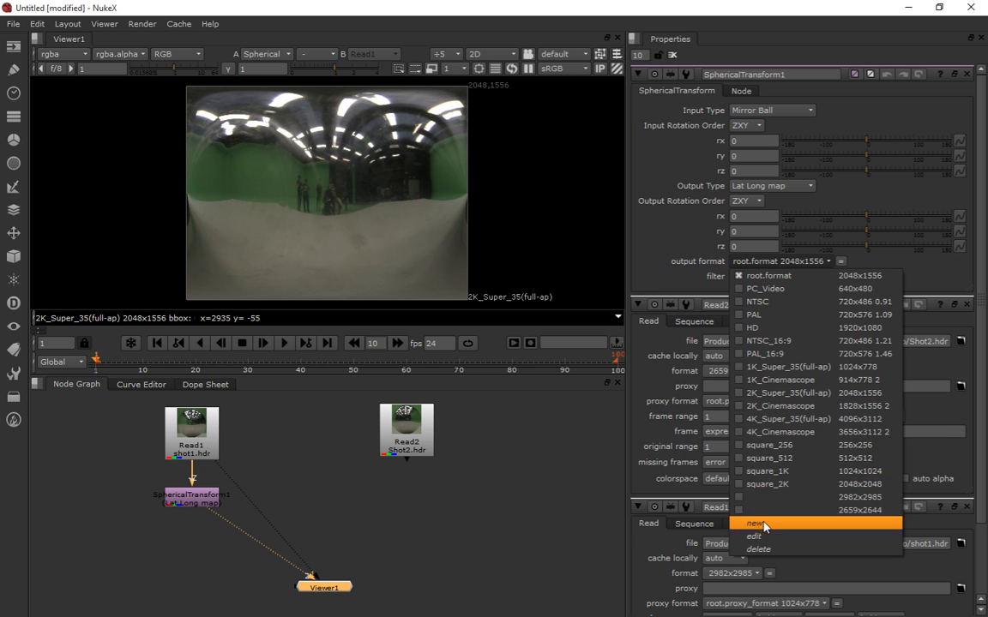
Define a new output format named 2to1 sized 2048 by 1024 for SphericalTransform1.
left_click(753, 524)
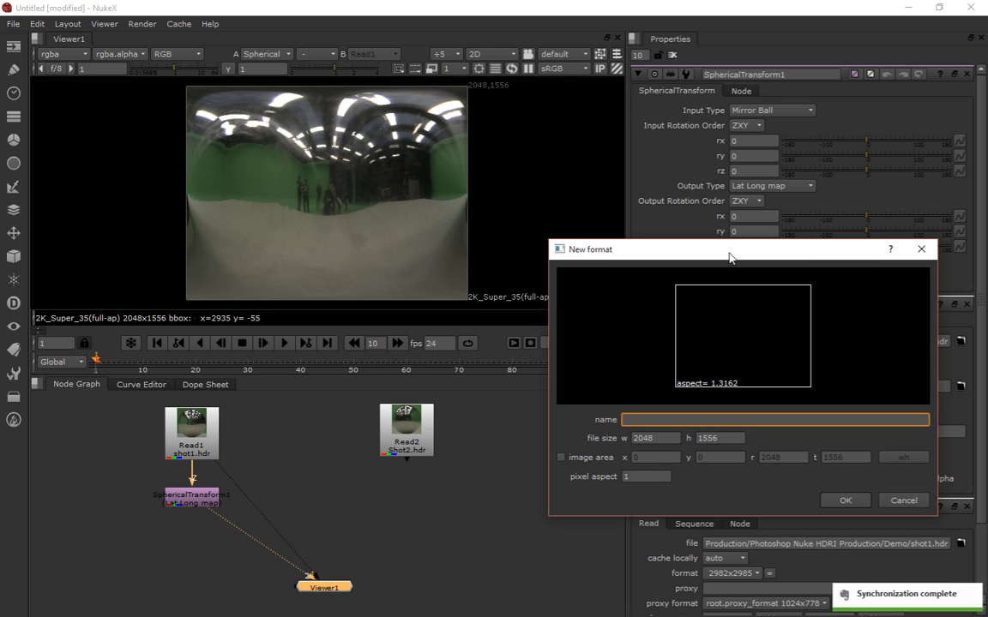
mouse_move(758, 355)
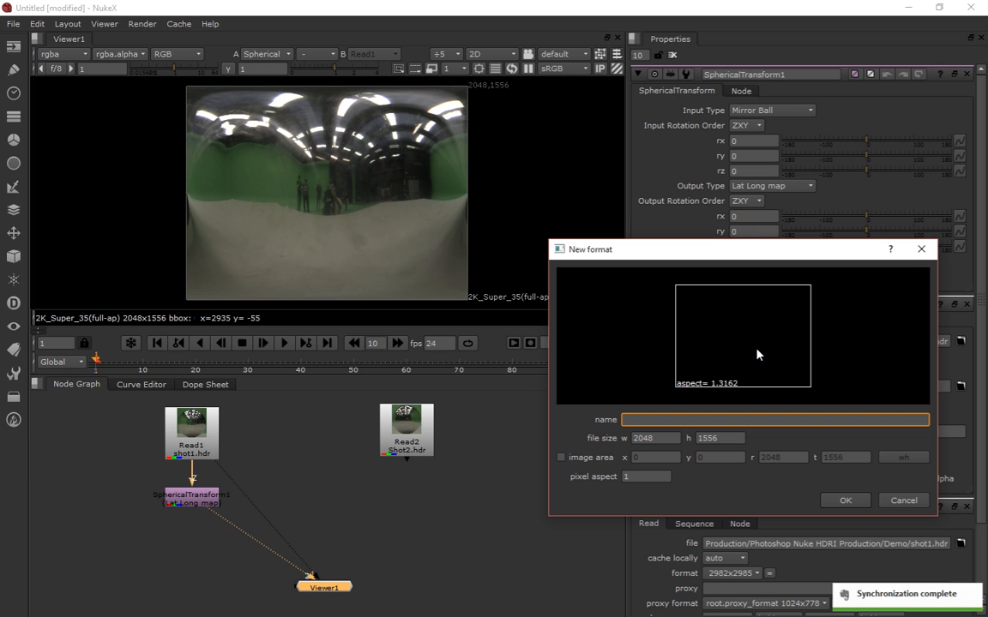
type("2to")
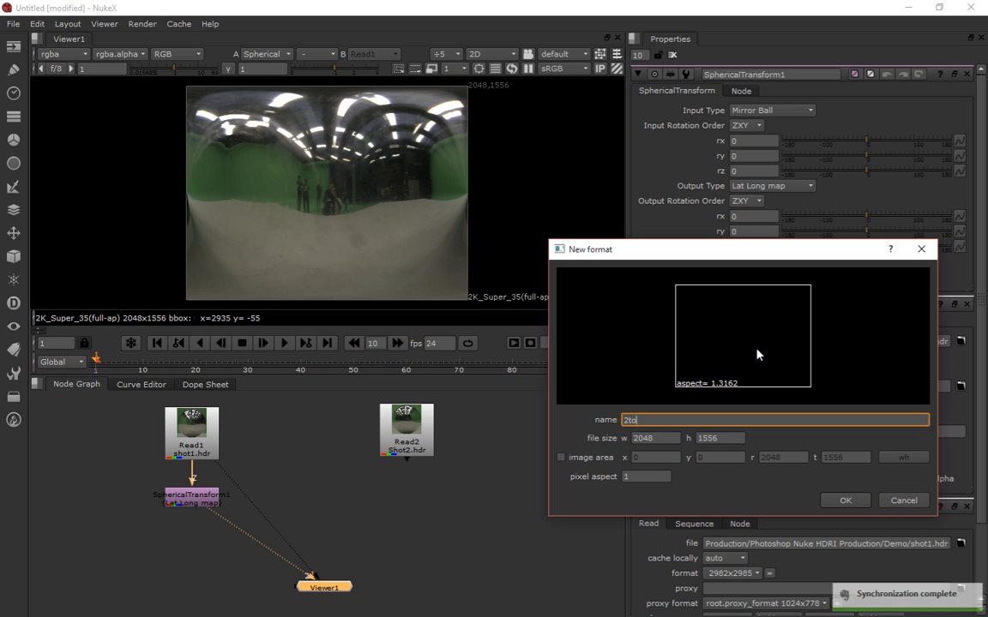
left_click(655, 439)
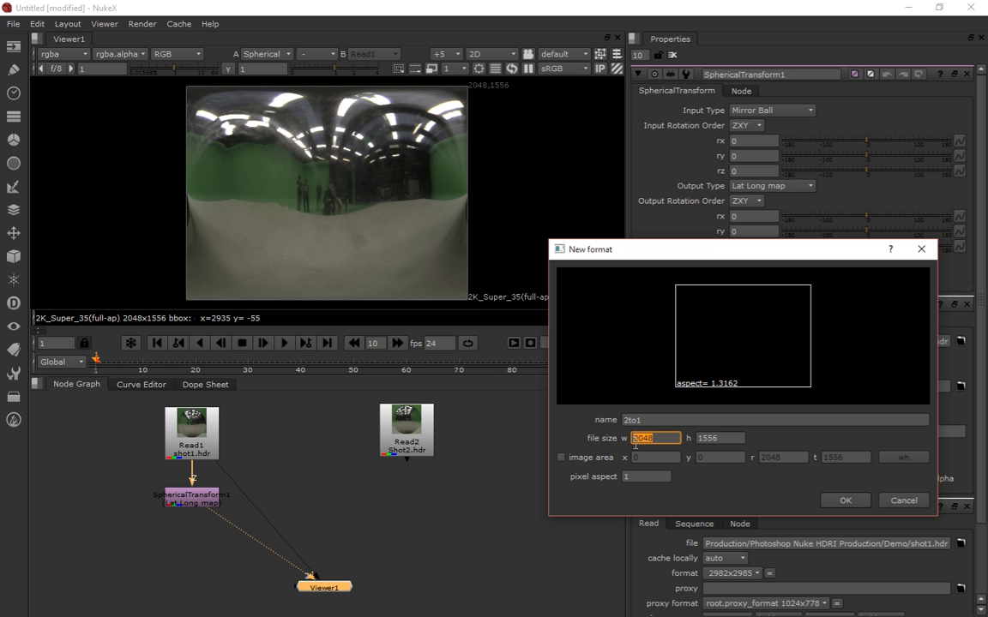
left_click(720, 439)
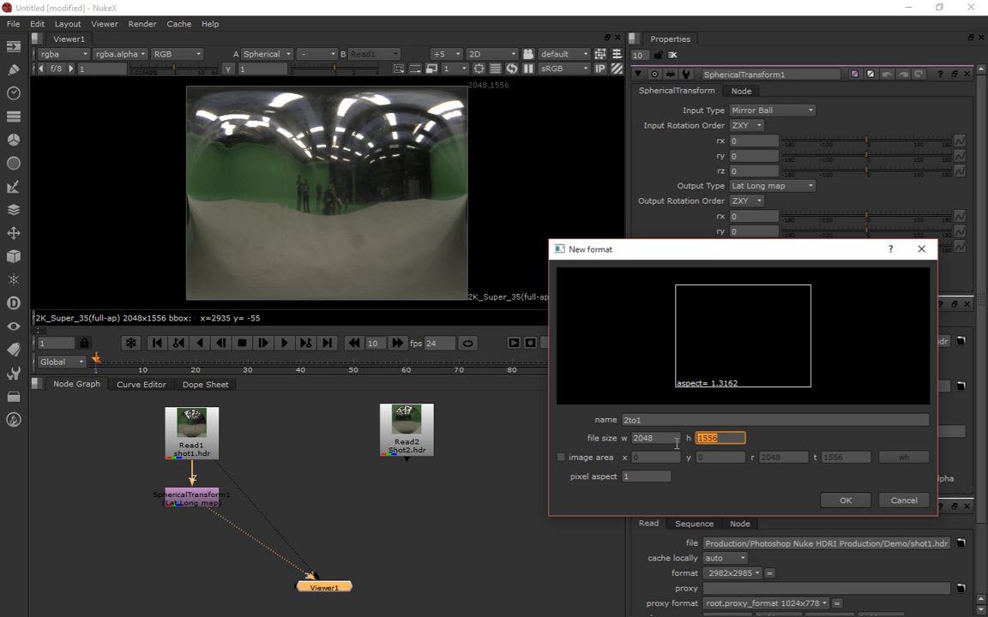
type("1555.9")
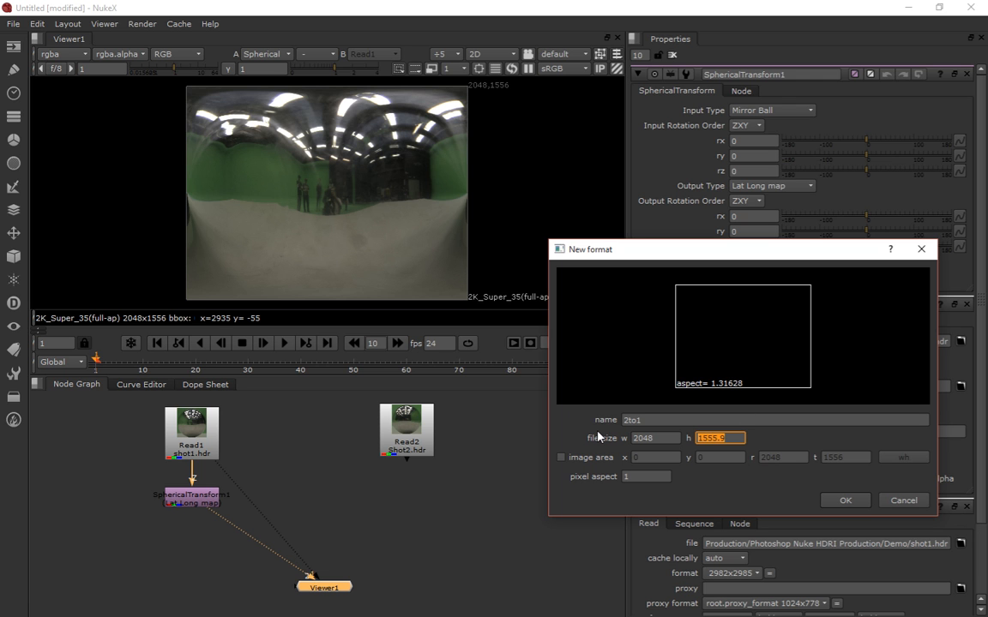
type("1024")
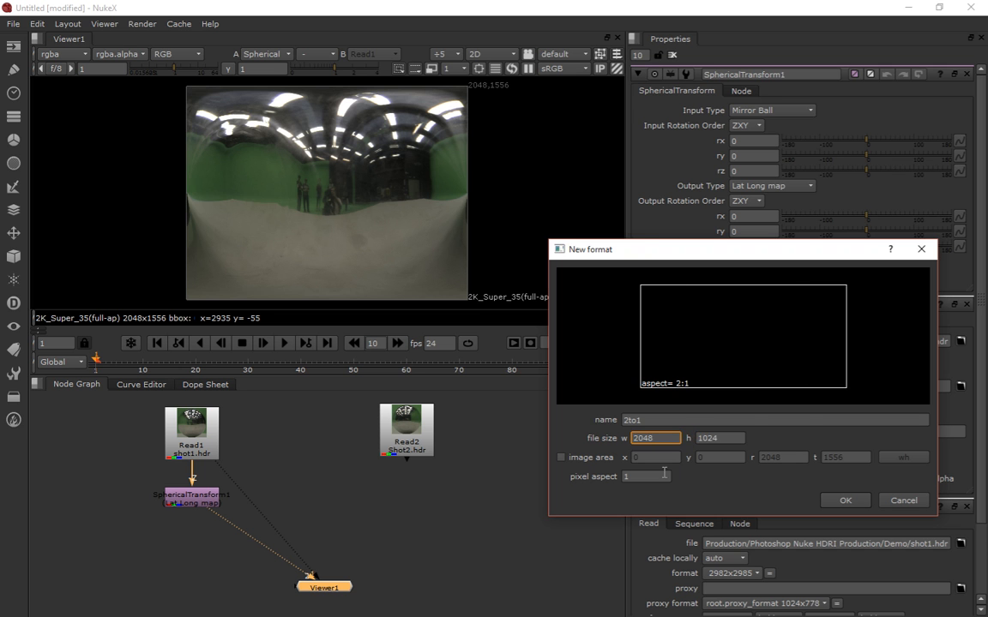
Confirm the 2to1 format so SphericalTransform1 outputs at 2048 by 1024.
left_click(843, 501)
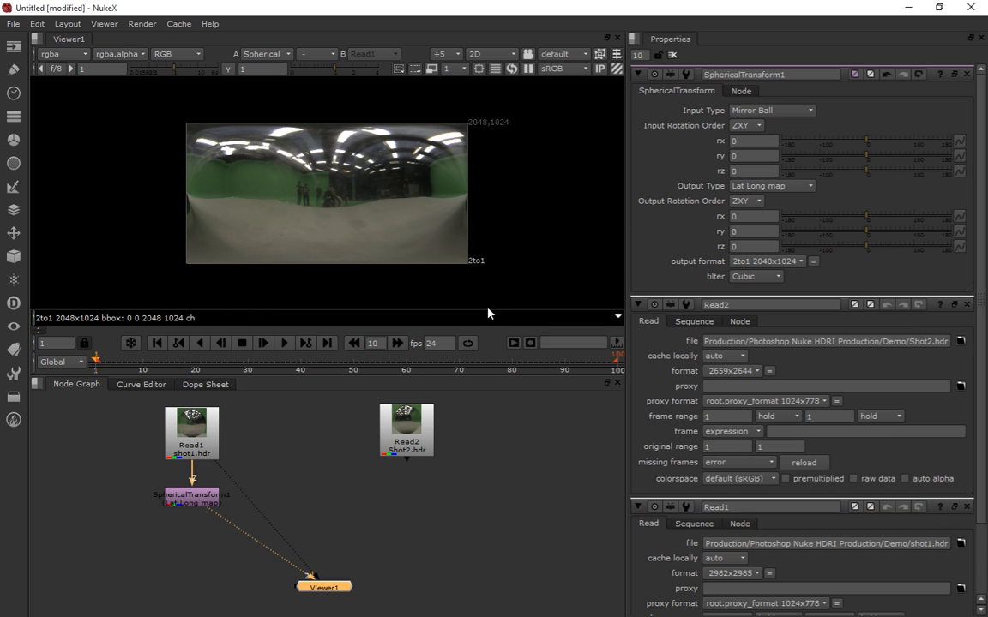
mouse_move(387, 244)
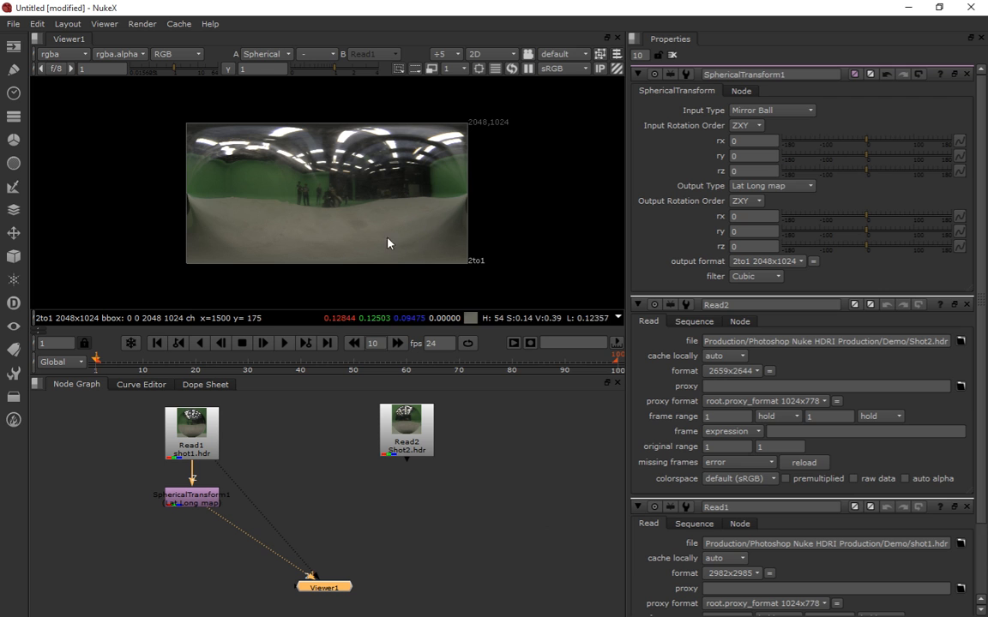
mouse_move(494, 199)
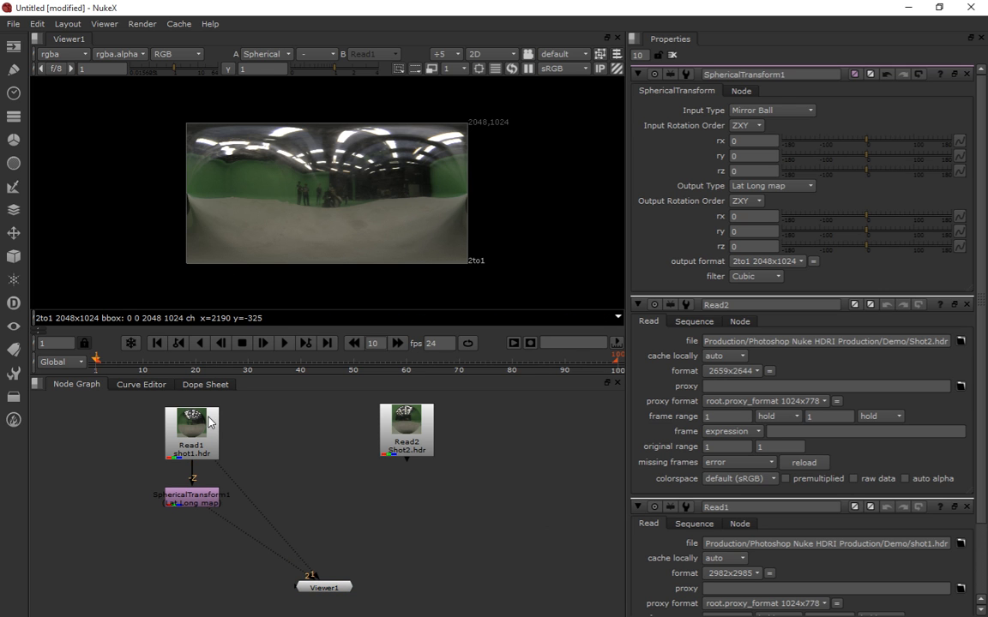
mouse_move(409, 219)
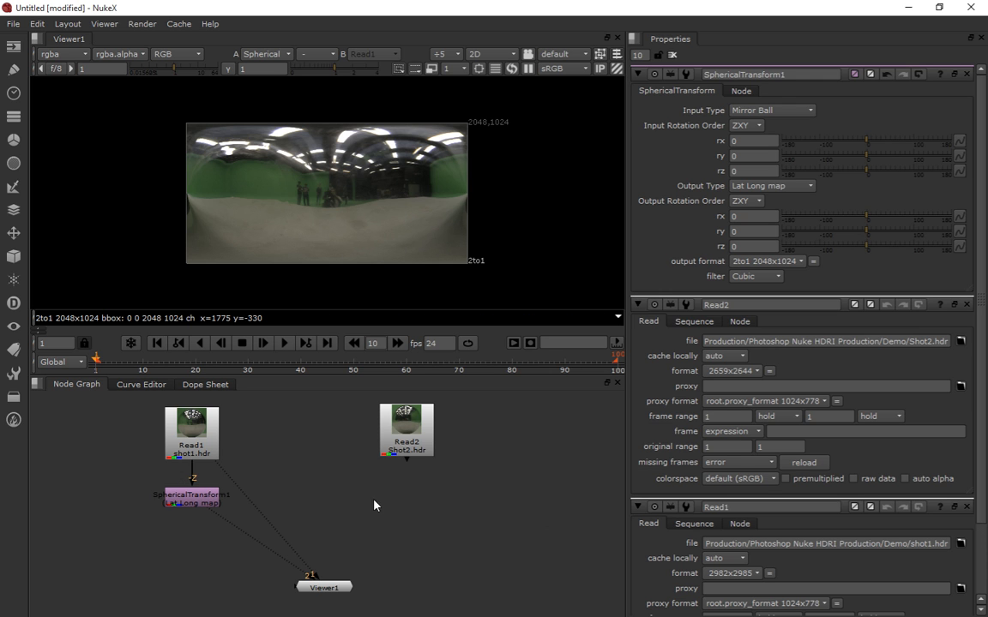
mouse_move(220, 501)
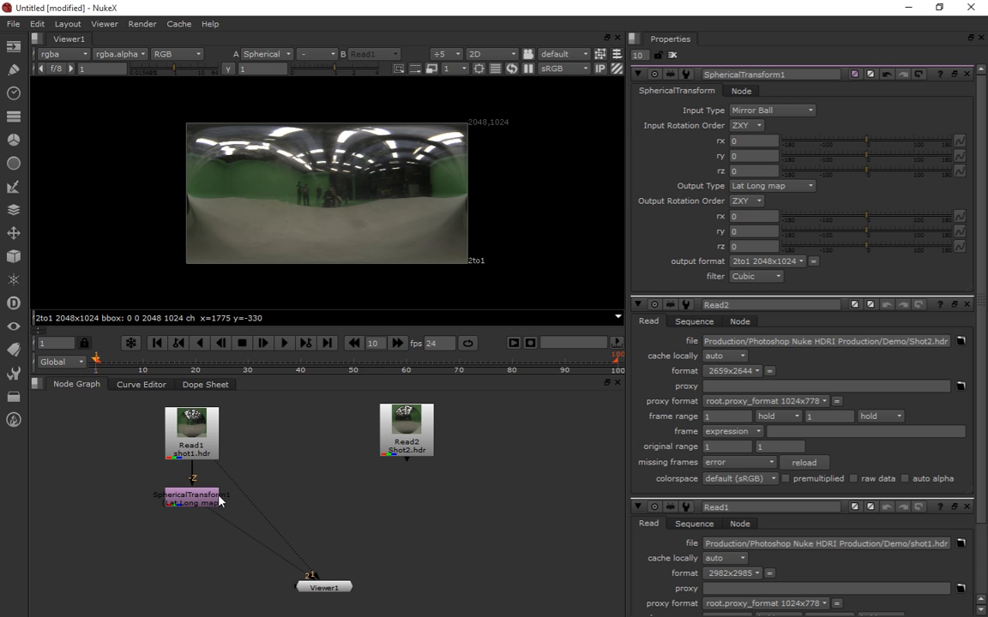
Add a SphericalTransform after Read2 and set its output format to 2to1.
left_click(405, 429)
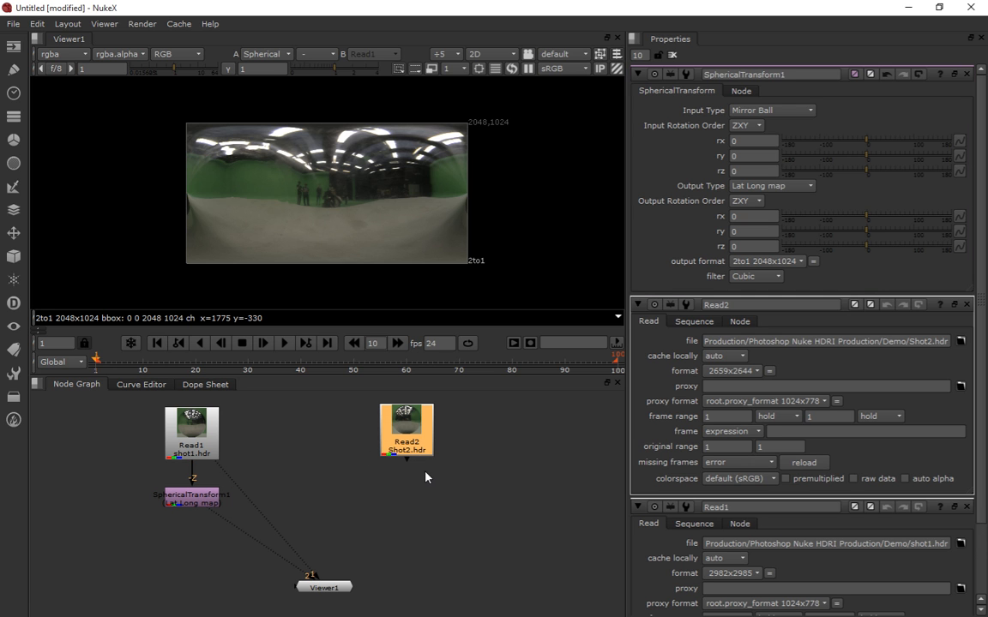
type("spgf")
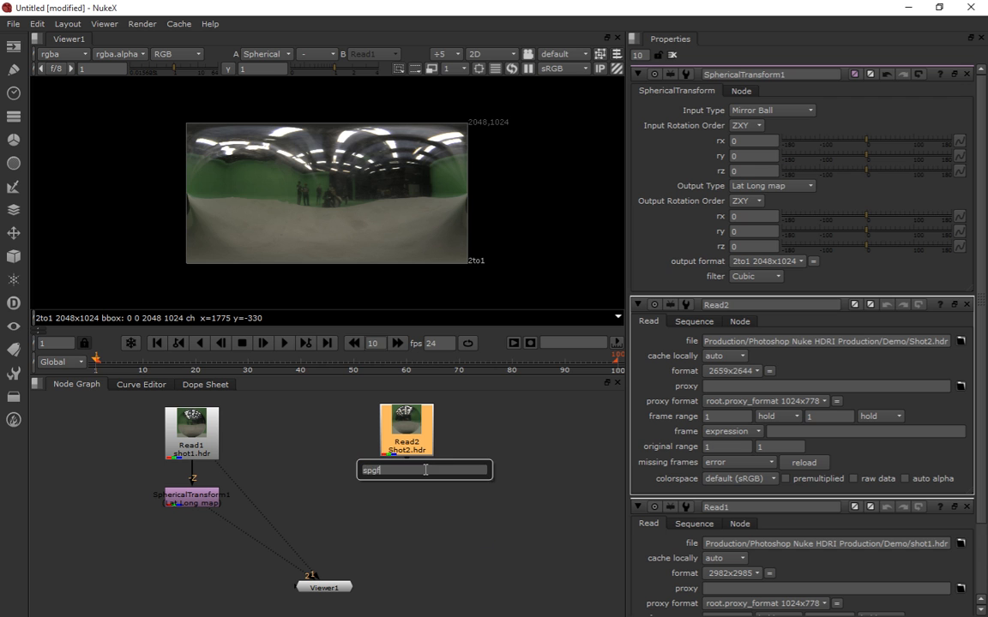
type("SphericalTransform")
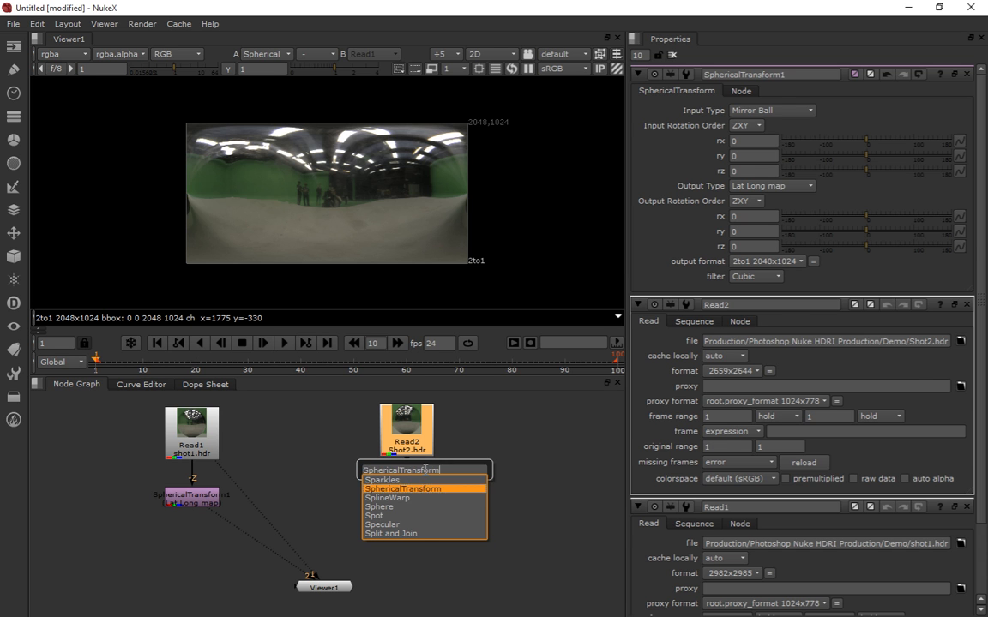
left_click(403, 487)
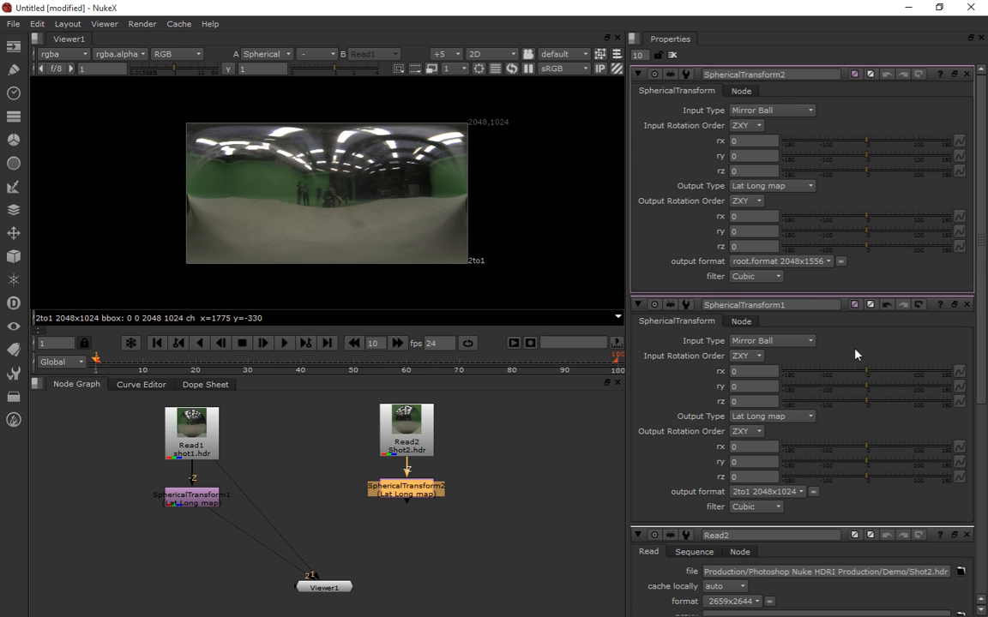
left_click(782, 490)
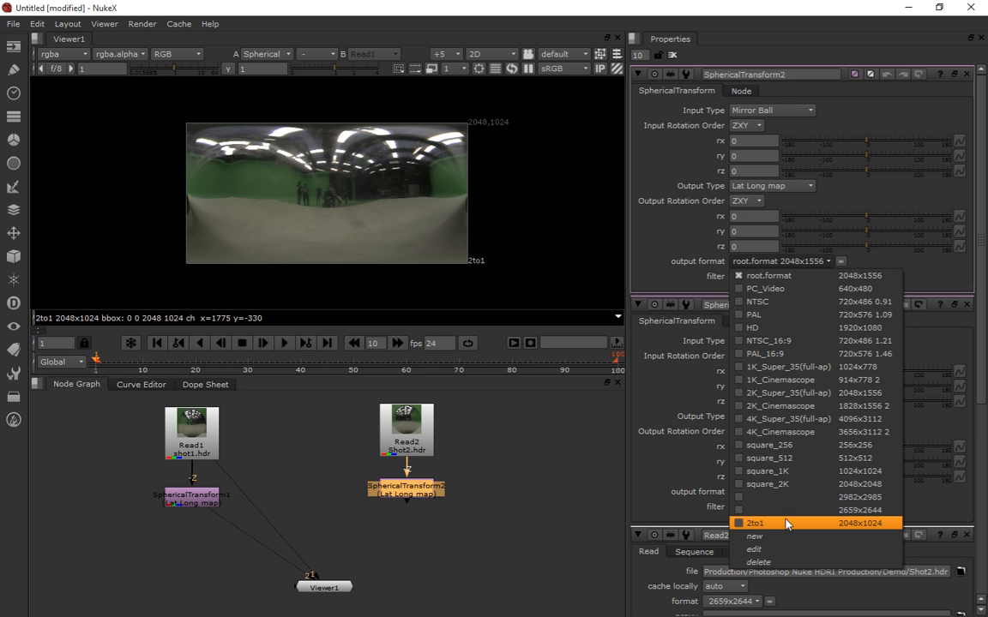
mouse_move(786, 511)
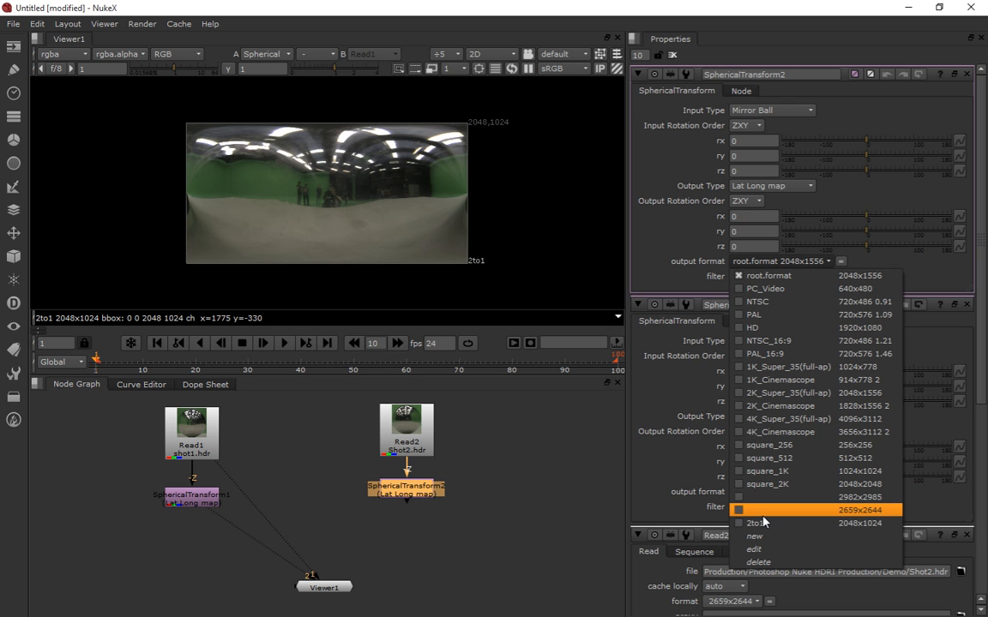
left_click(758, 521)
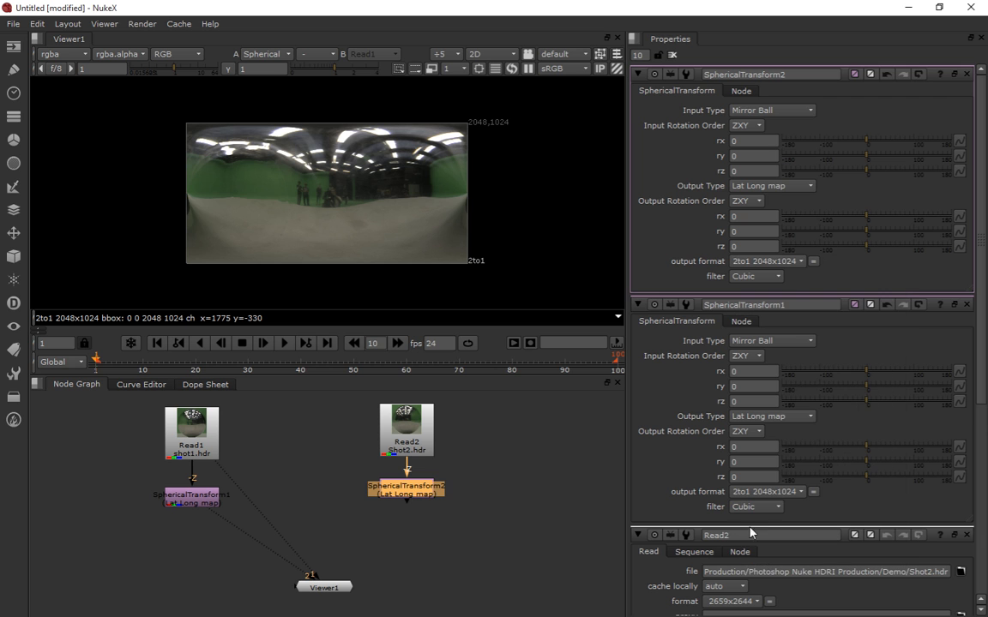
left_click(404, 488)
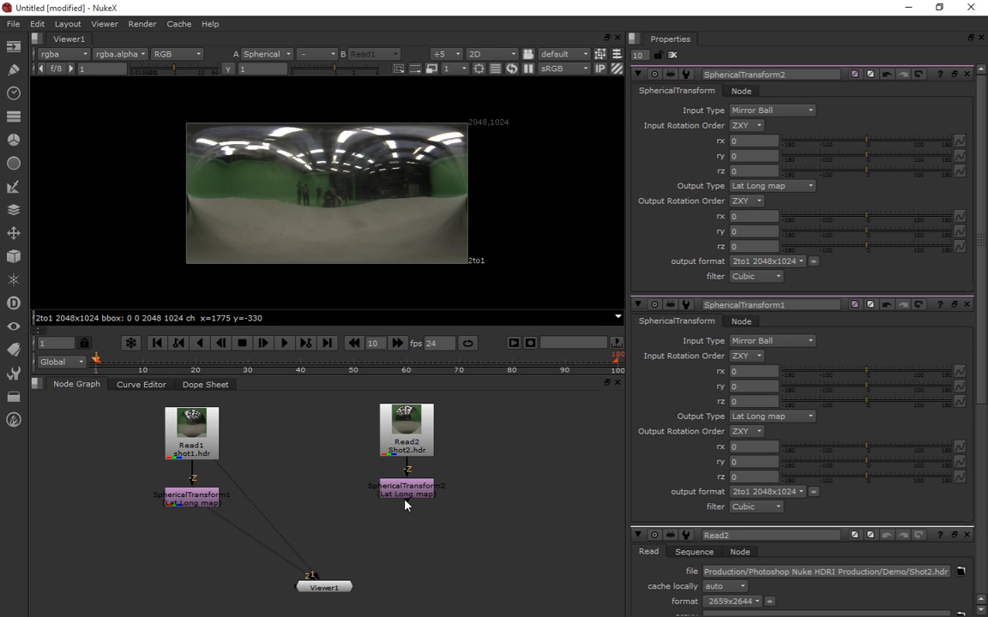
View Shot2's unwrapped 2048 by 1024 lat-long map in the viewer.
left_click(407, 487)
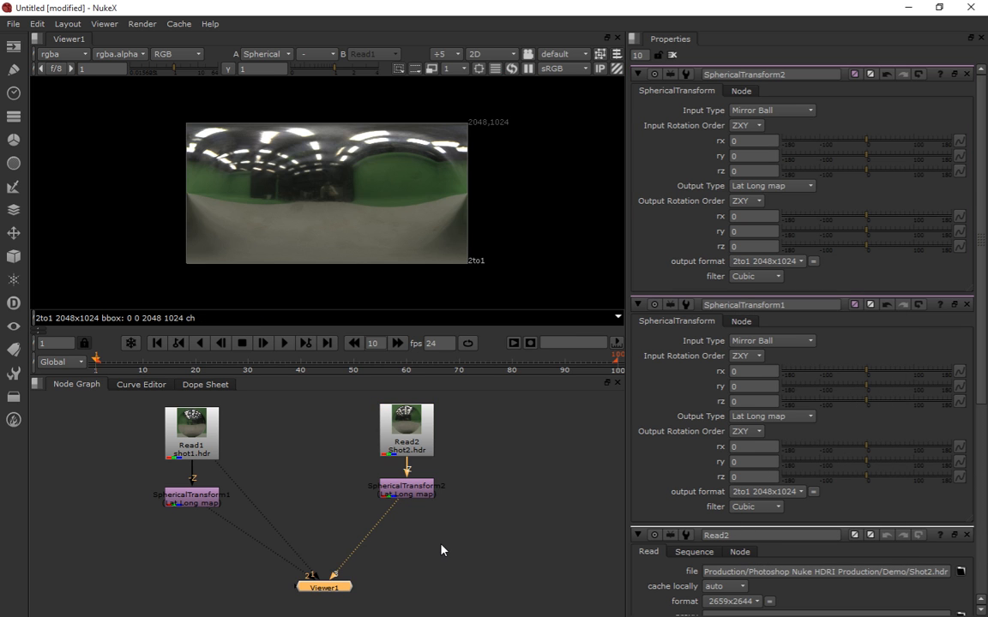
mouse_move(442, 525)
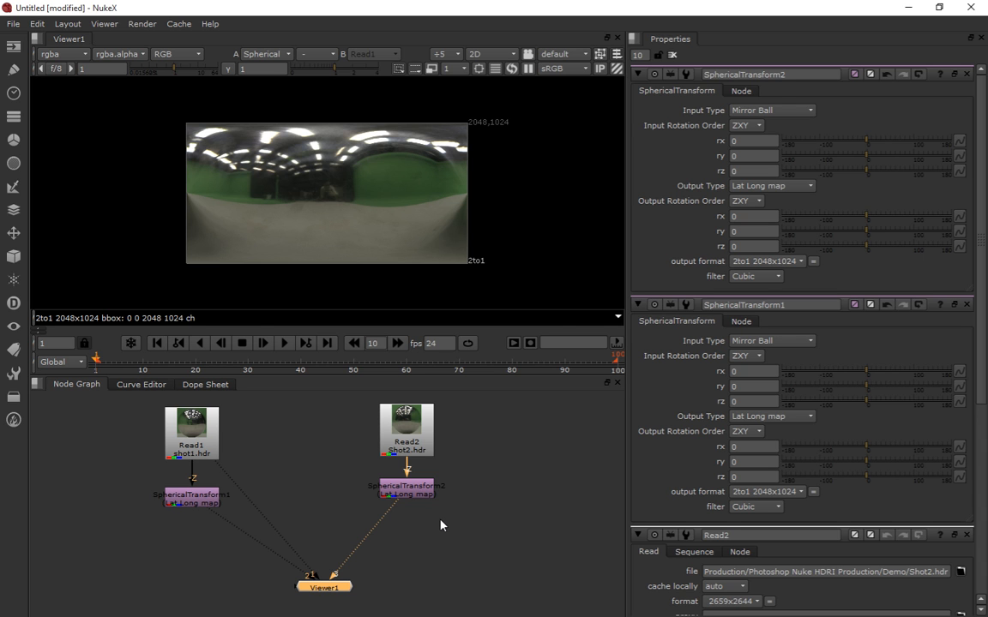
mouse_move(504, 355)
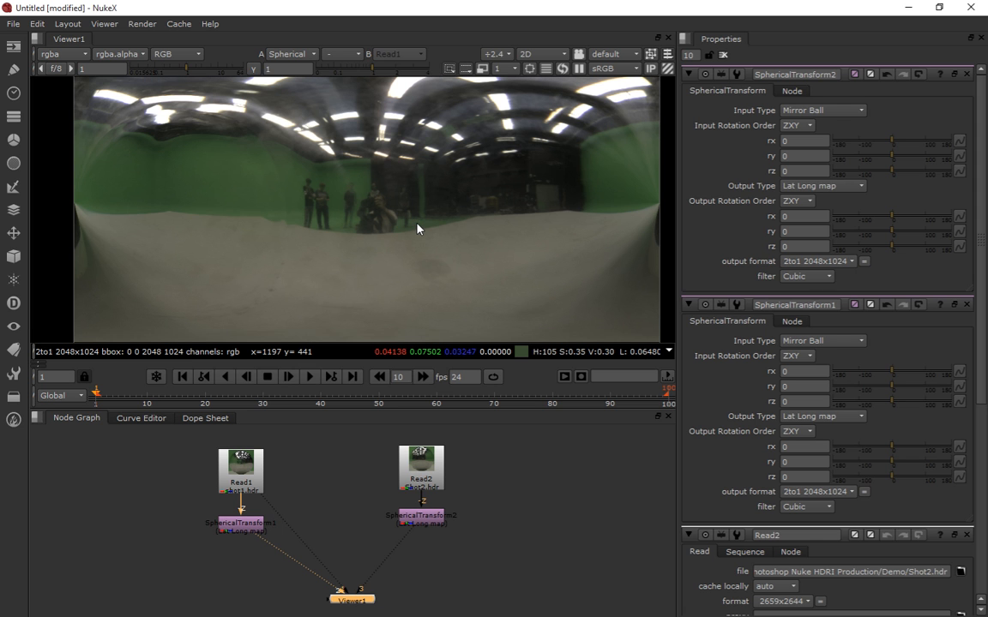
mouse_move(422, 274)
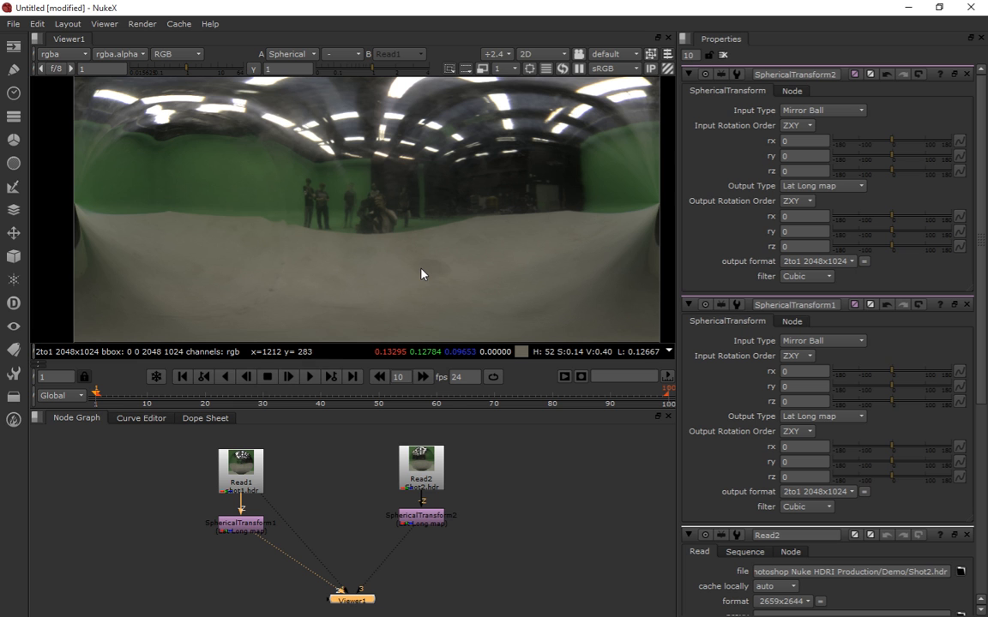
mouse_move(485, 244)
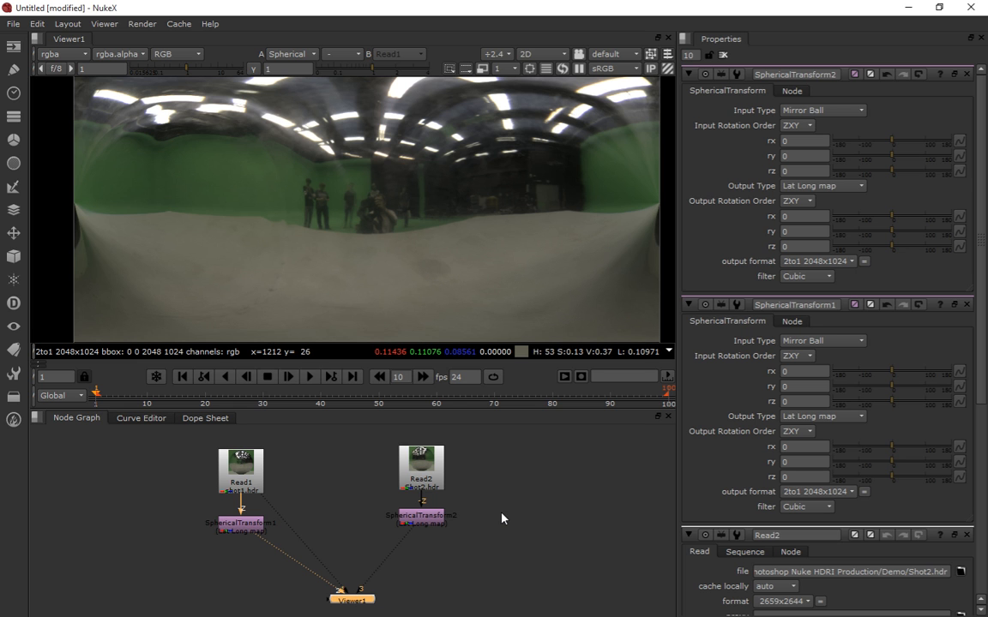
mouse_move(508, 513)
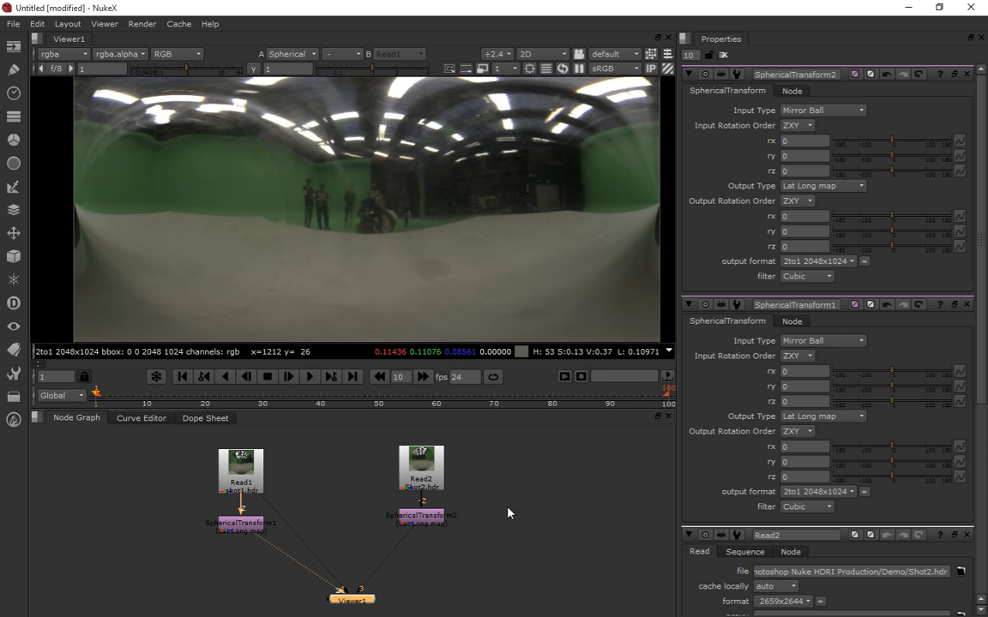
mouse_move(271, 511)
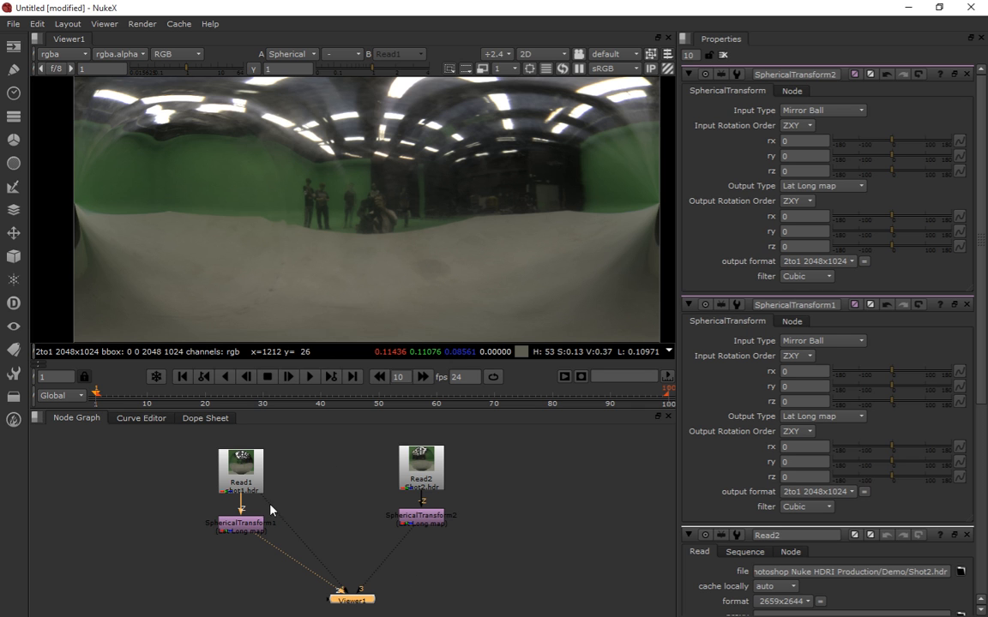
mouse_move(499, 603)
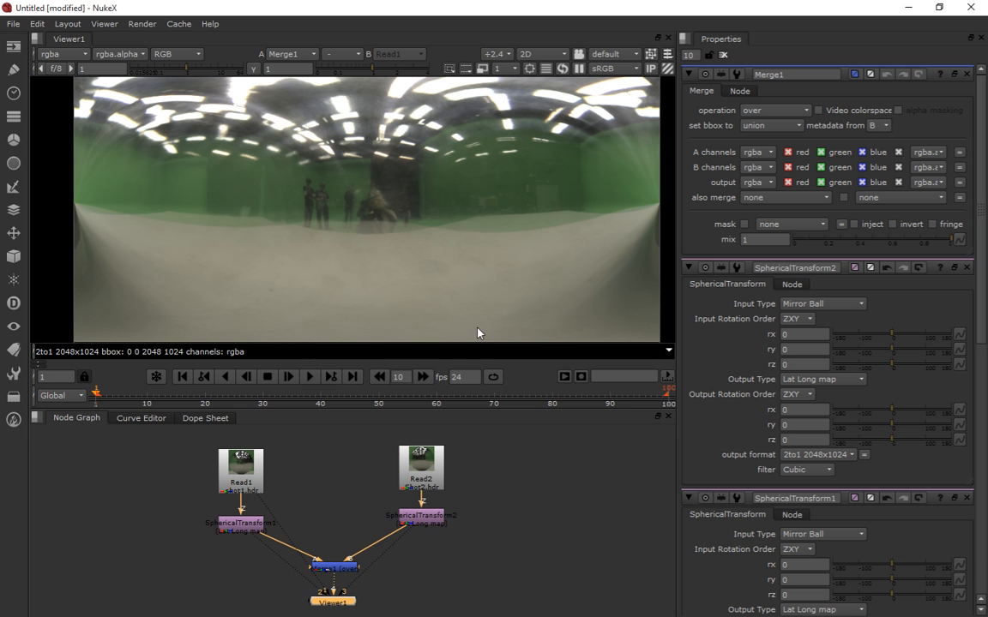
mouse_move(278, 243)
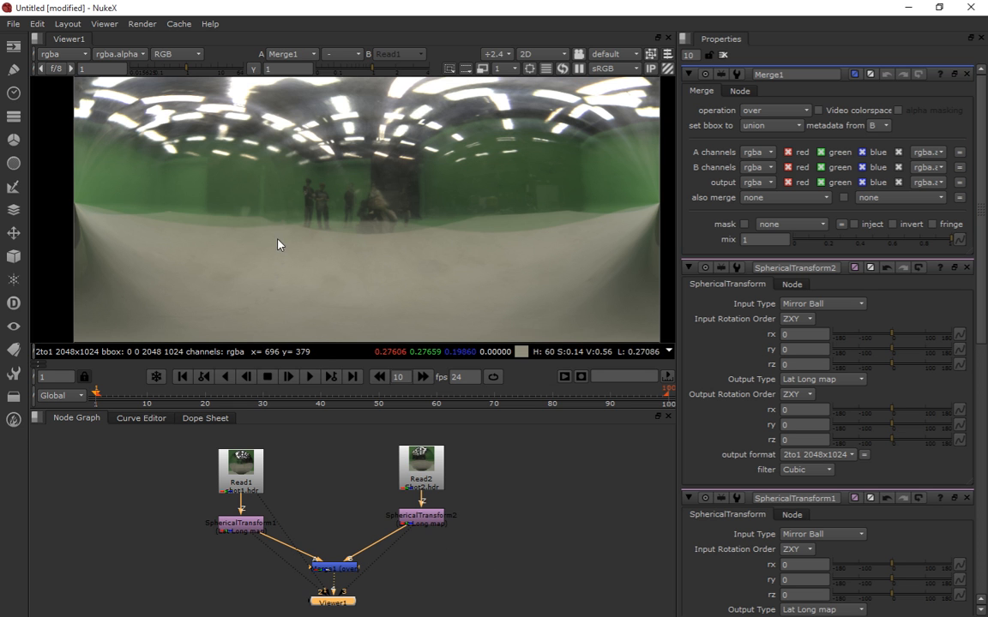
mouse_move(476, 265)
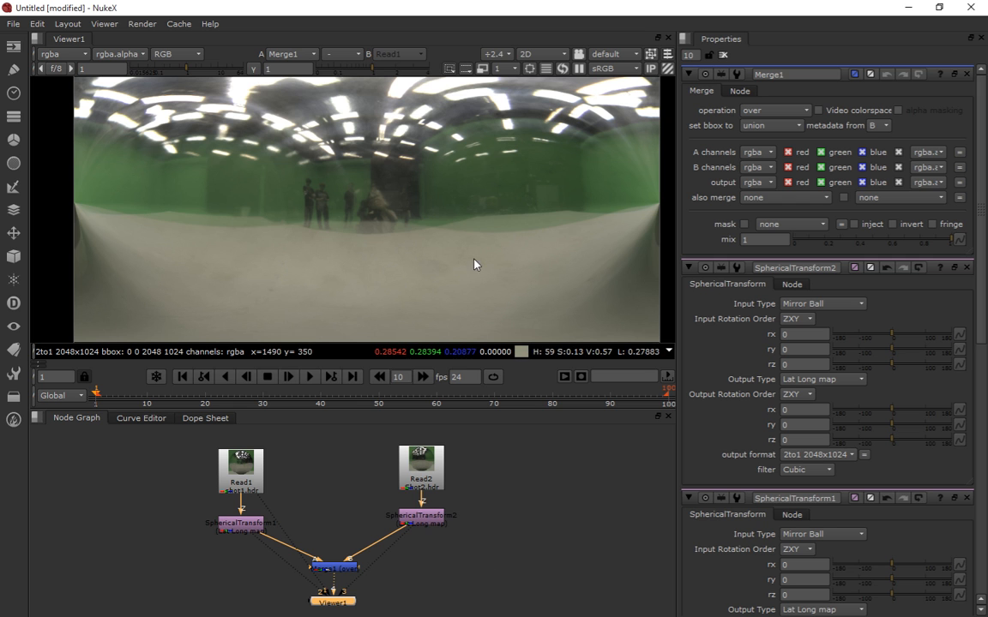
mouse_move(608, 259)
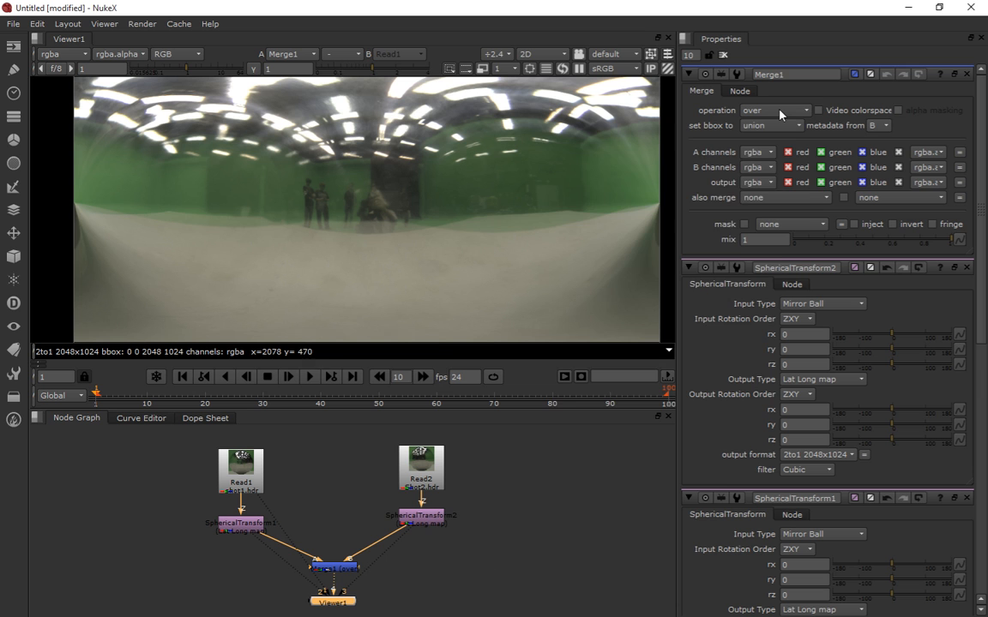
mouse_move(291, 274)
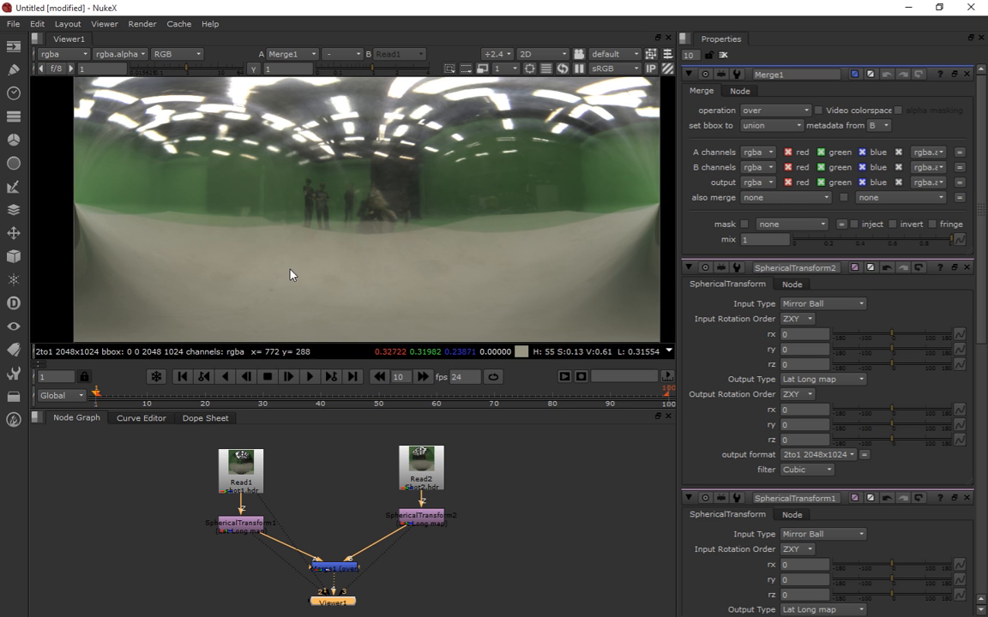
mouse_move(253, 209)
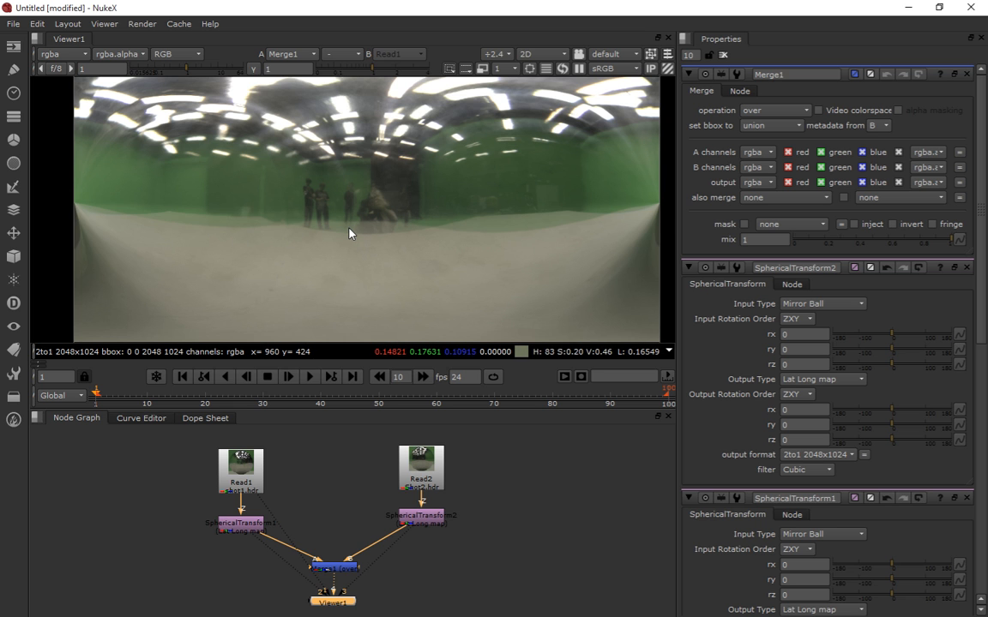
mouse_move(357, 227)
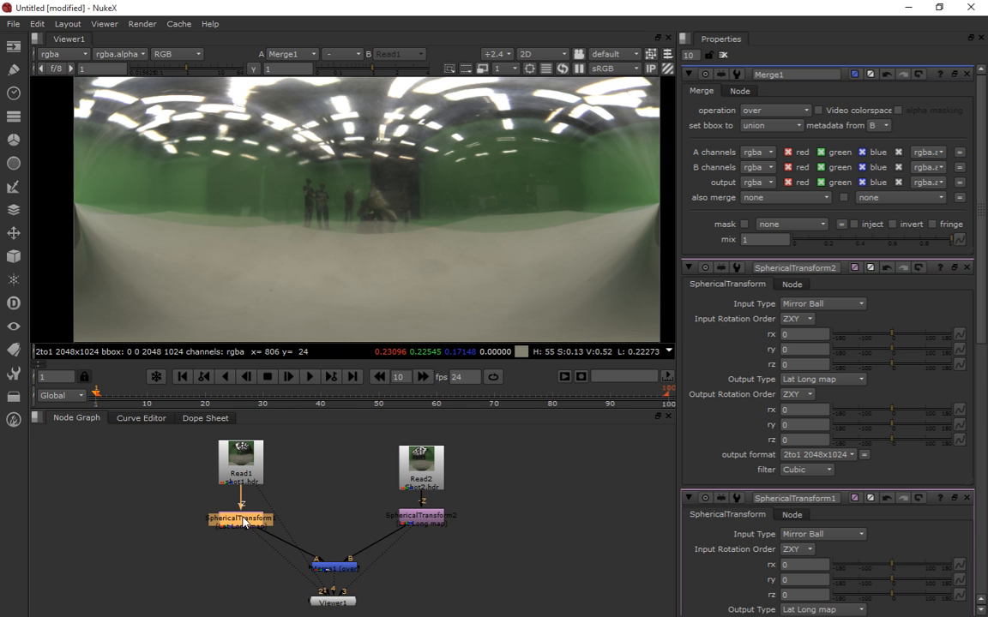
mouse_move(430, 494)
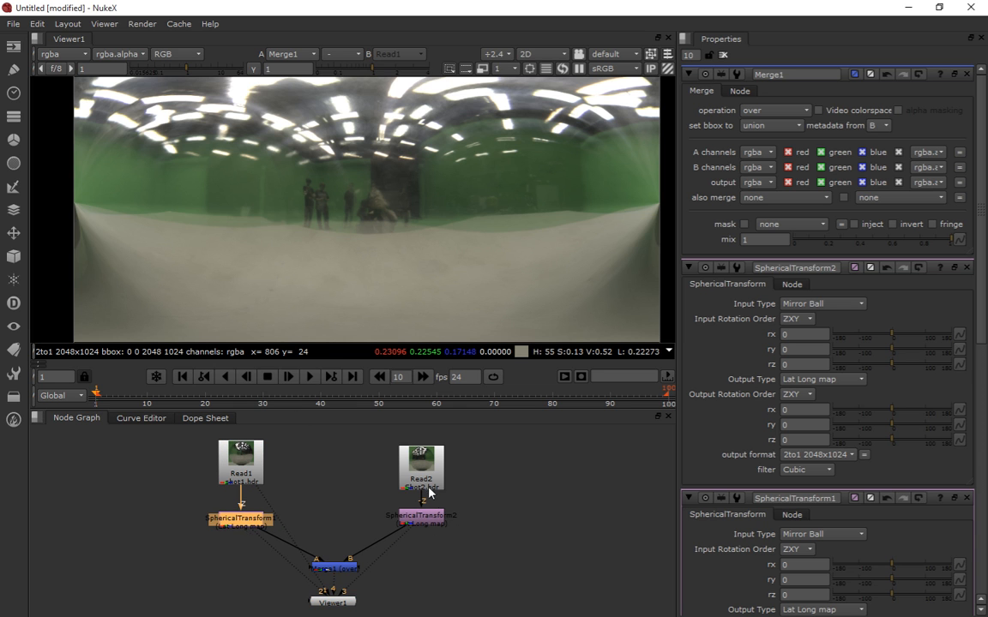
Select the second shot's unwrap to feed the Merge (over) combining both lat-long maps.
left_click(422, 463)
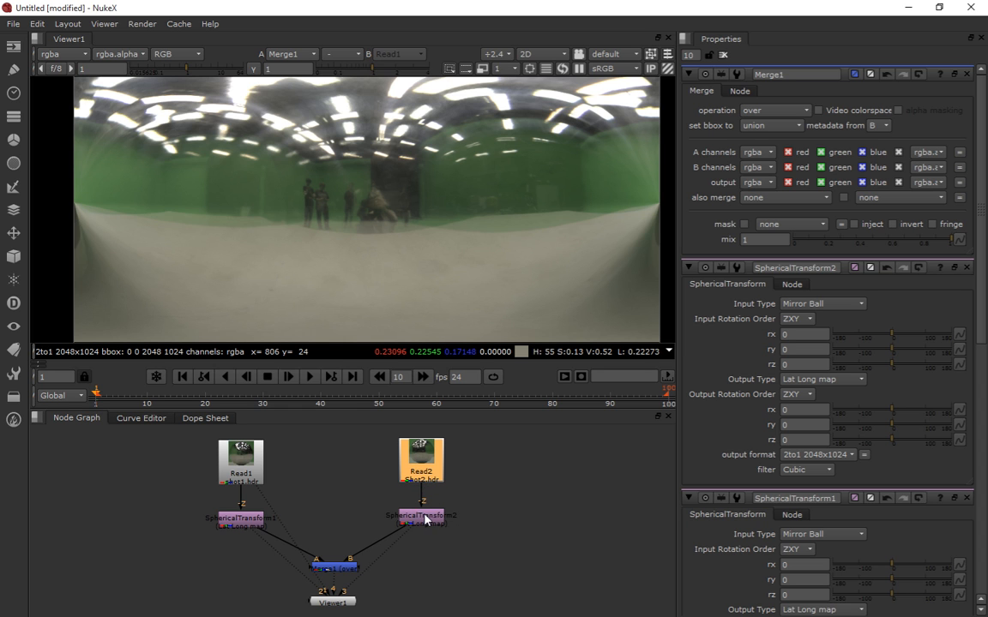
mouse_move(266, 480)
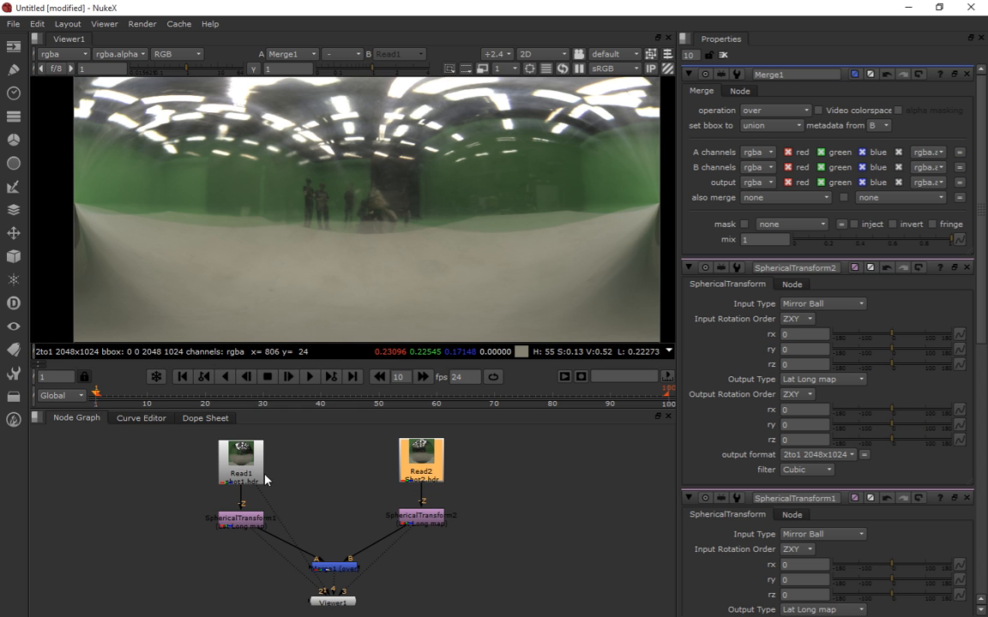
mouse_move(244, 500)
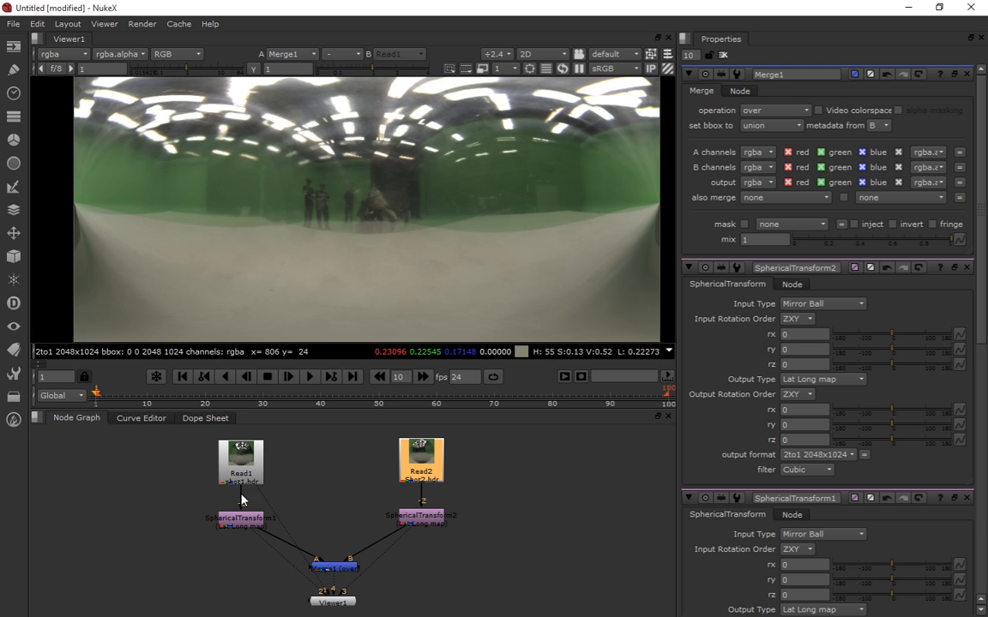
mouse_move(518, 438)
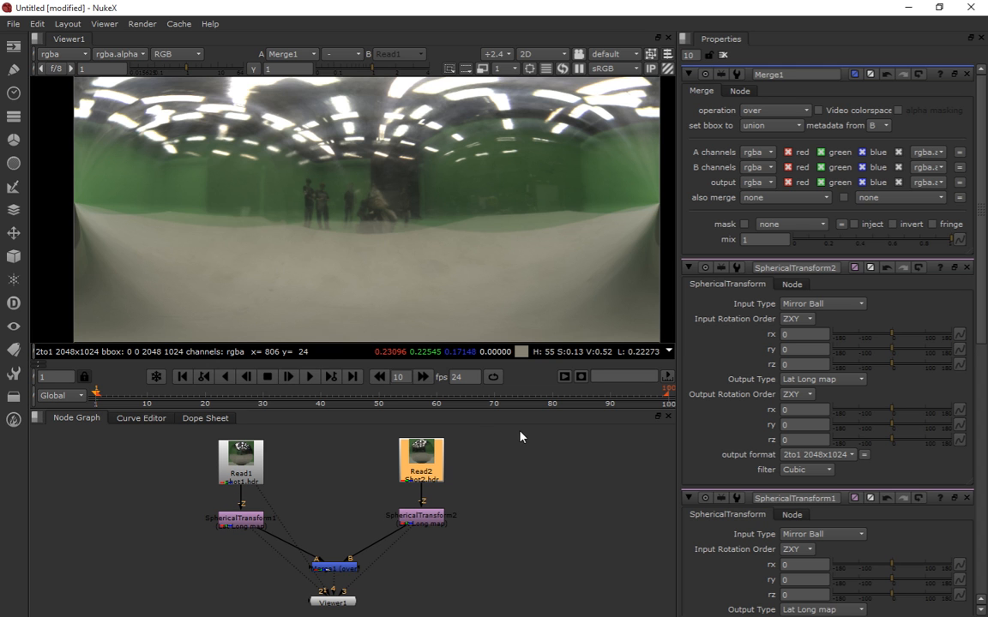
Show SphericalTransform2's properties alone, its output rotations still at zero.
left_click(420, 515)
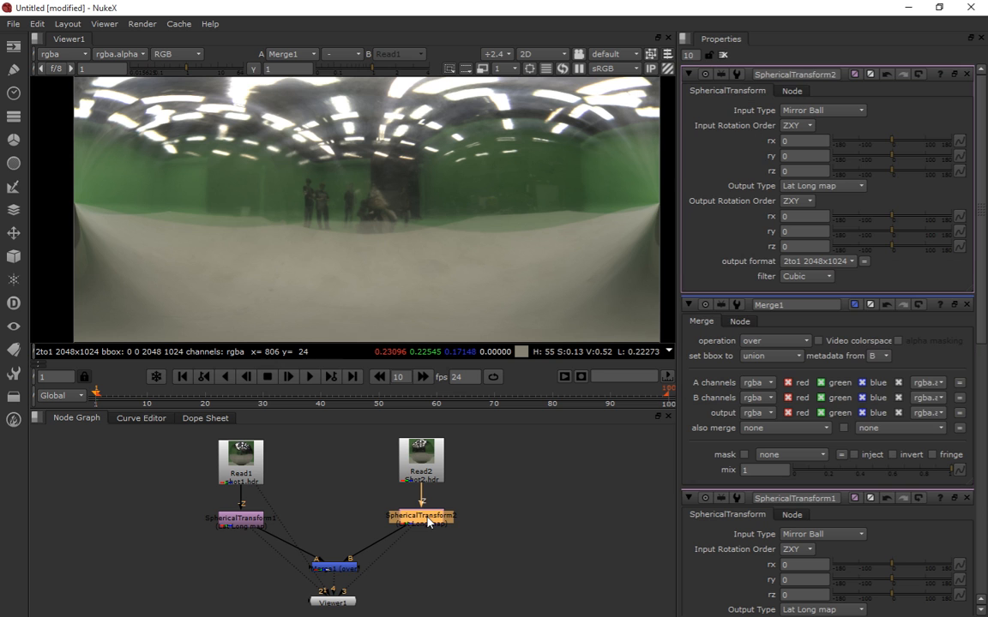
mouse_move(573, 459)
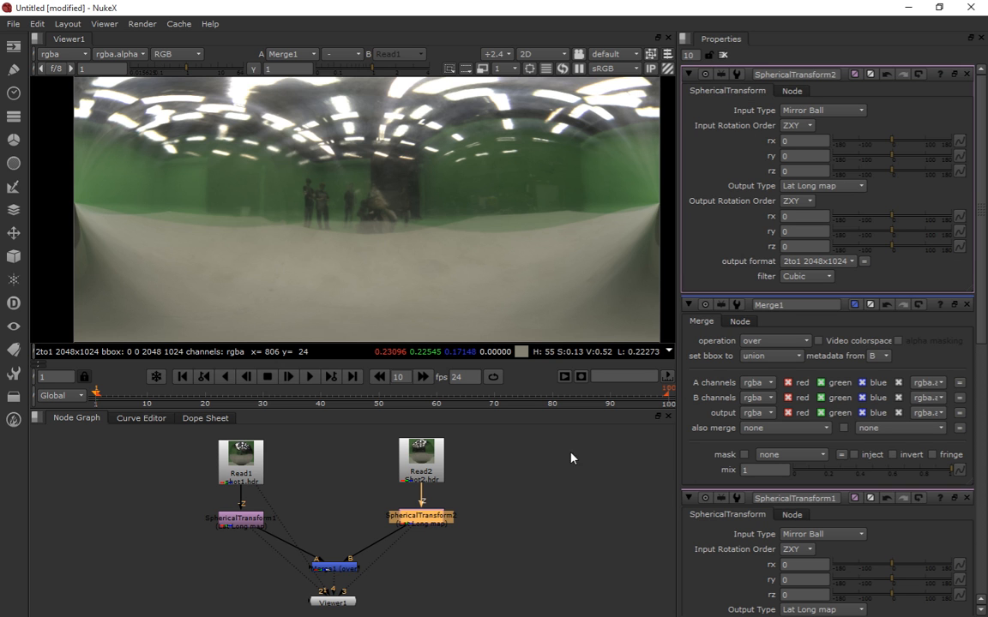
mouse_move(878, 229)
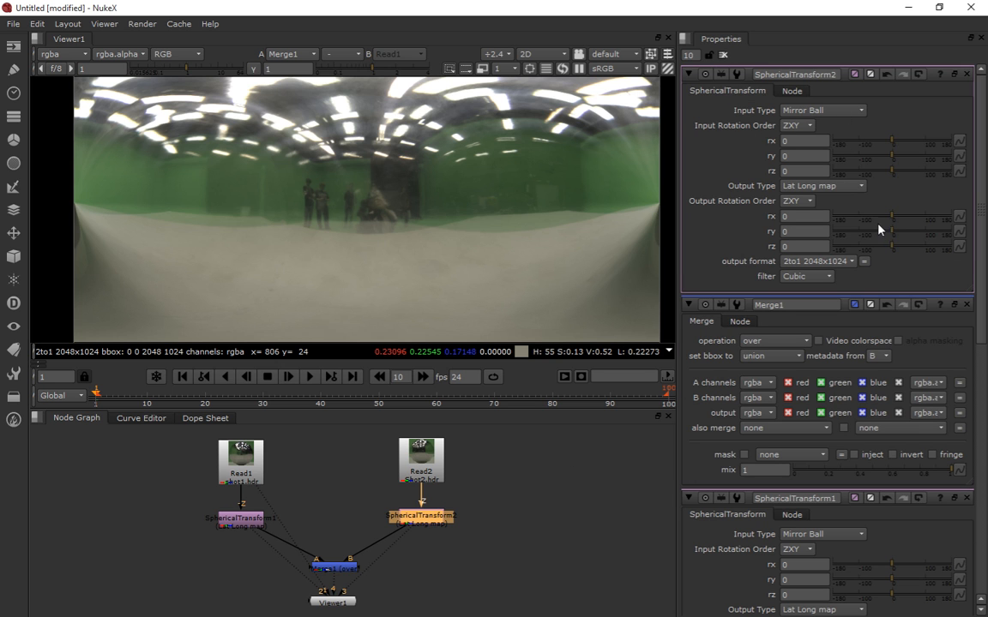
mouse_move(764, 216)
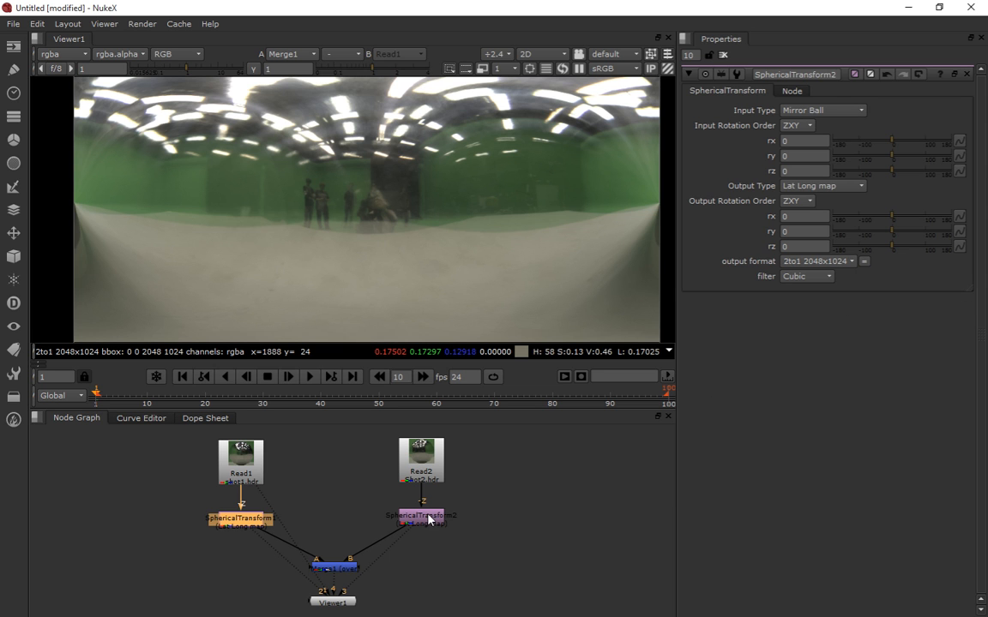
mouse_move(849, 222)
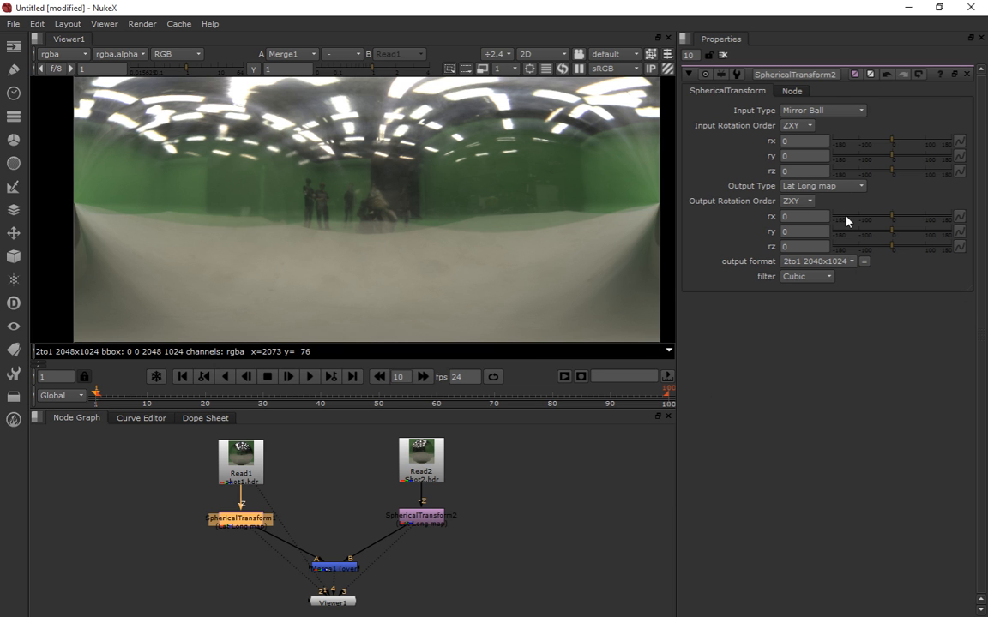
mouse_move(583, 247)
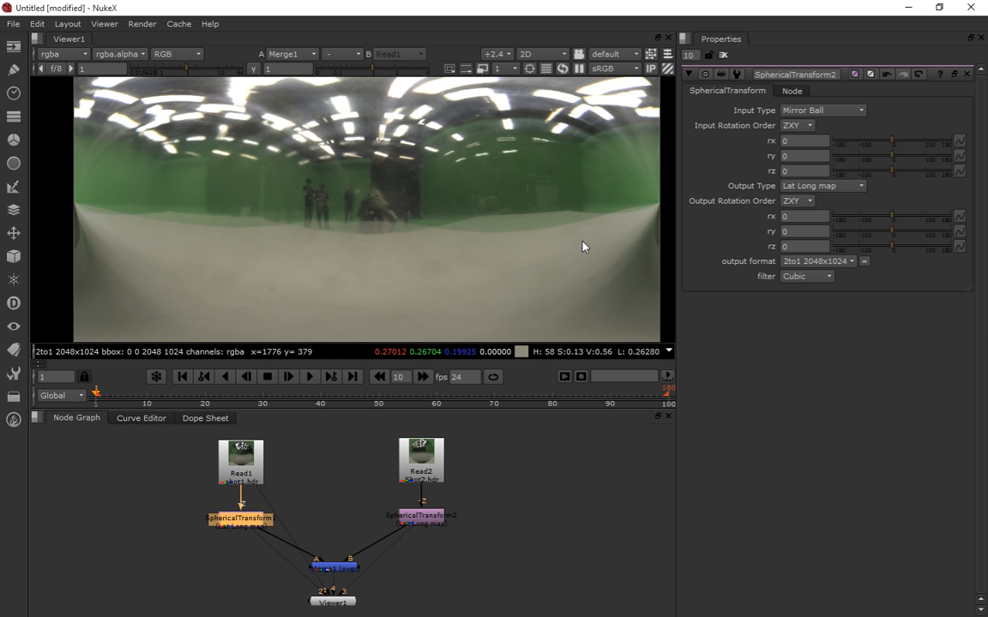
mouse_move(405, 329)
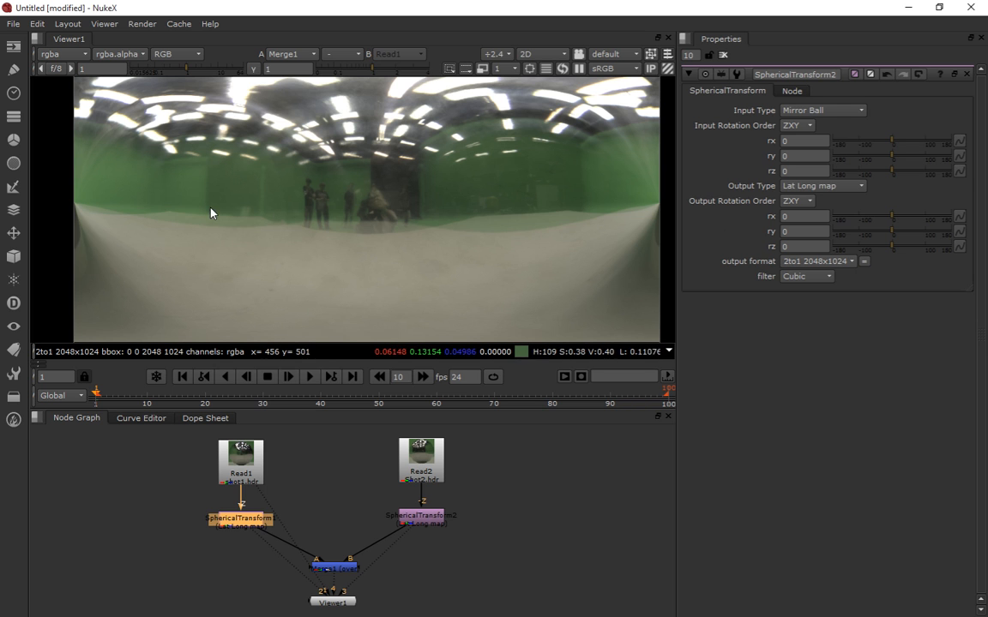
mouse_move(408, 224)
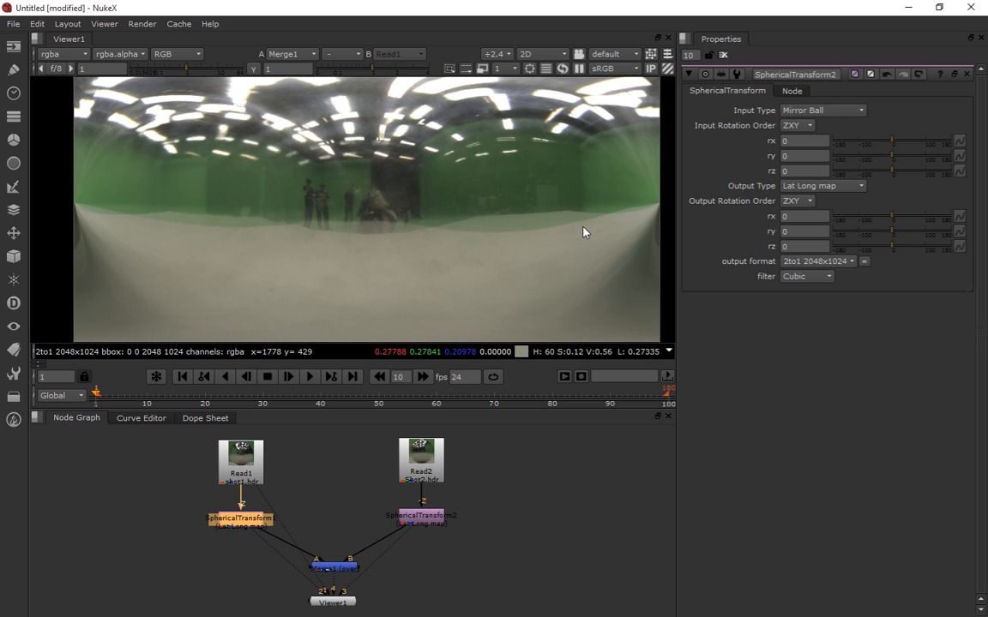
left_click(420, 516)
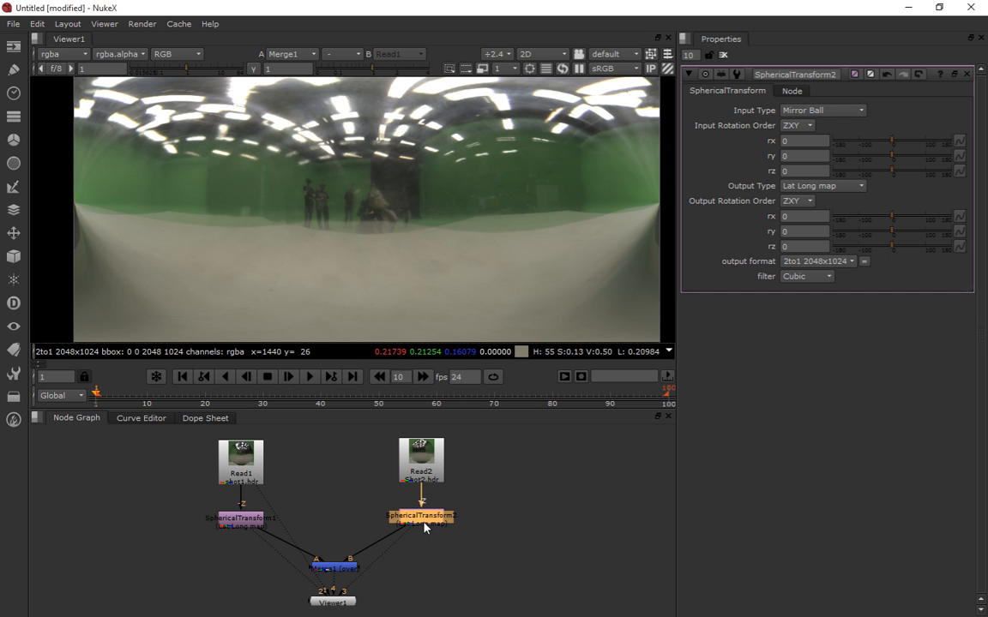
mouse_move(420, 515)
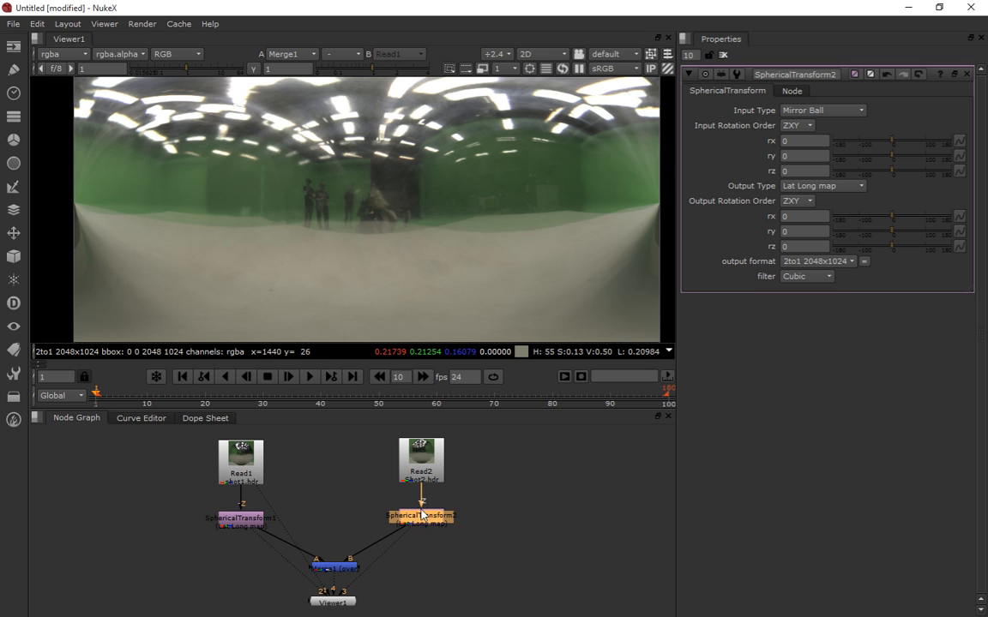
mouse_move(255, 523)
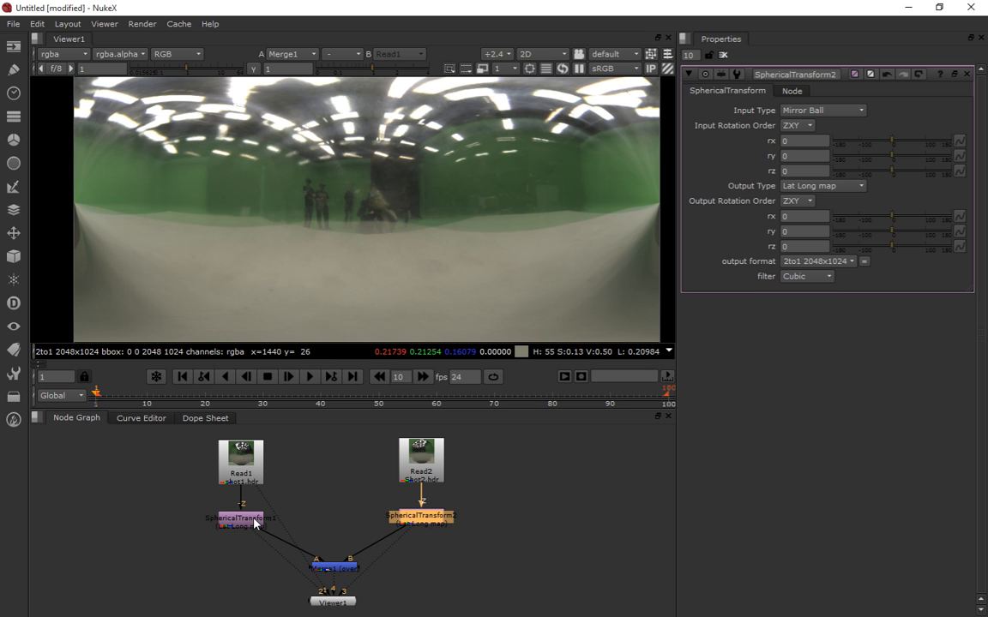
mouse_move(885, 283)
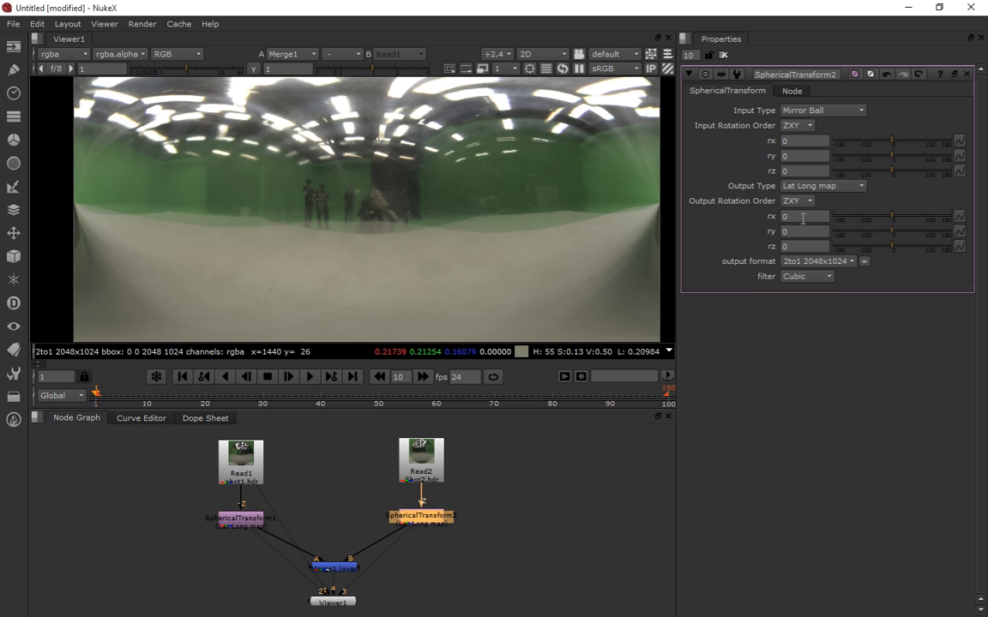
mouse_move(864, 240)
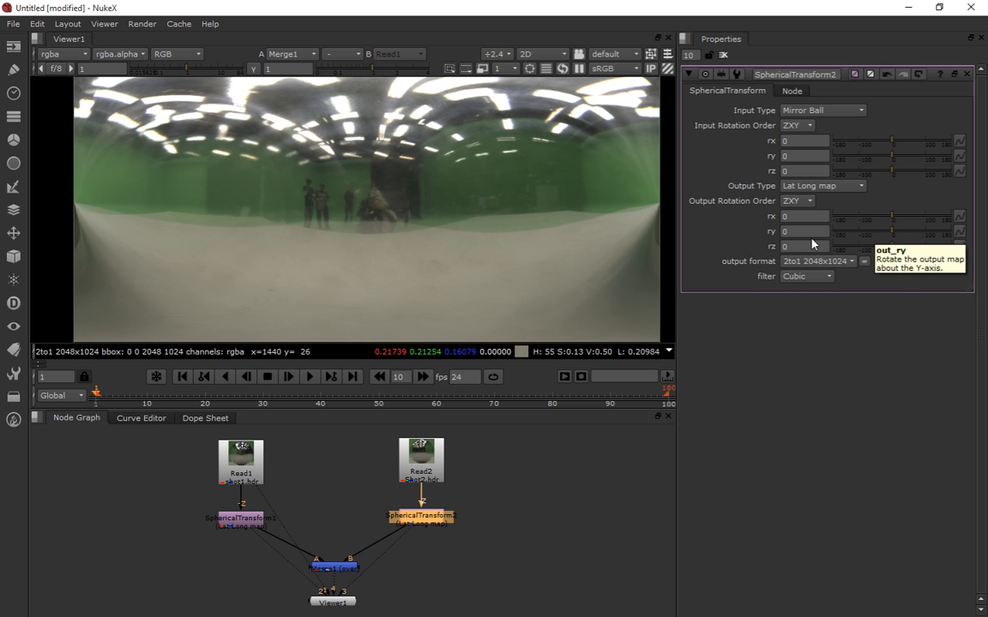
Rotate SphericalTransform2's output about the Y axis by 90 degrees.
type("90")
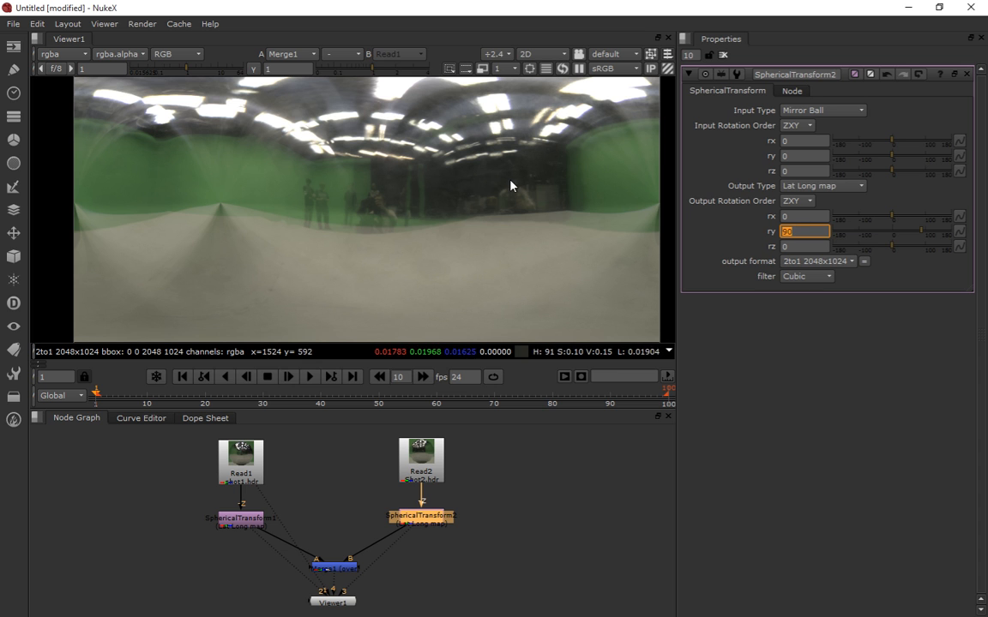
mouse_move(924, 233)
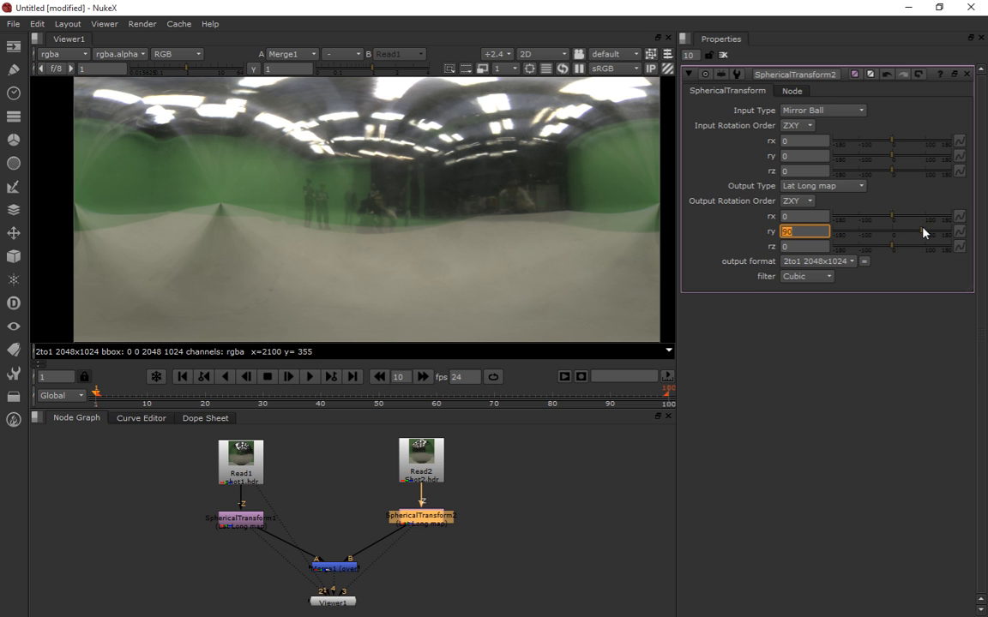
type("70")
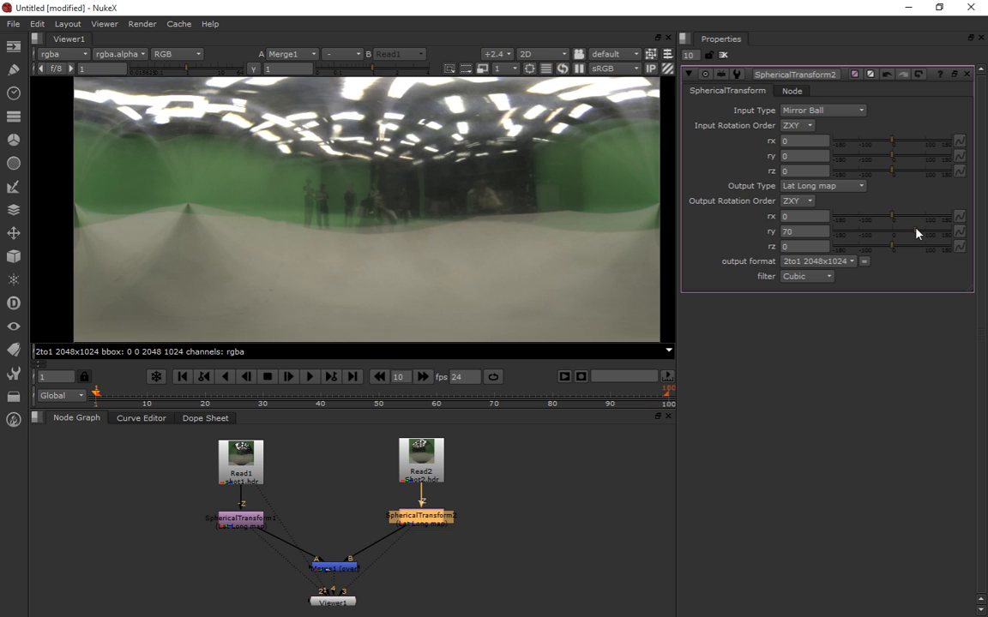
left_click_drag(892, 231, 900, 232)
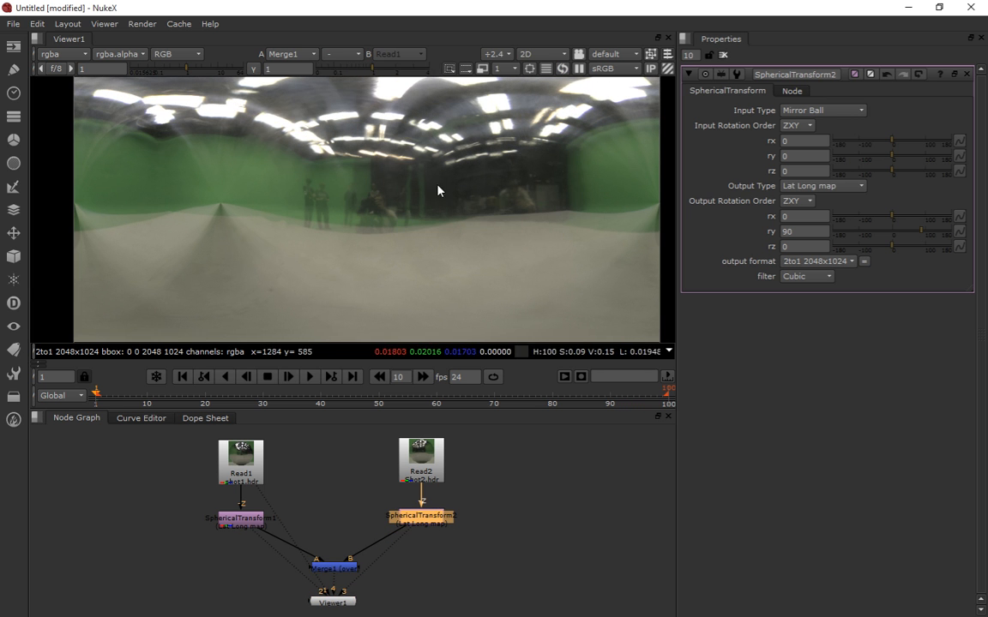
mouse_move(420, 222)
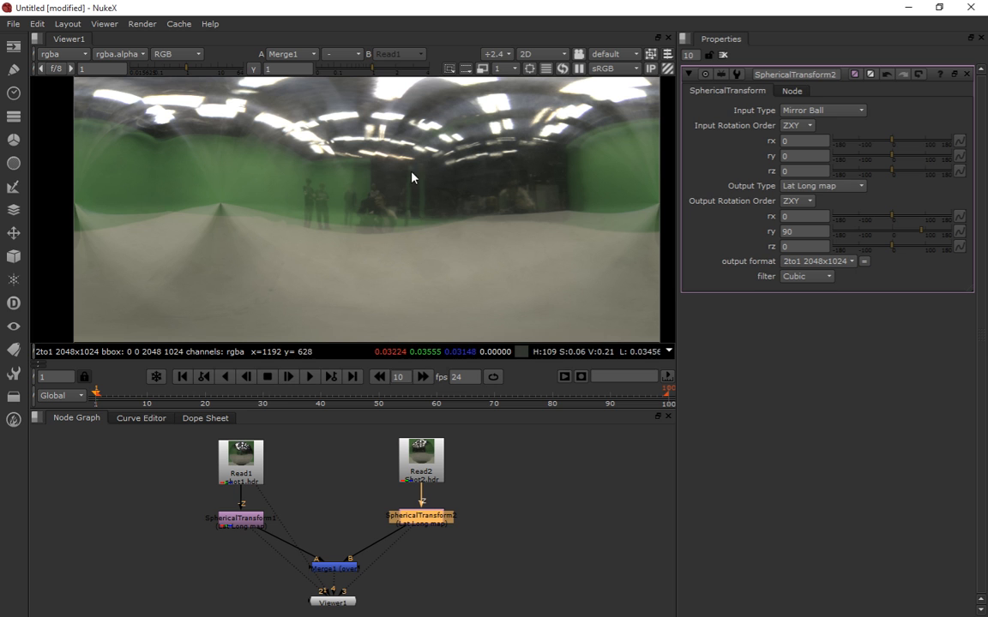
mouse_move(415, 205)
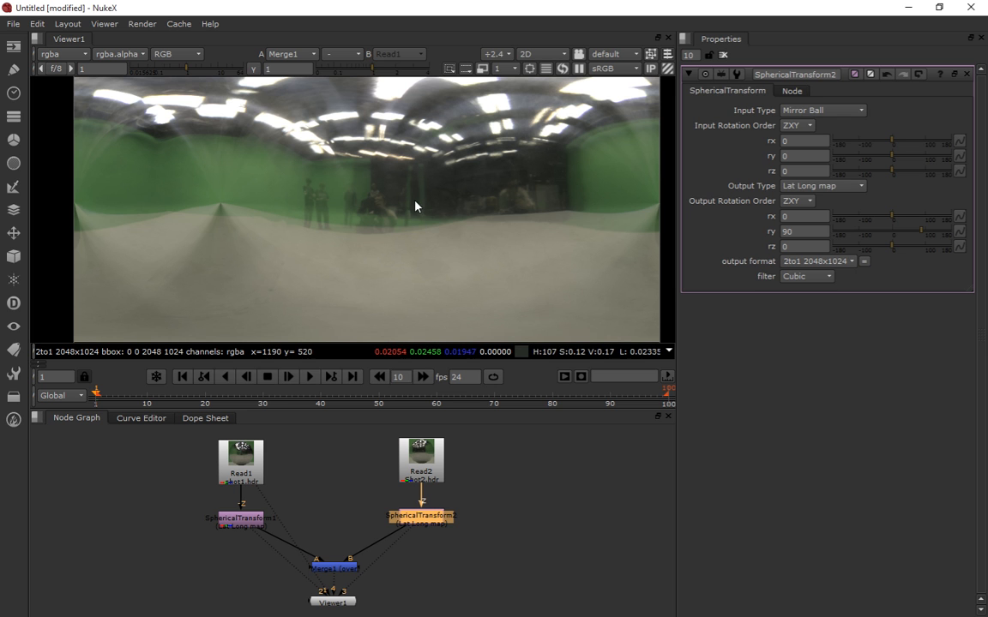
mouse_move(411, 204)
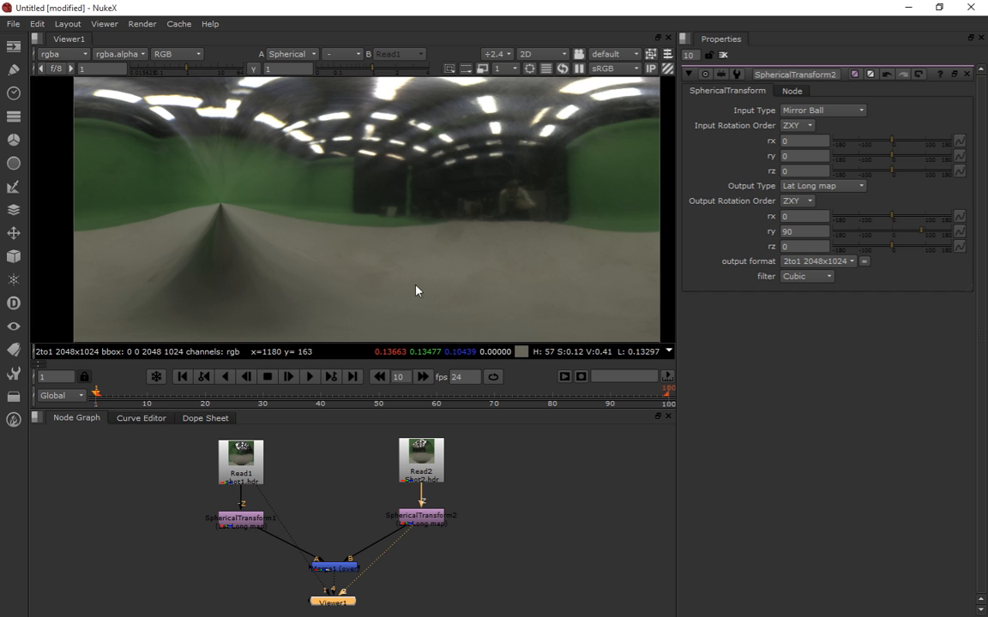
mouse_move(409, 209)
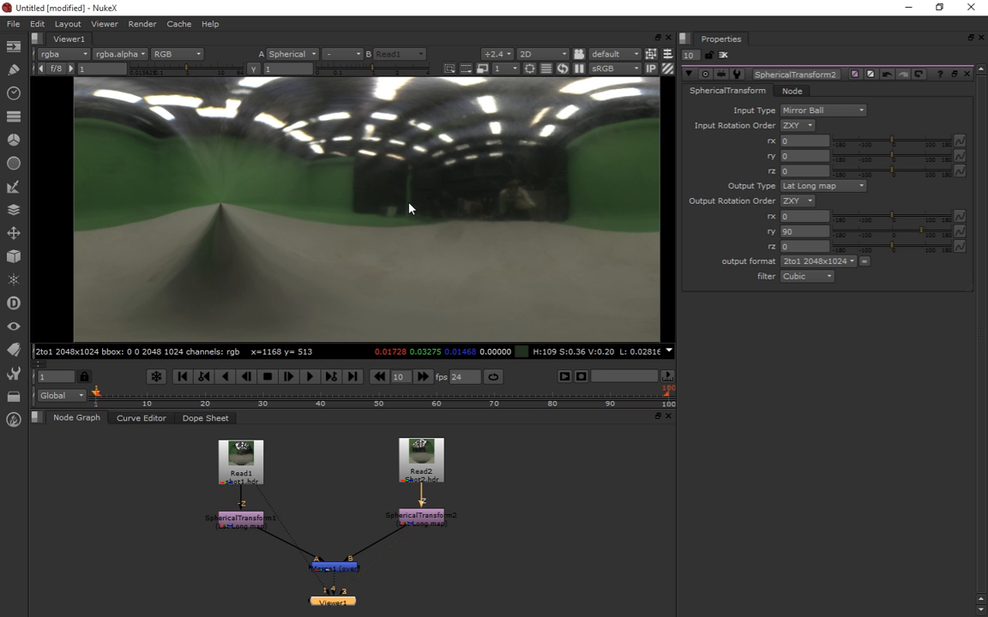
mouse_move(494, 504)
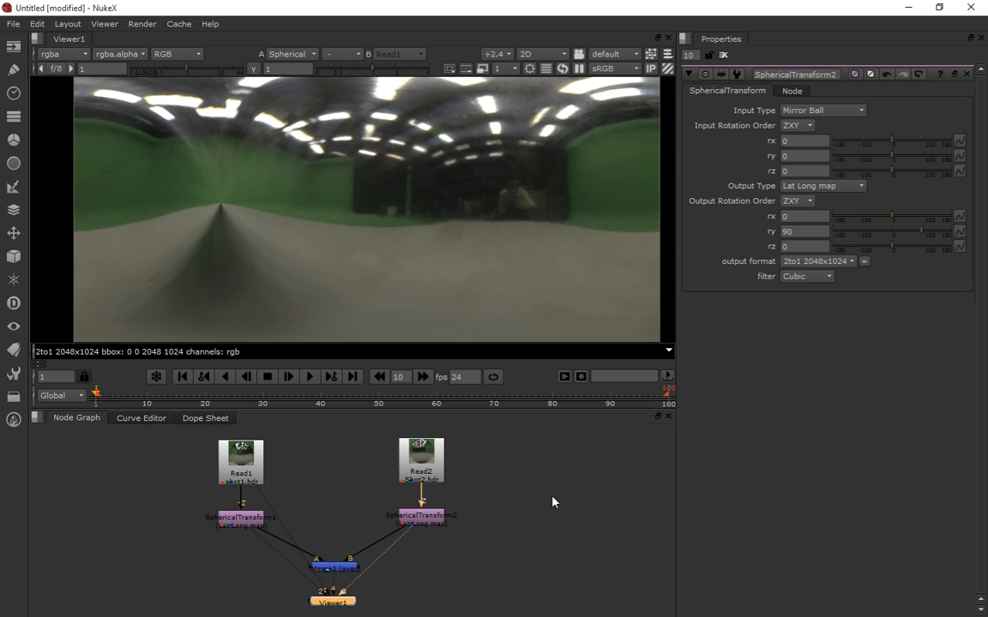
mouse_move(518, 557)
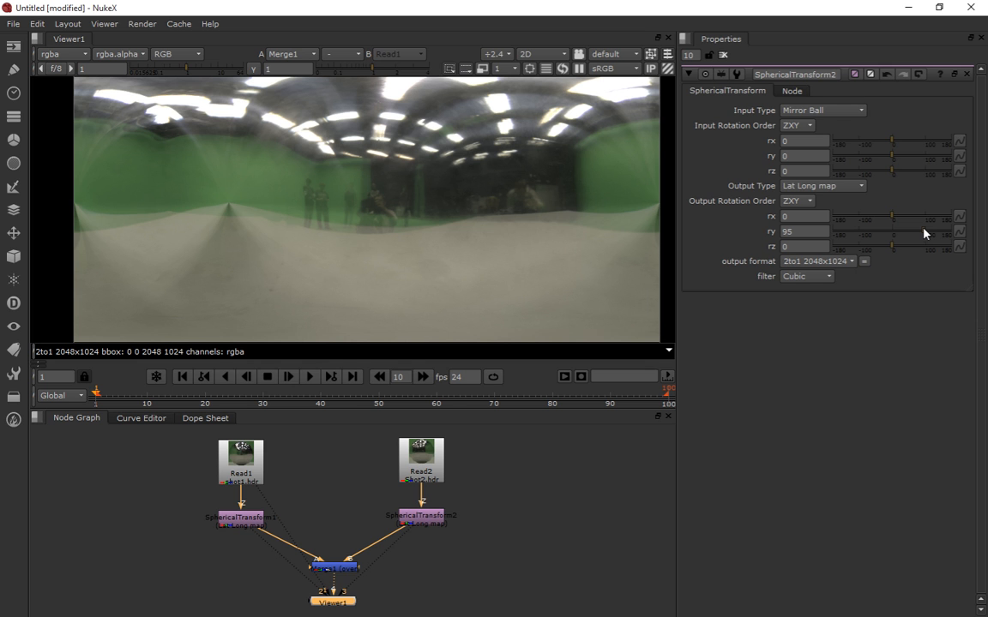
Set SphericalTransform2's output ry rotation to 100 so Shot2 lines up with Shot1.
type("100")
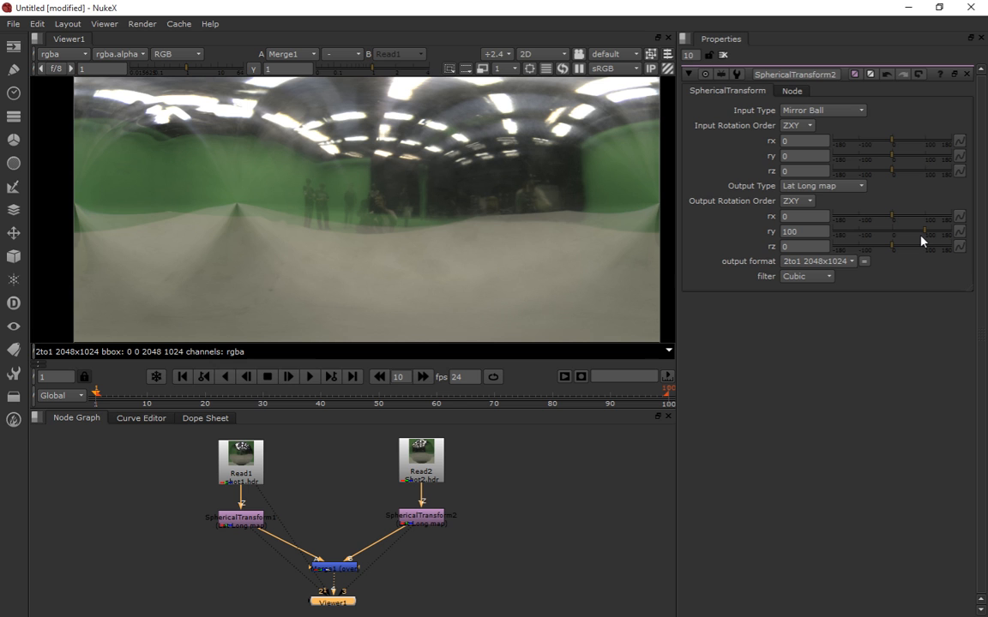
mouse_move(789, 247)
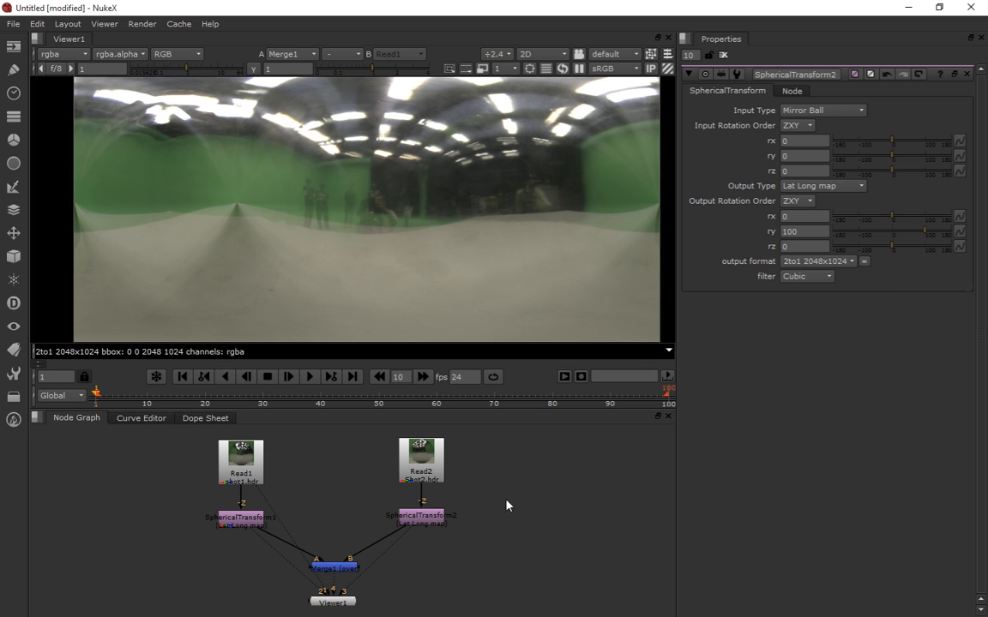
mouse_move(420, 525)
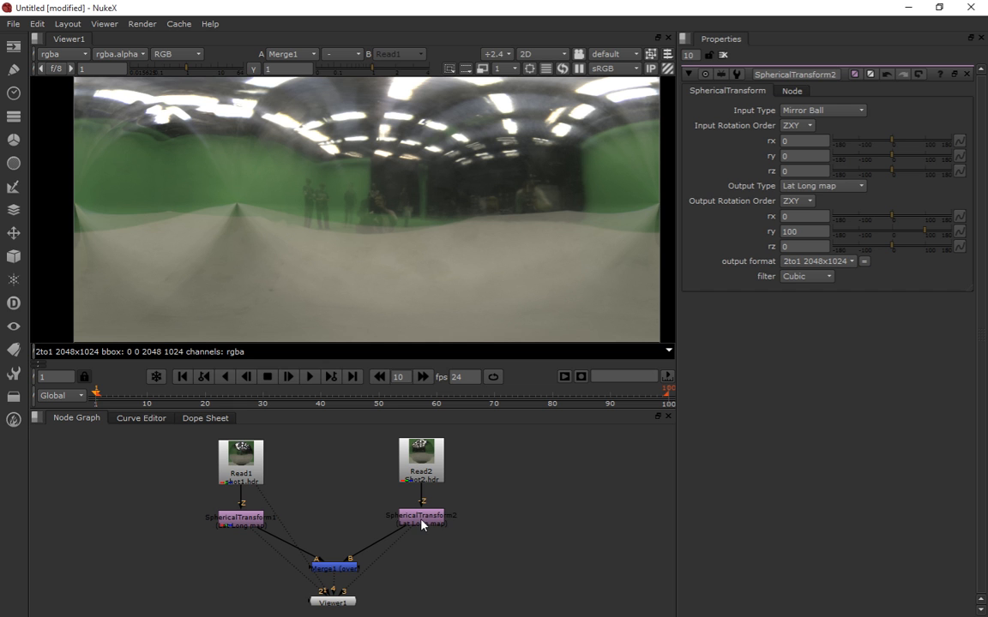
left_click(420, 521)
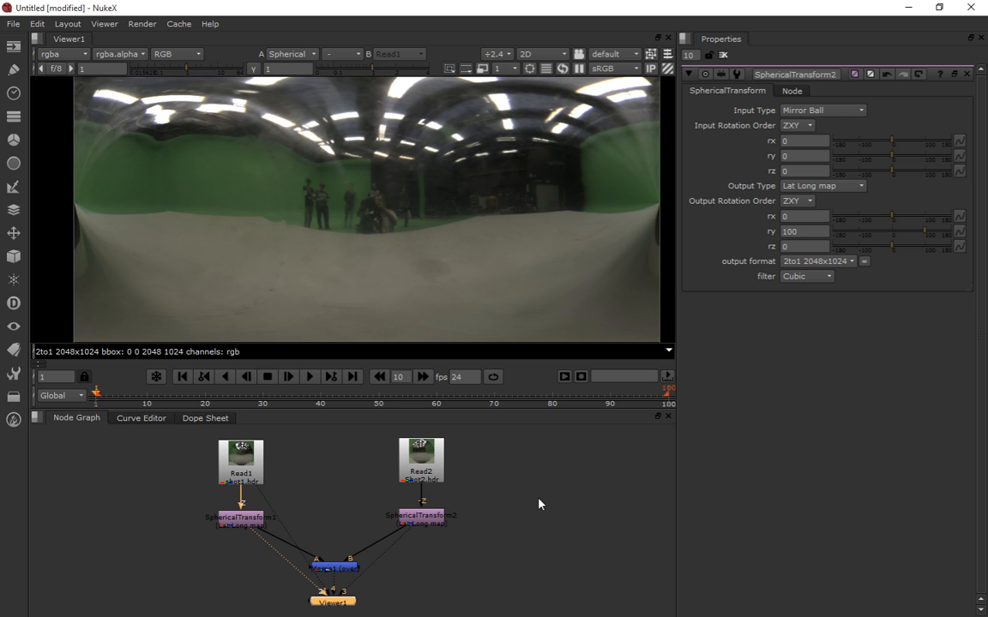
mouse_move(426, 190)
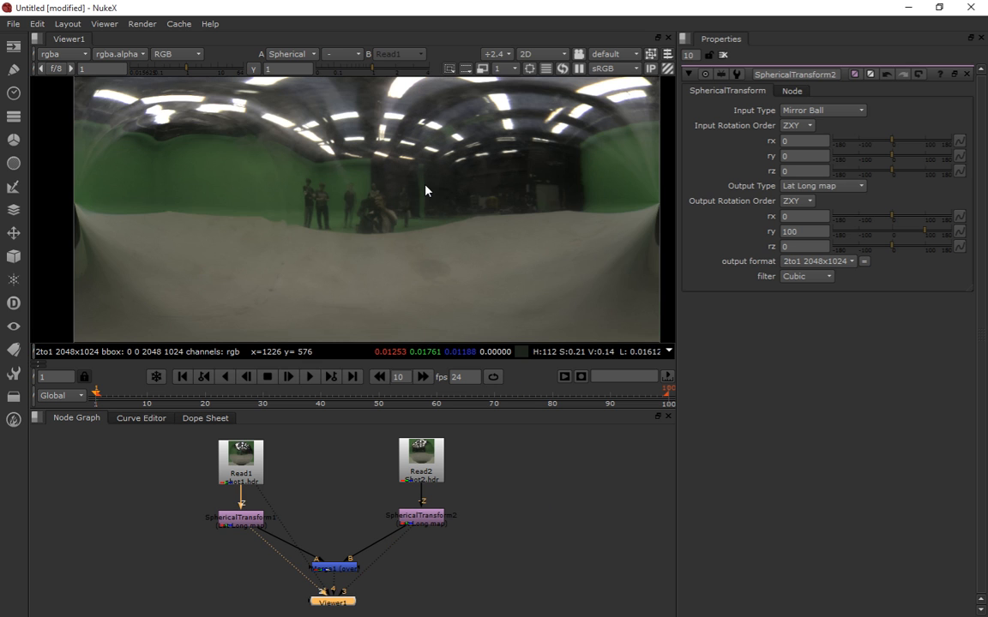
mouse_move(427, 196)
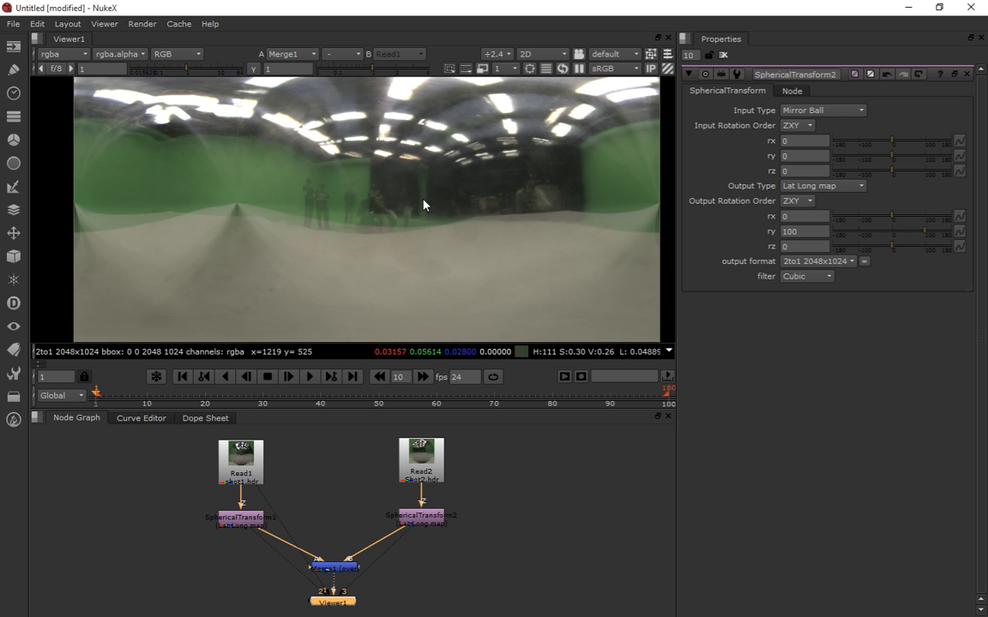
Begin nudging SphericalTransform2's output rx tilt while watching the Merge1 overlay.
left_click(805, 216)
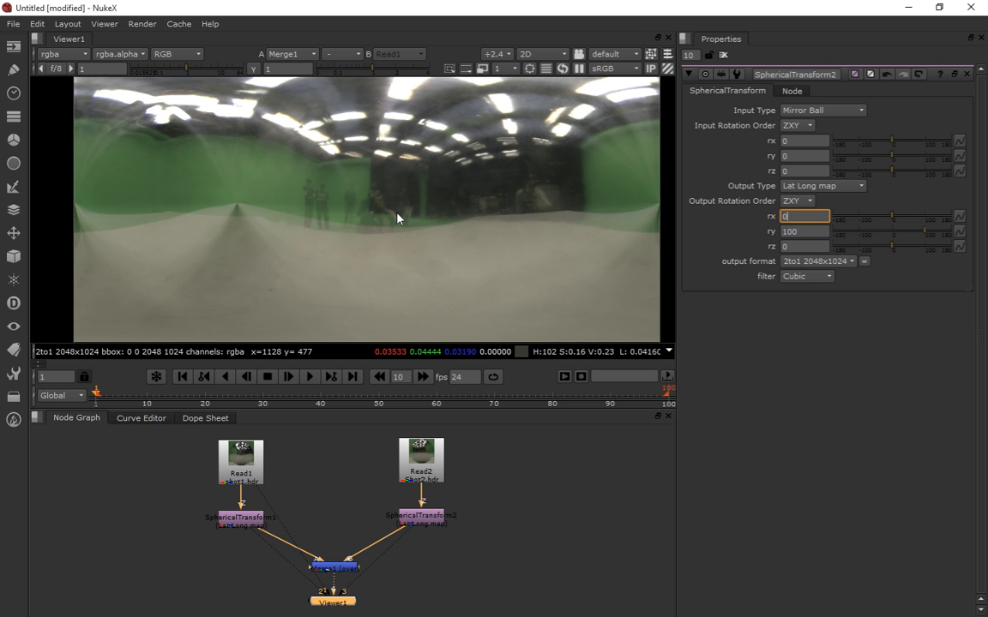
mouse_move(326, 141)
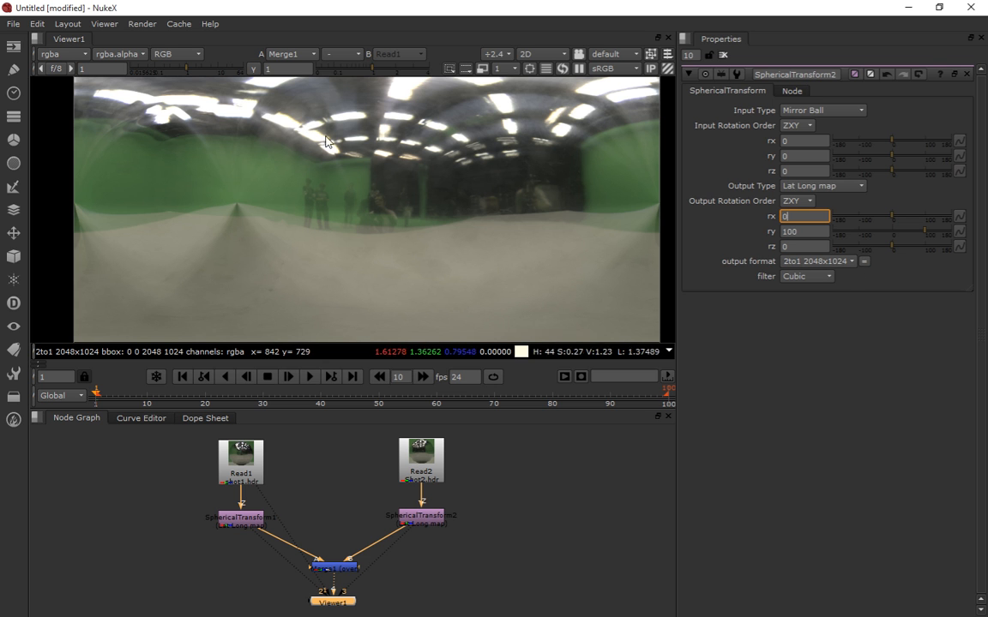
mouse_move(372, 218)
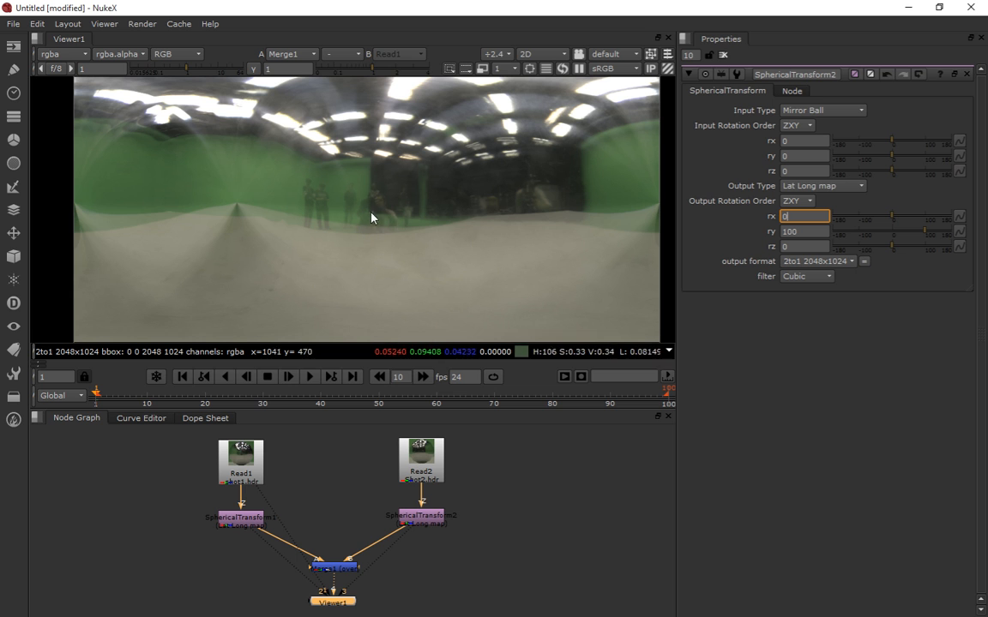
mouse_move(792, 278)
type("10")
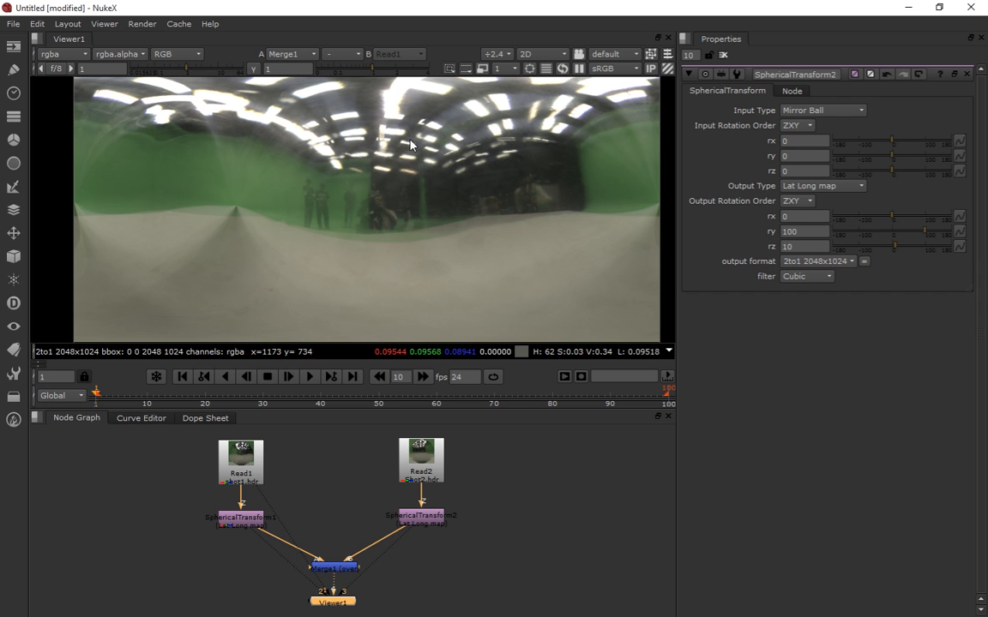
mouse_move(453, 229)
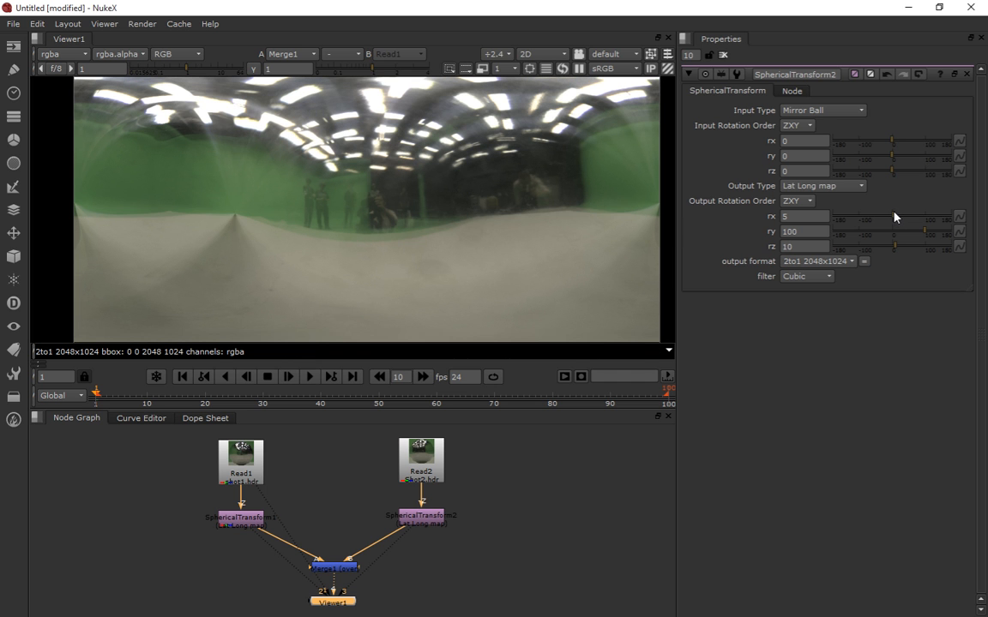
mouse_move(897, 250)
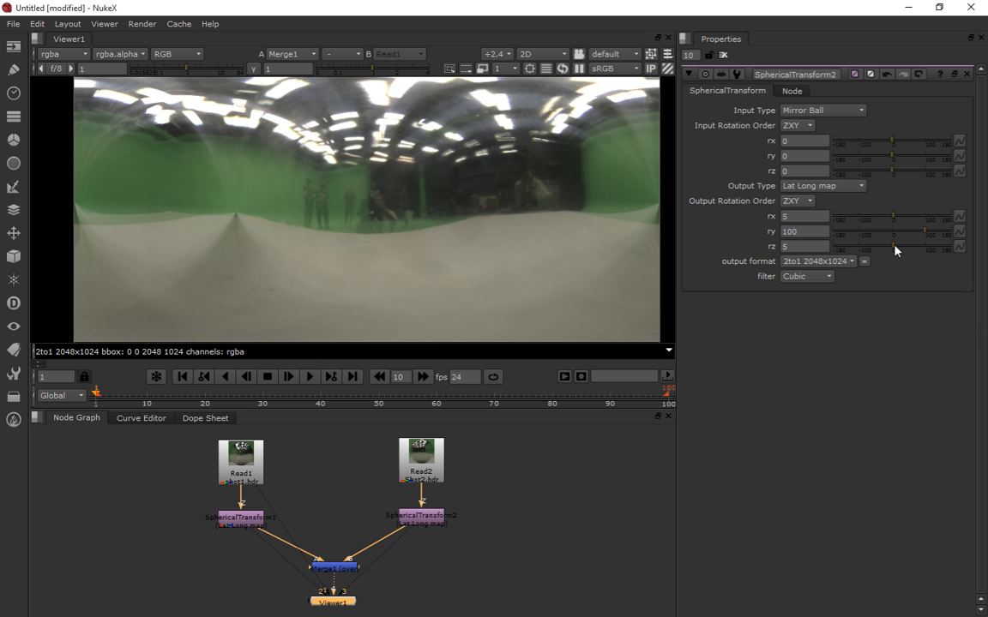
mouse_move(371, 237)
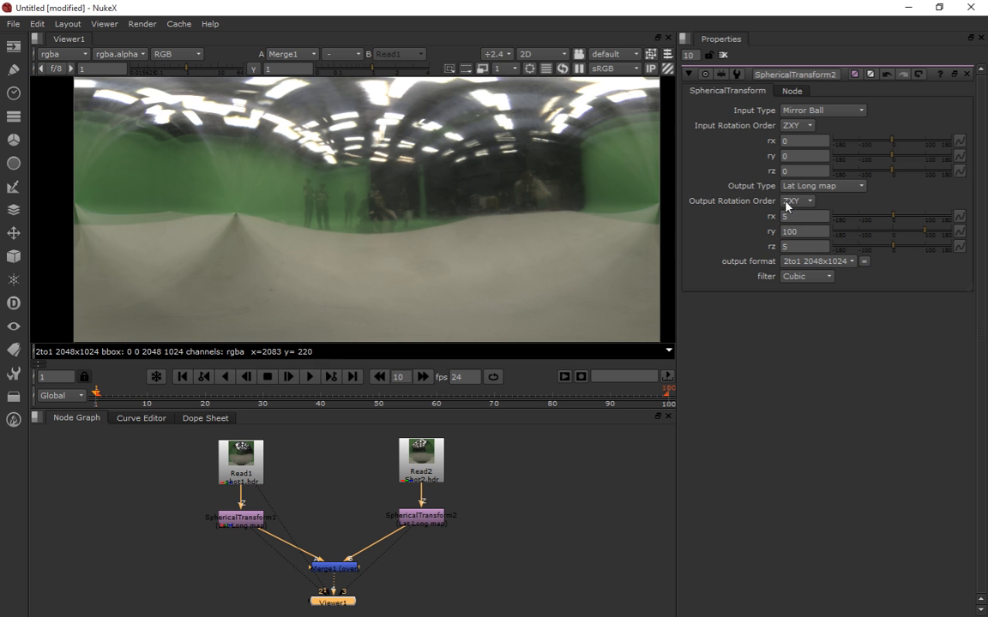
mouse_move(804, 217)
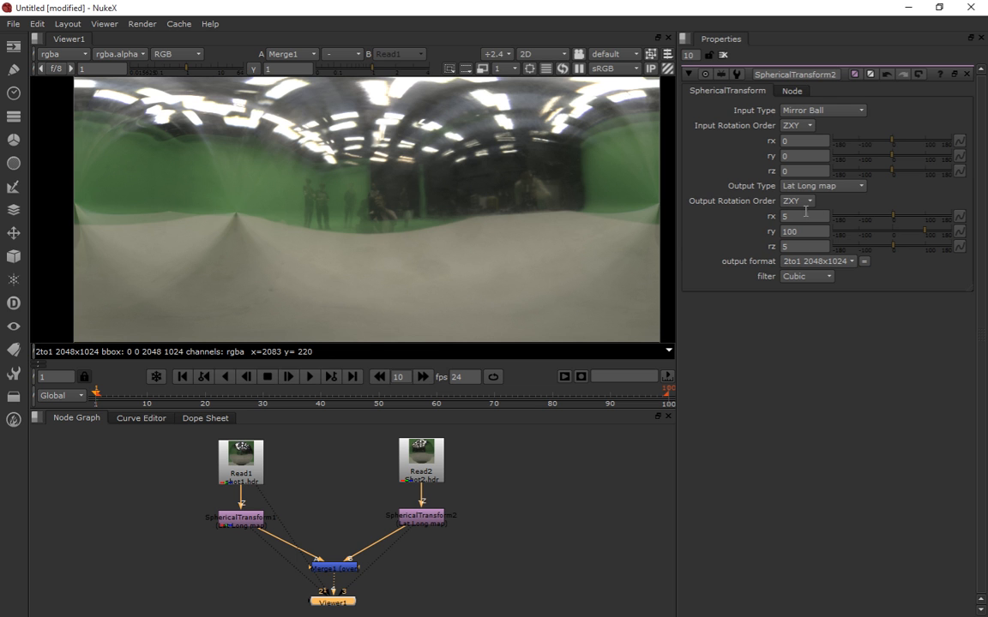
mouse_move(576, 211)
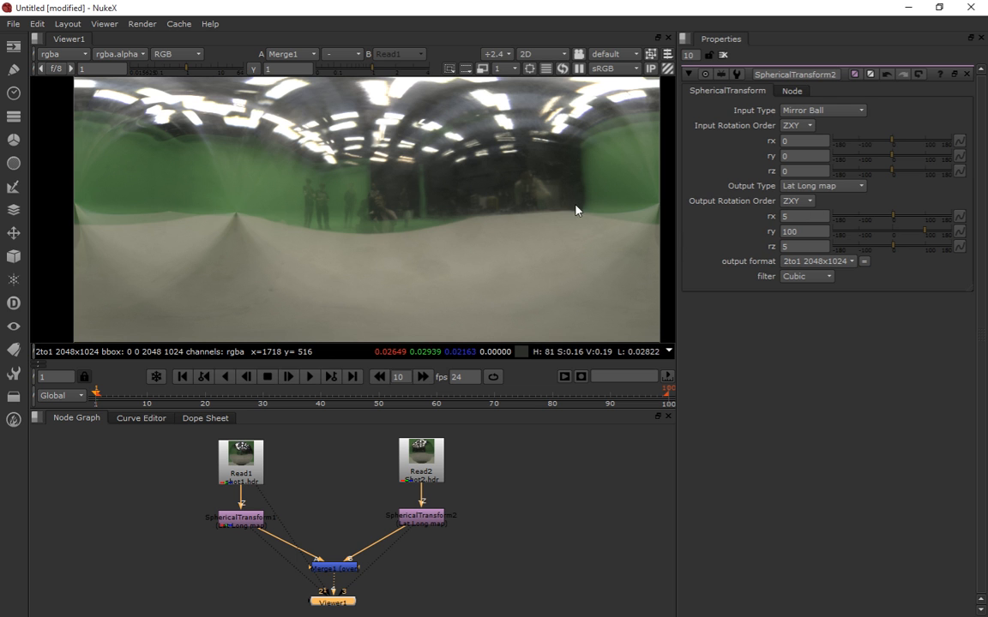
mouse_move(557, 232)
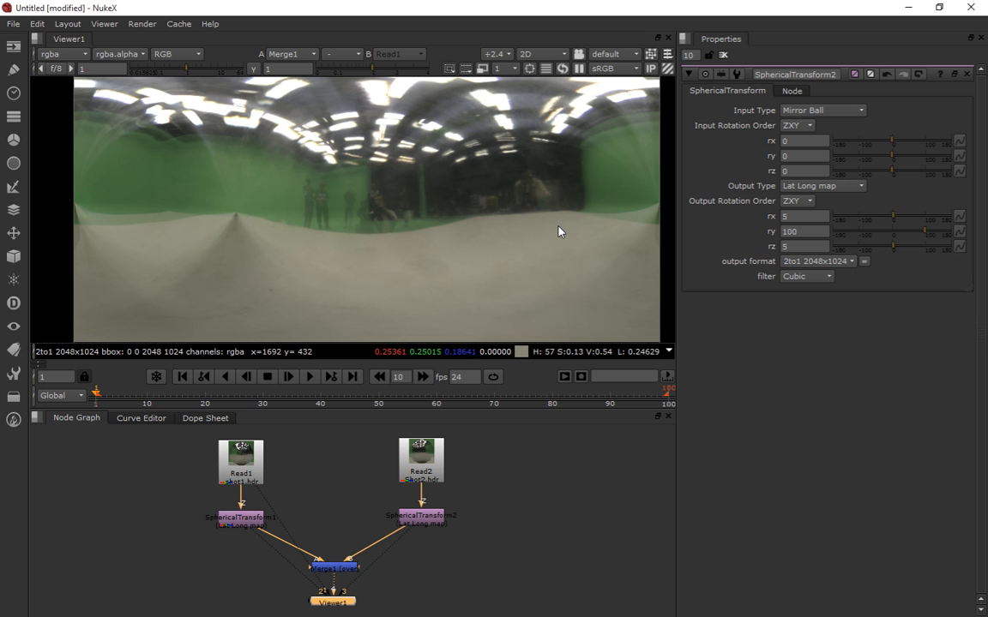
mouse_move(556, 212)
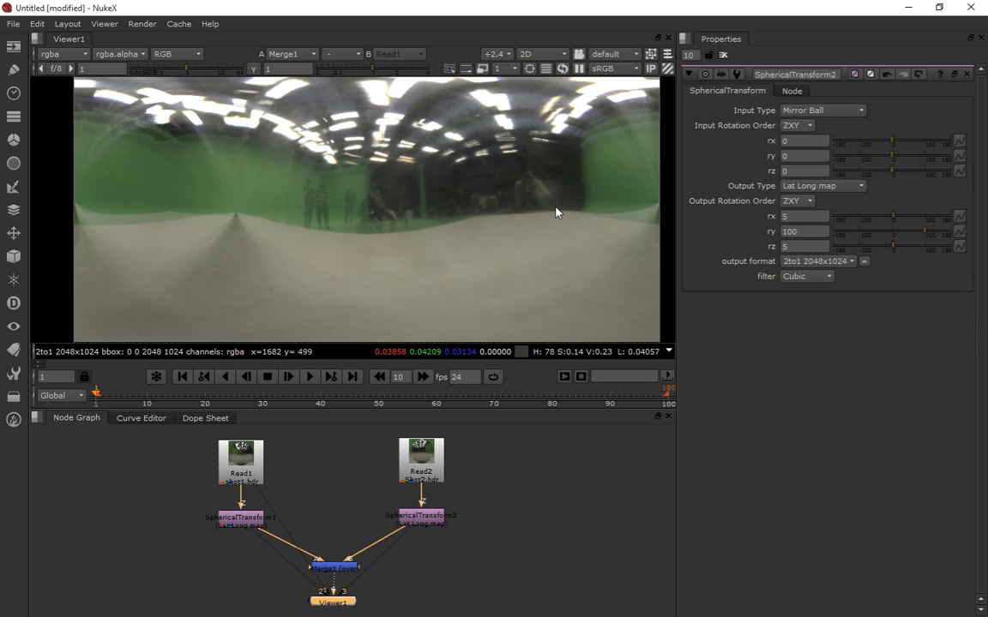
mouse_move(547, 226)
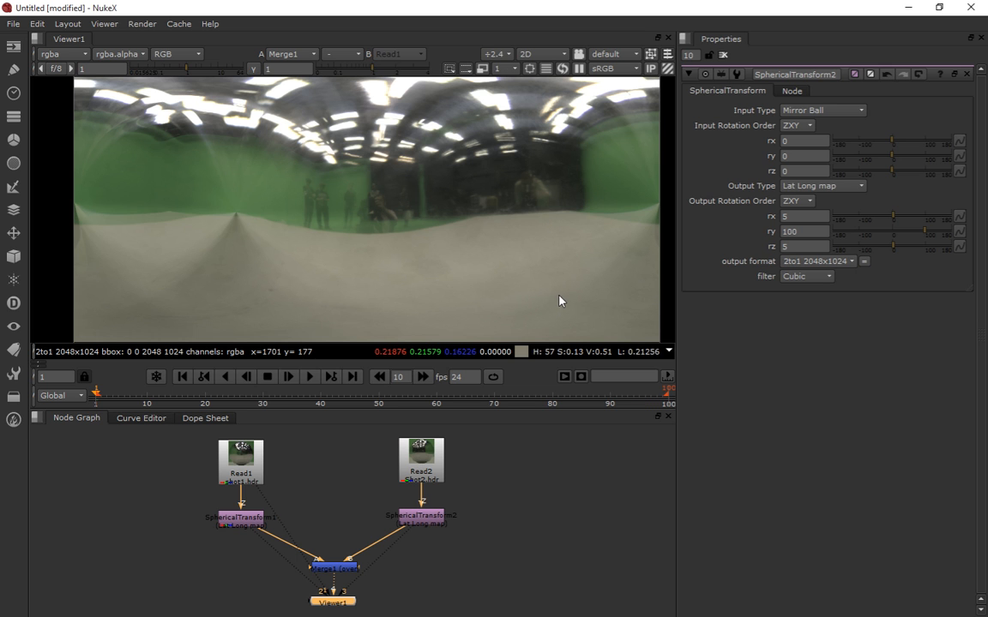
mouse_move(518, 212)
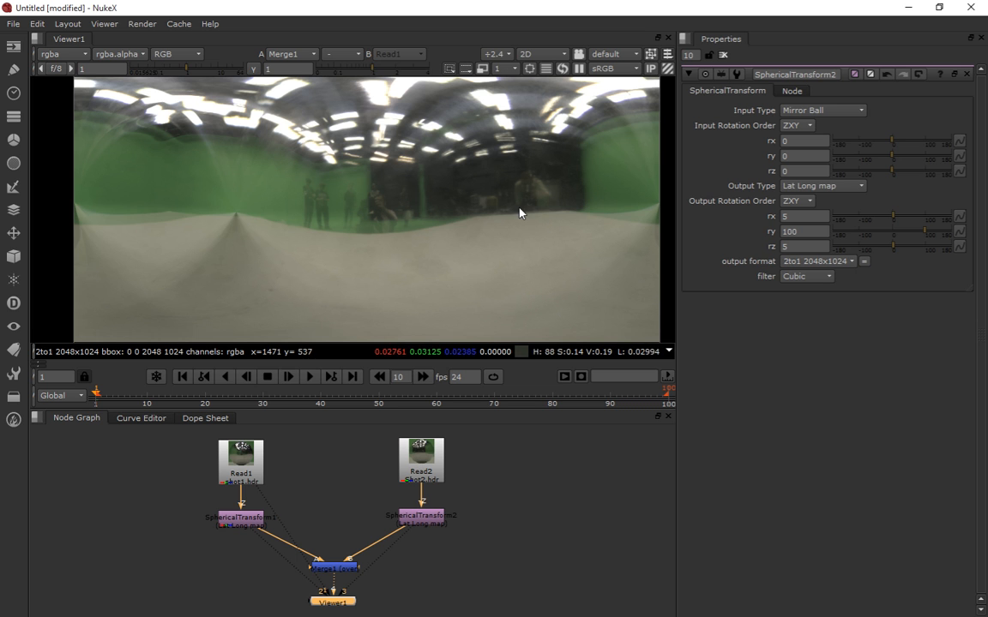
mouse_move(638, 225)
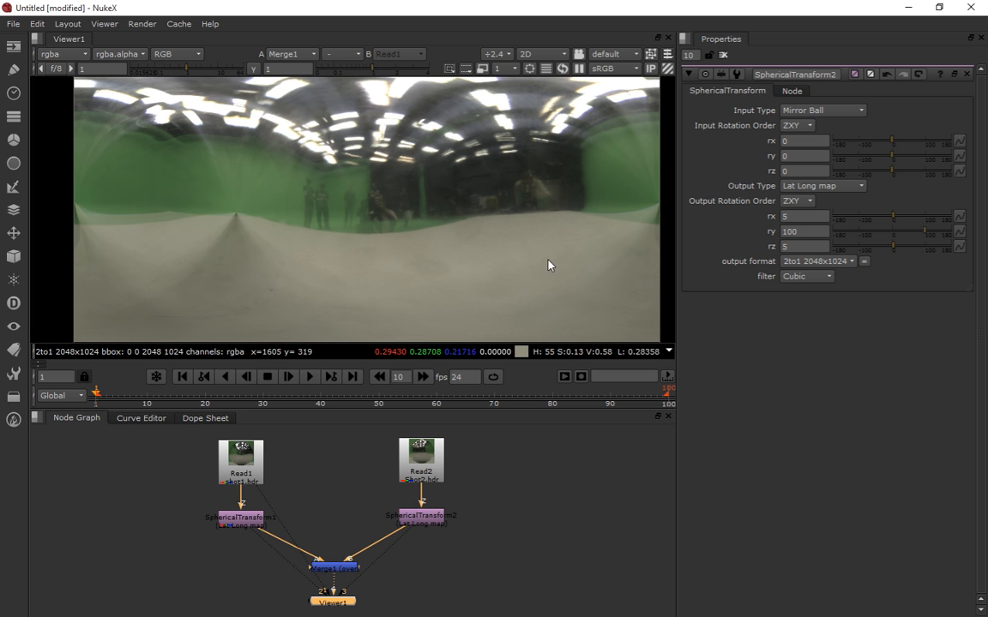
mouse_move(518, 240)
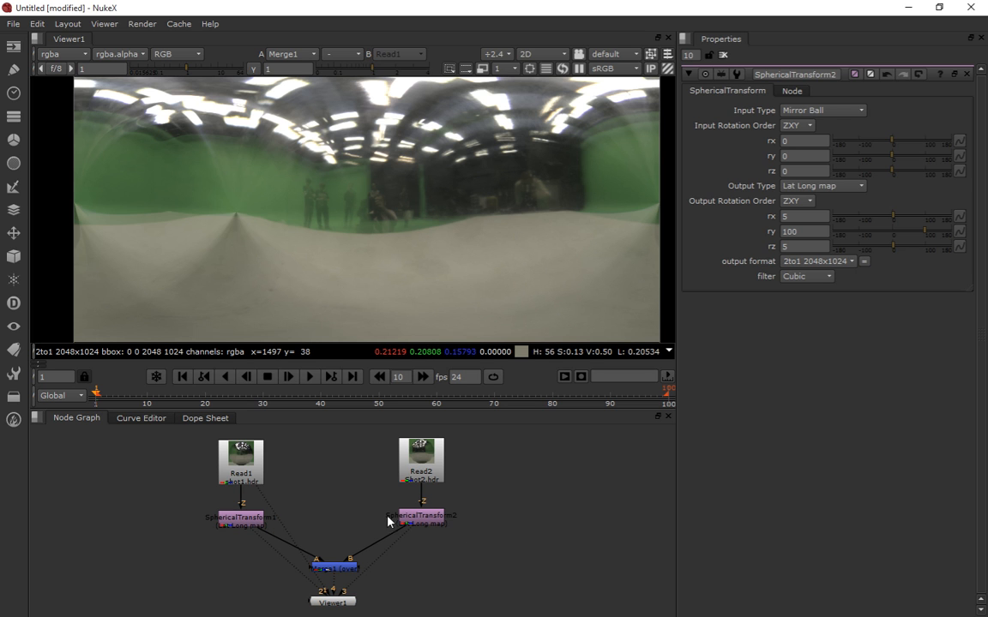
View the second unwrapped lat-long shot on its own to judge its alignment.
left_click(240, 518)
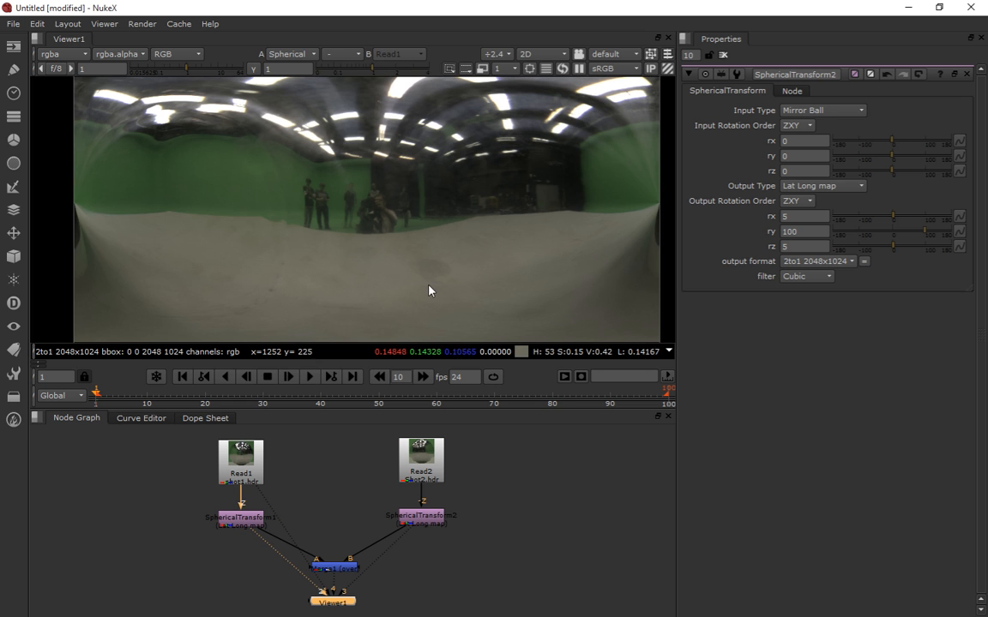
mouse_move(294, 176)
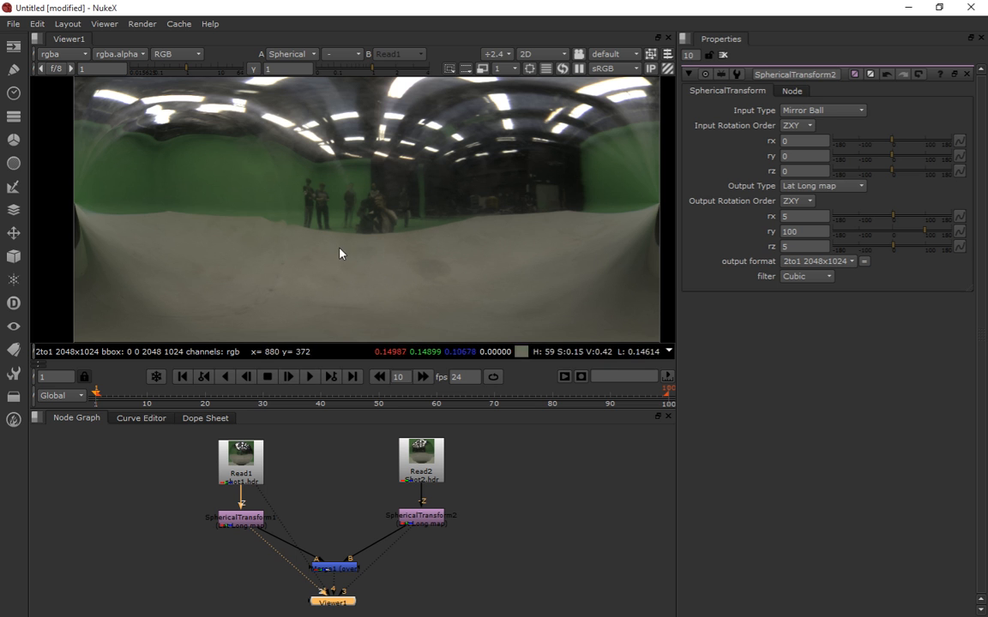
mouse_move(106, 226)
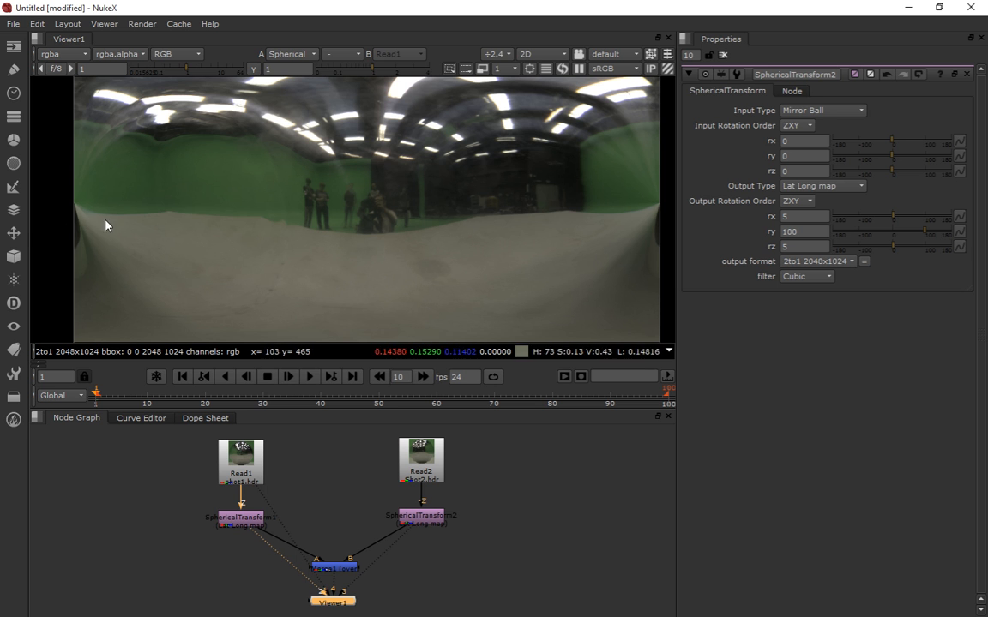
mouse_move(672, 195)
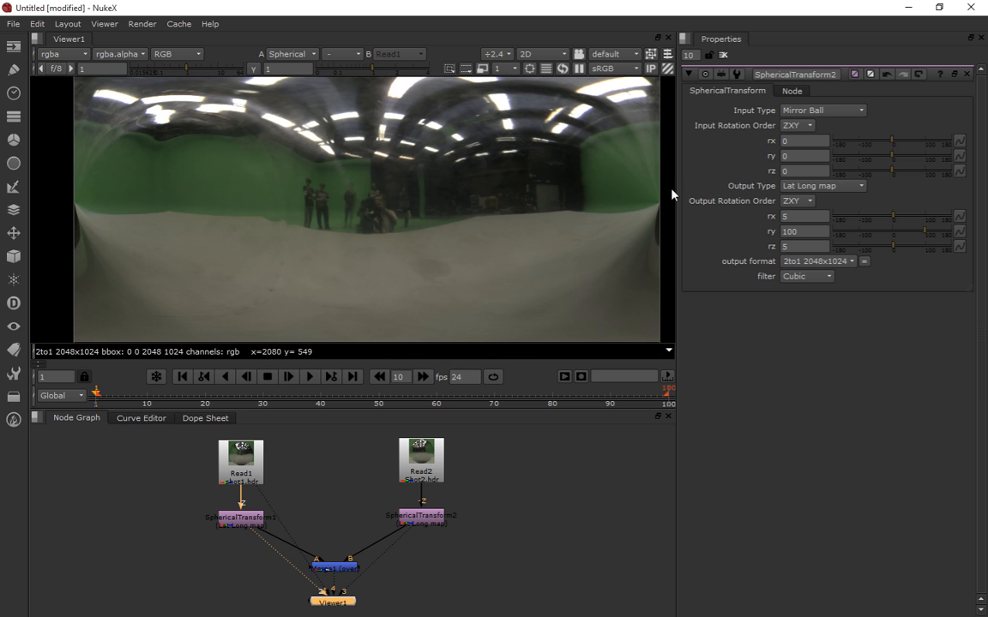
mouse_move(621, 240)
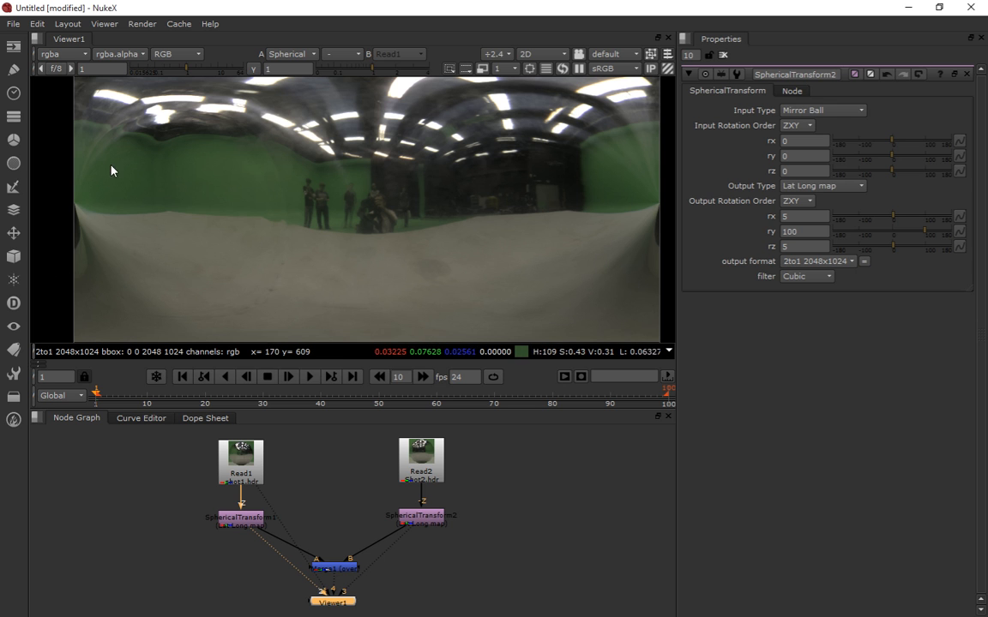
mouse_move(530, 488)
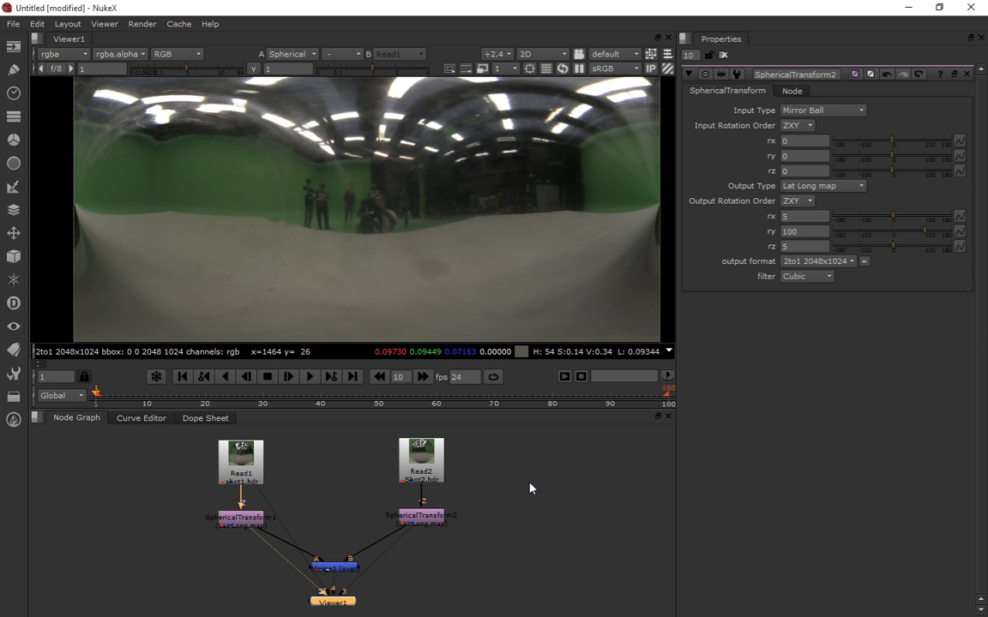
mouse_move(526, 486)
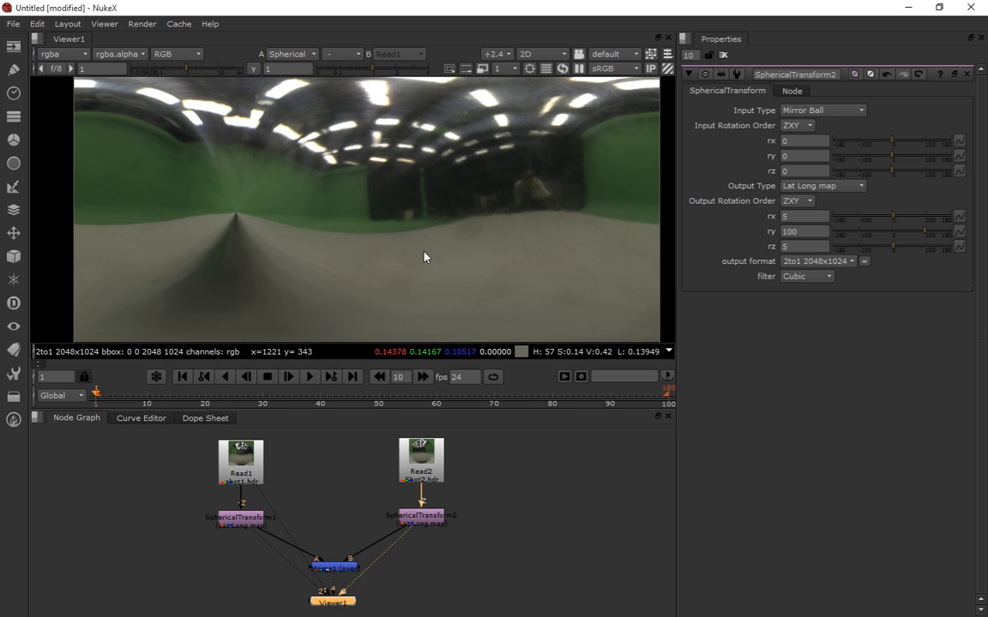
mouse_move(532, 202)
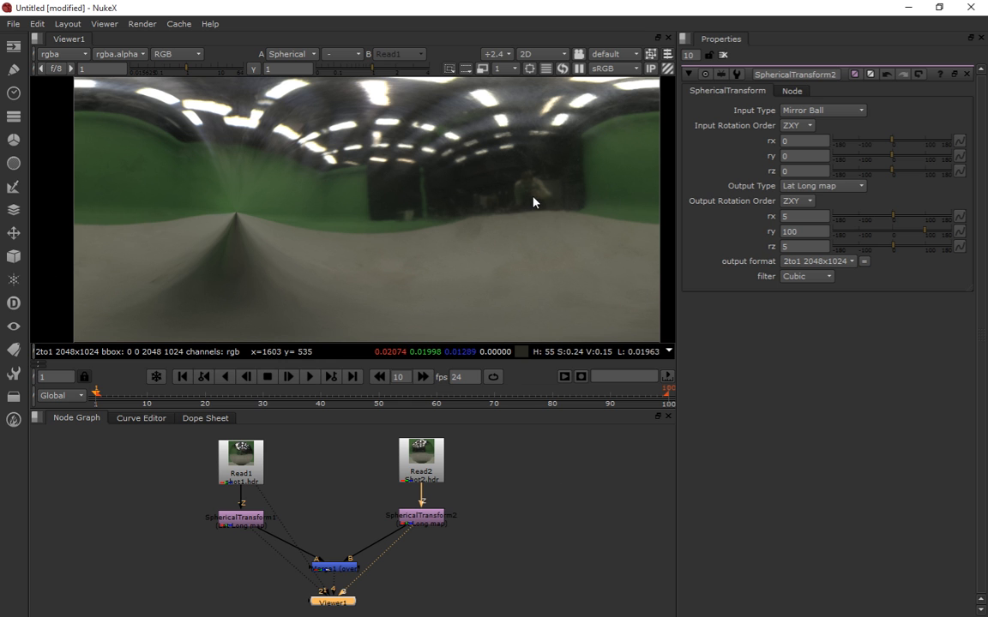
mouse_move(278, 274)
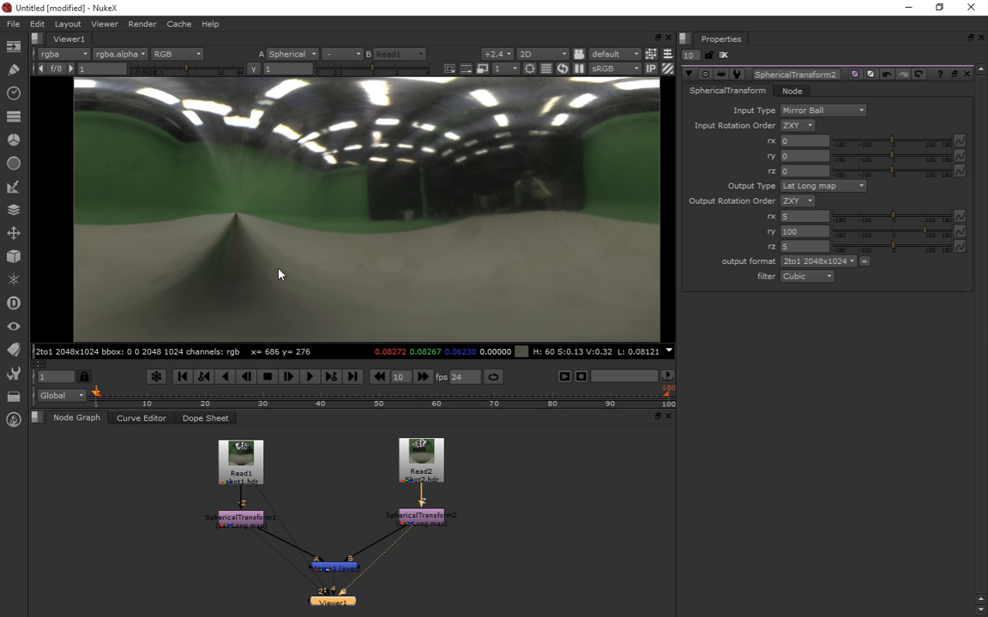
mouse_move(415, 277)
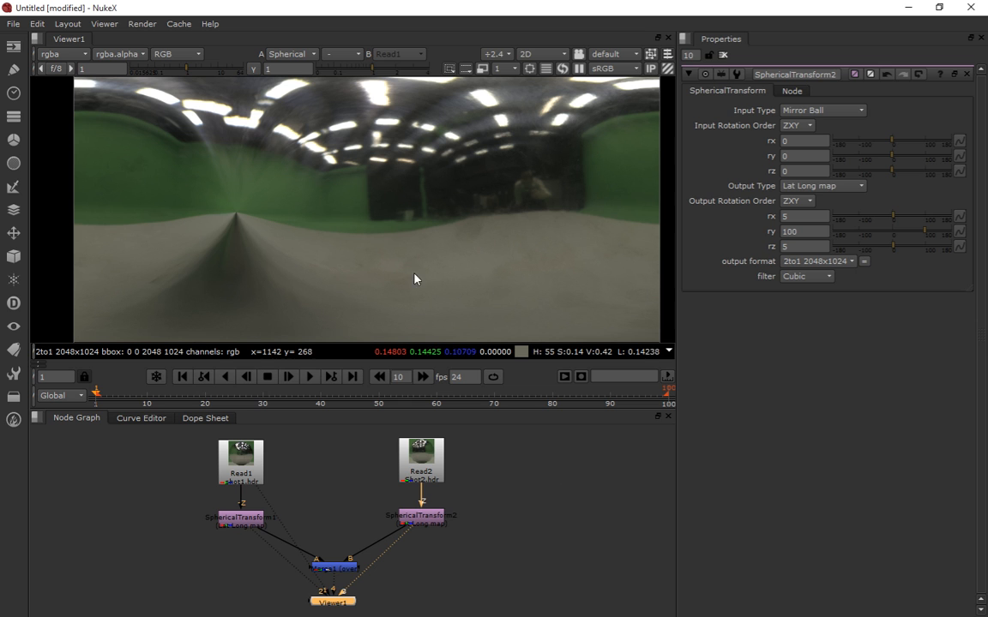
mouse_move(538, 466)
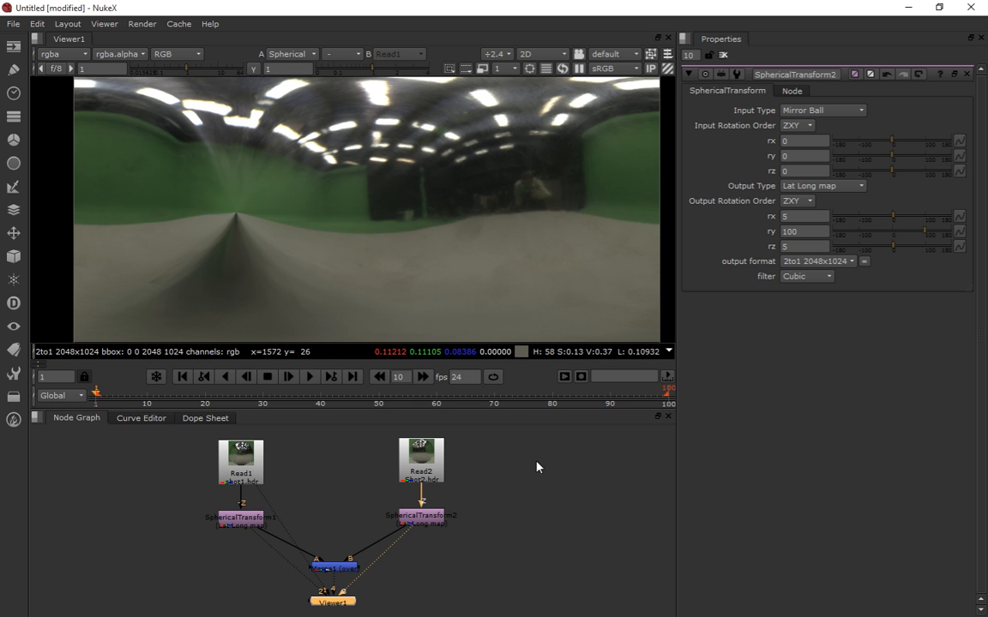
mouse_move(426, 237)
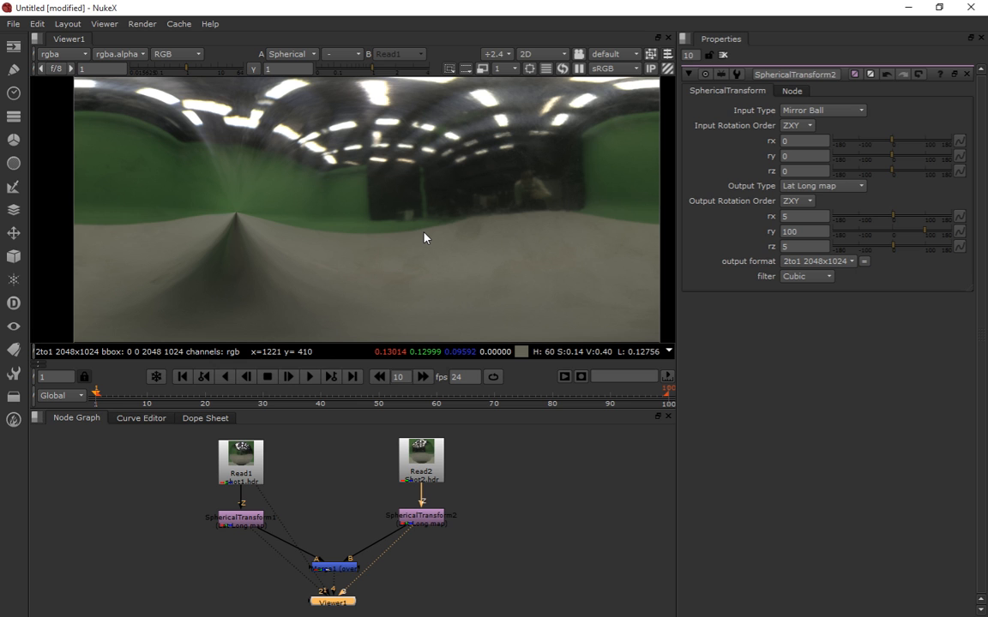
mouse_move(432, 455)
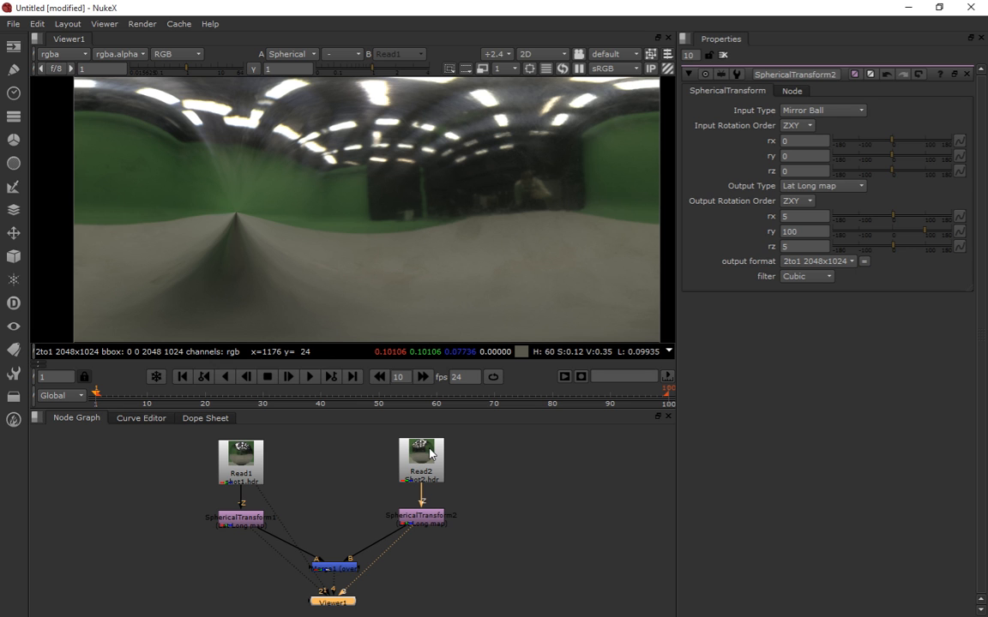
mouse_move(432, 456)
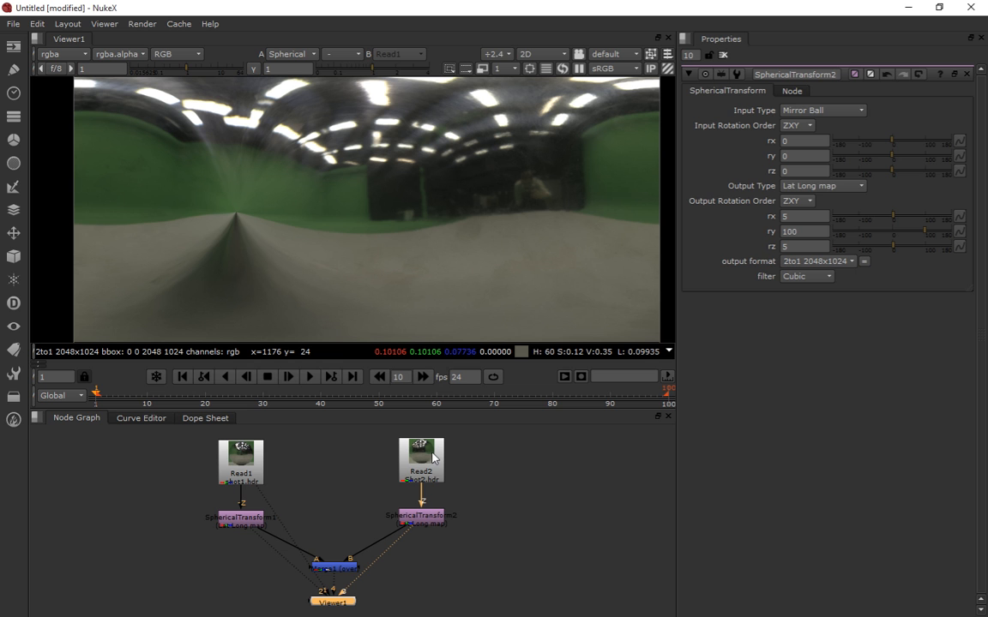
mouse_move(429, 461)
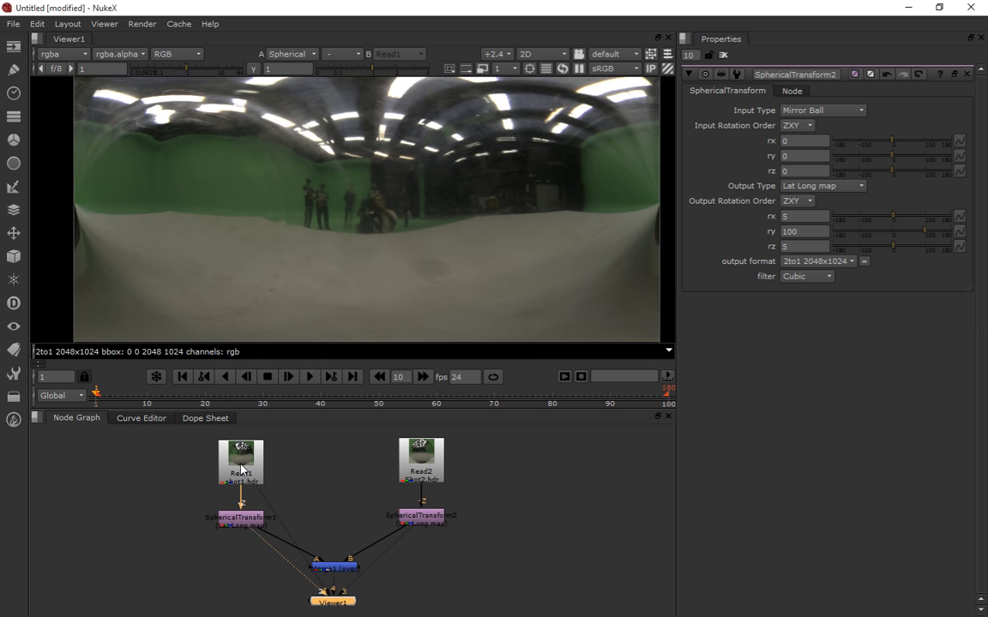
mouse_move(158, 155)
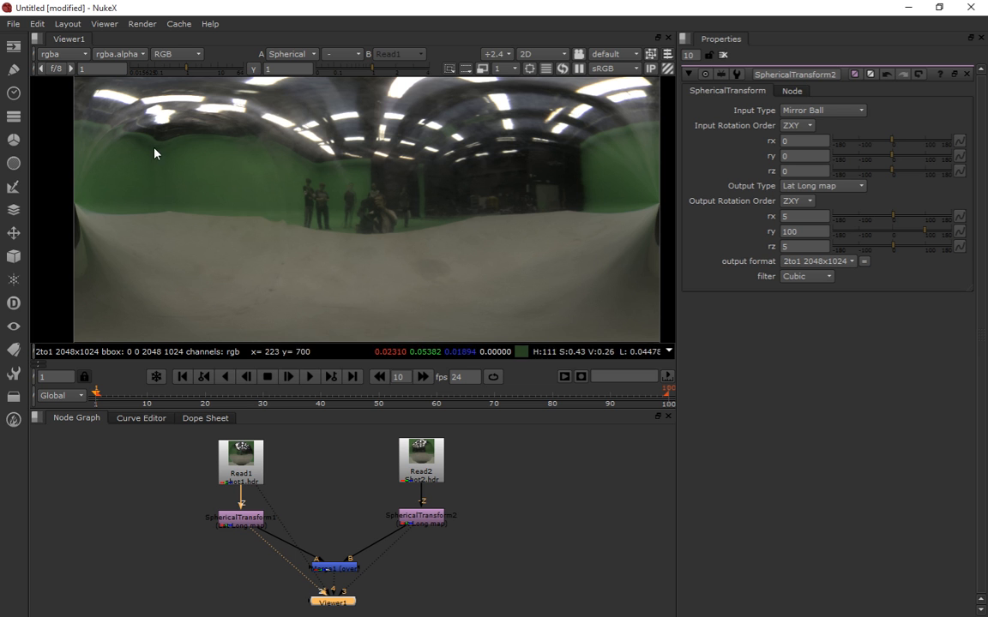
mouse_move(147, 165)
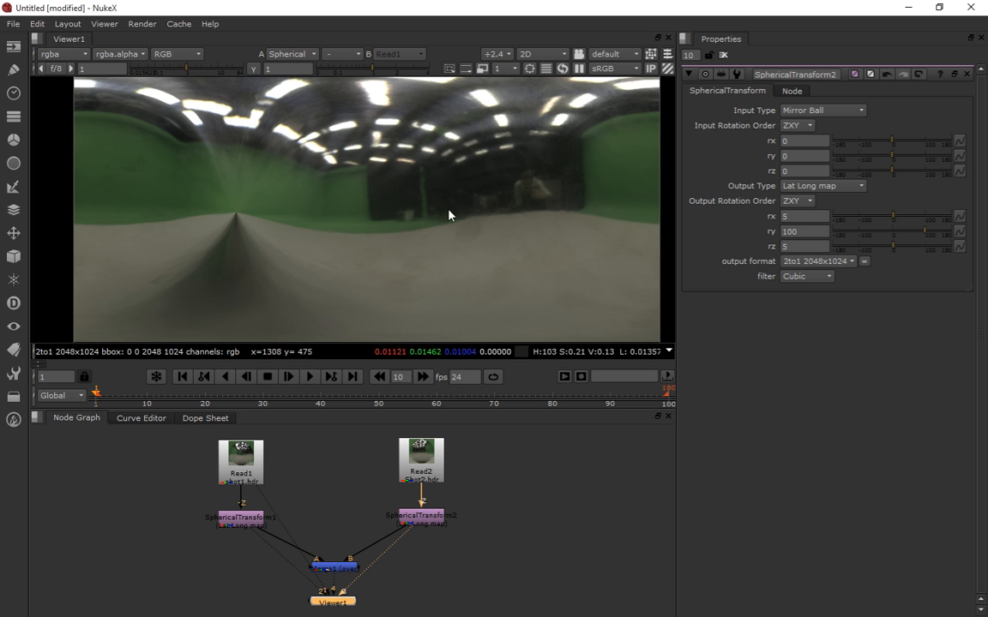
mouse_move(170, 165)
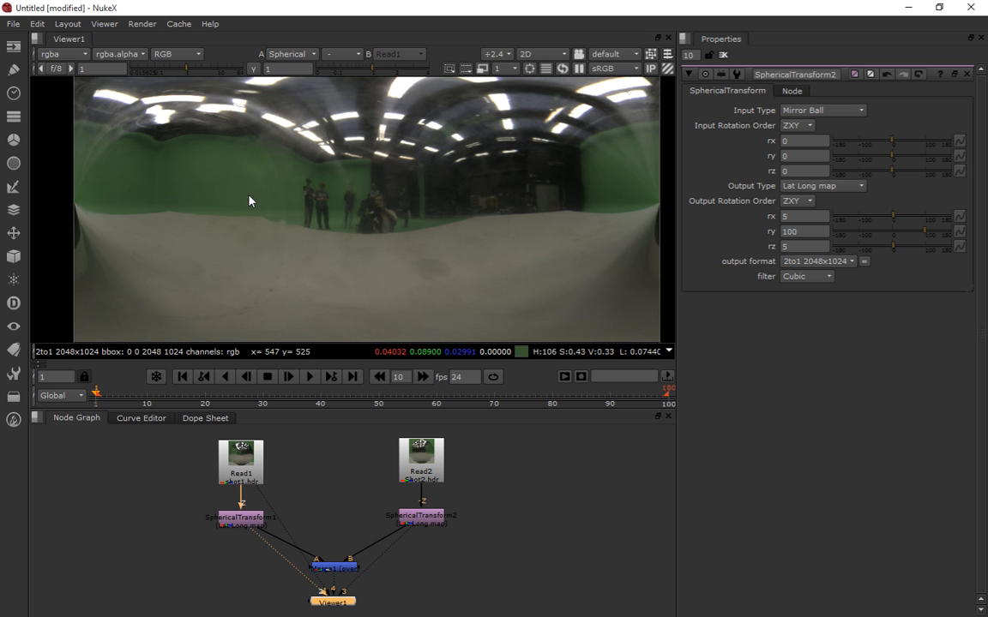
mouse_move(206, 202)
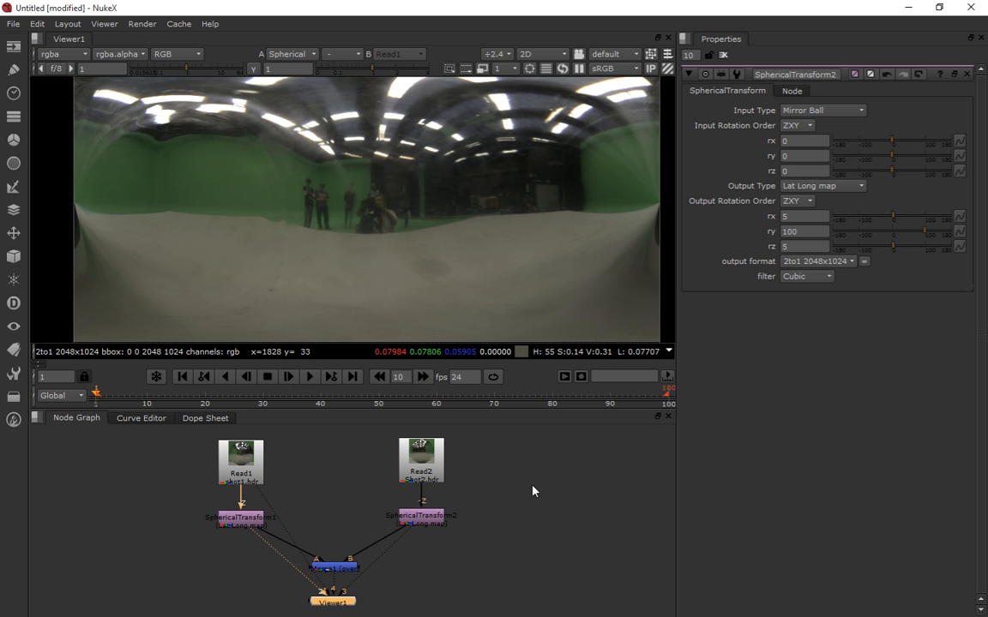
mouse_move(507, 507)
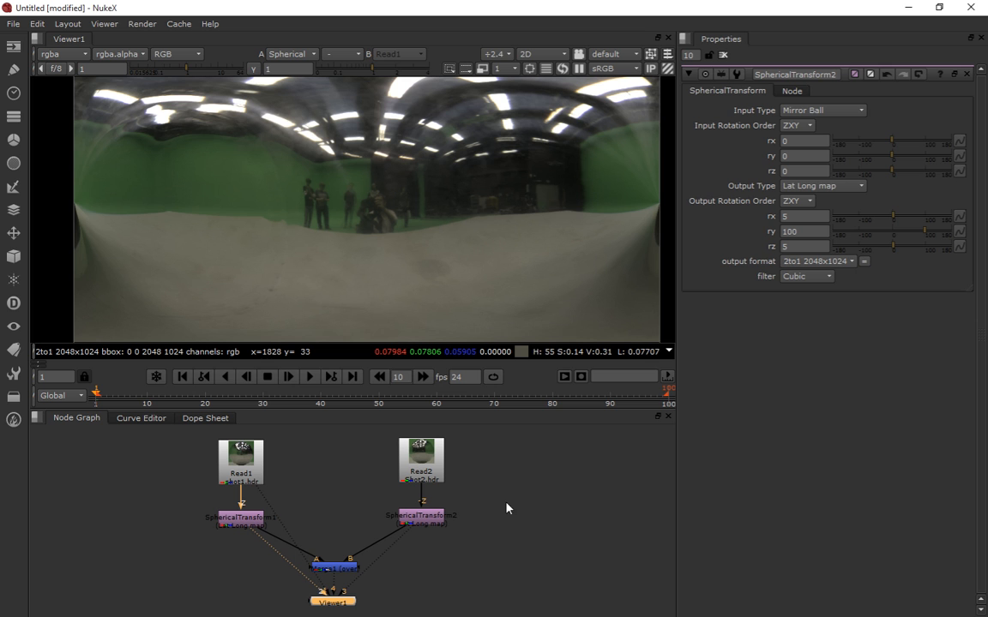
mouse_move(612, 141)
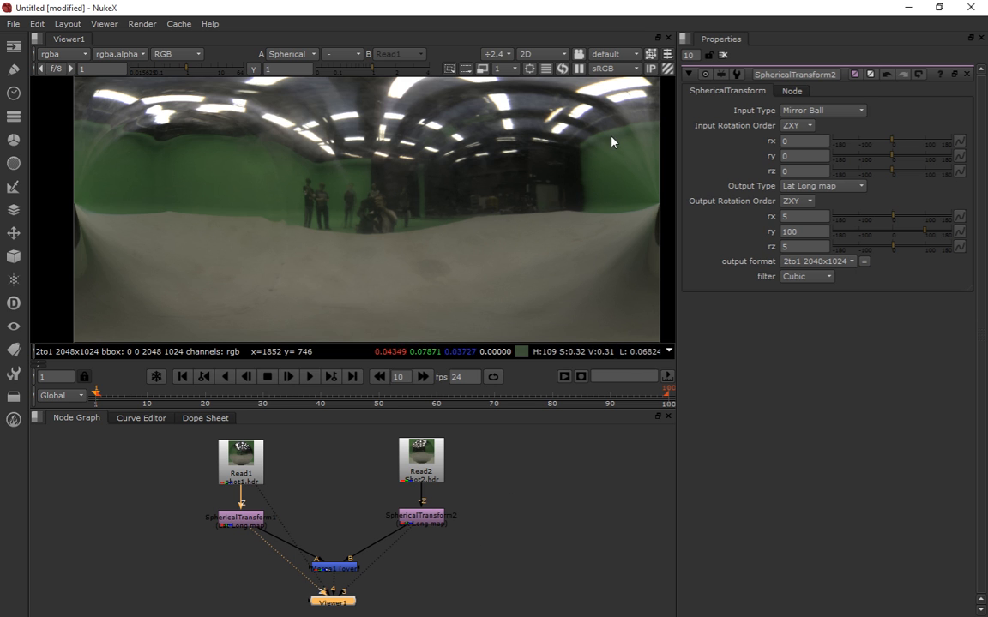
mouse_move(607, 295)
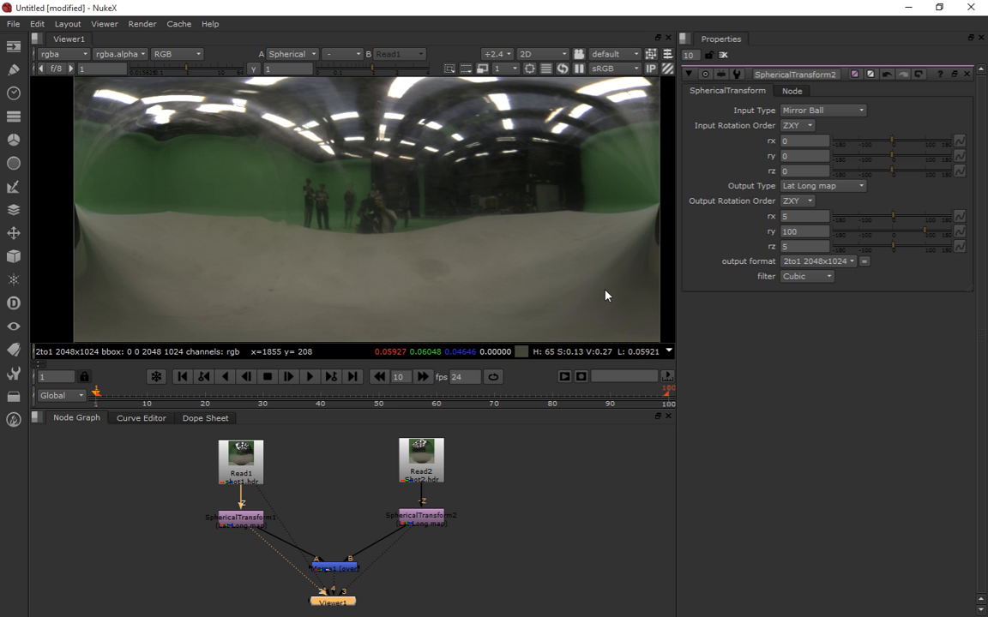
mouse_move(515, 528)
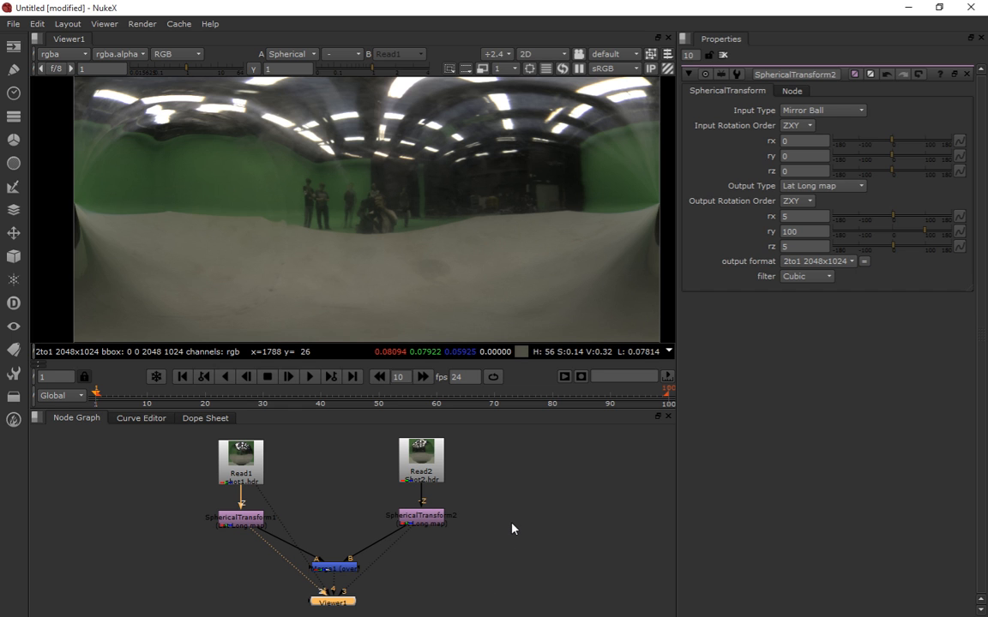
mouse_move(383, 559)
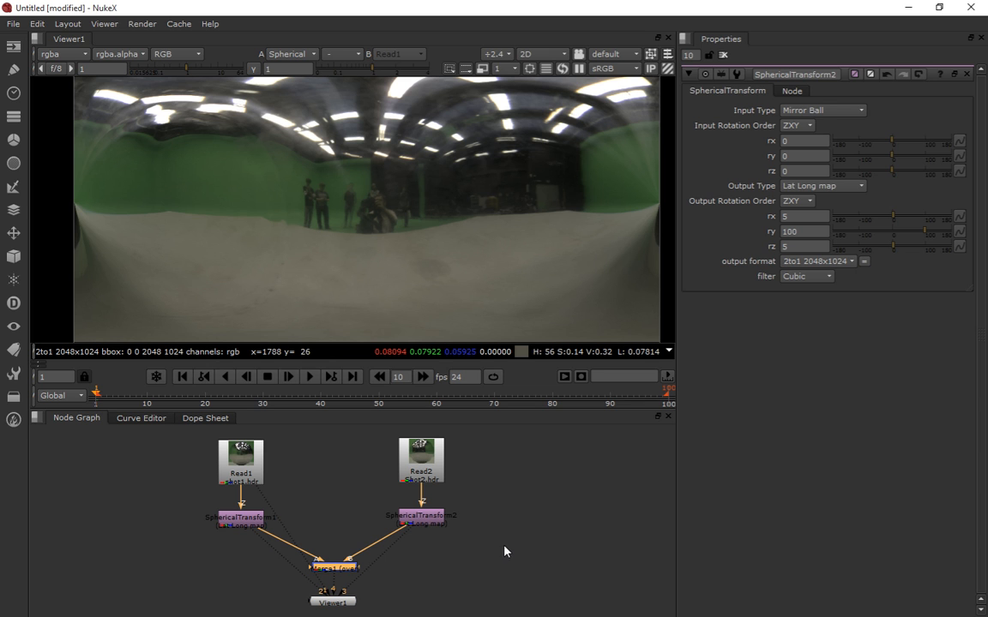
mouse_move(504, 549)
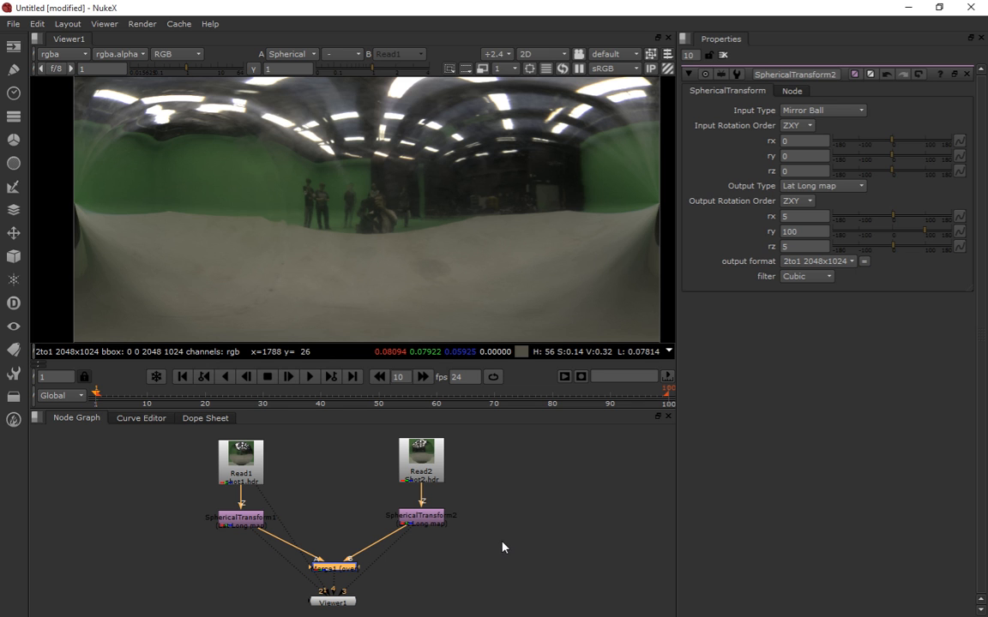
mouse_move(437, 569)
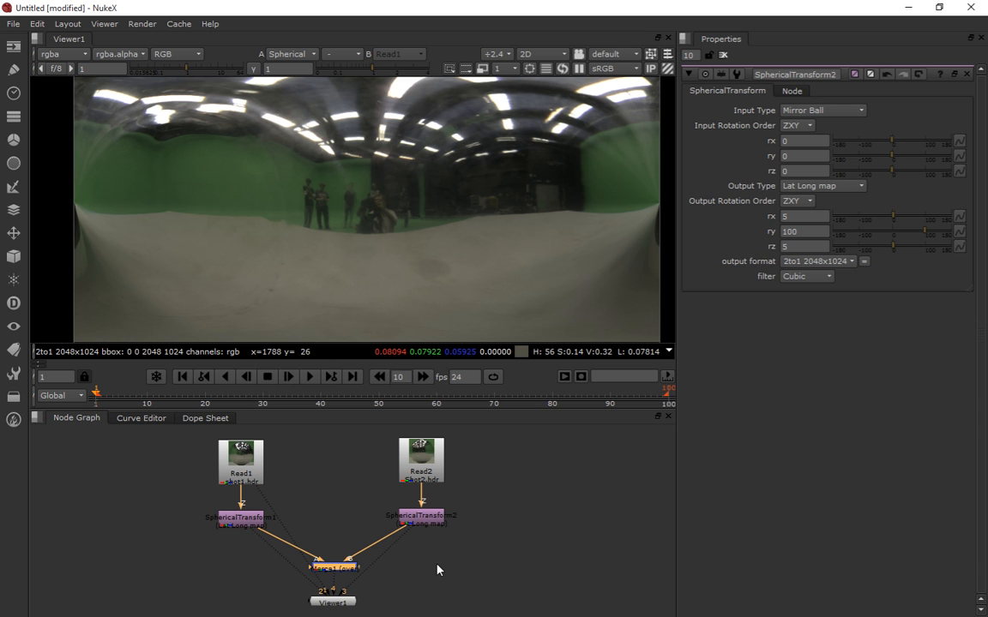
Add a Write node after the unwrapped shot with file type hdr and begin choosing its save location.
left_click(422, 514)
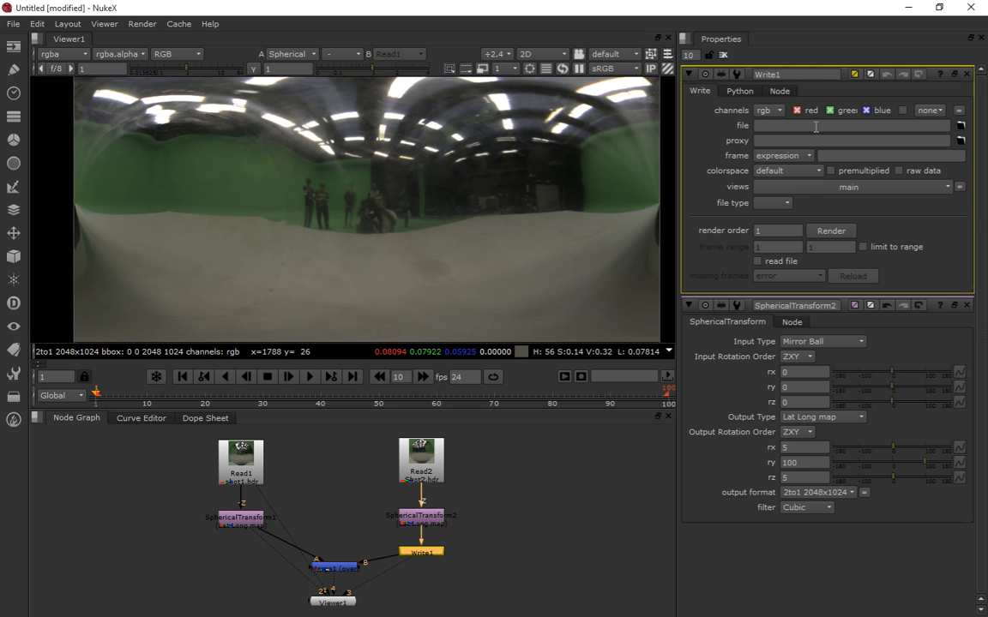
mouse_move(854, 227)
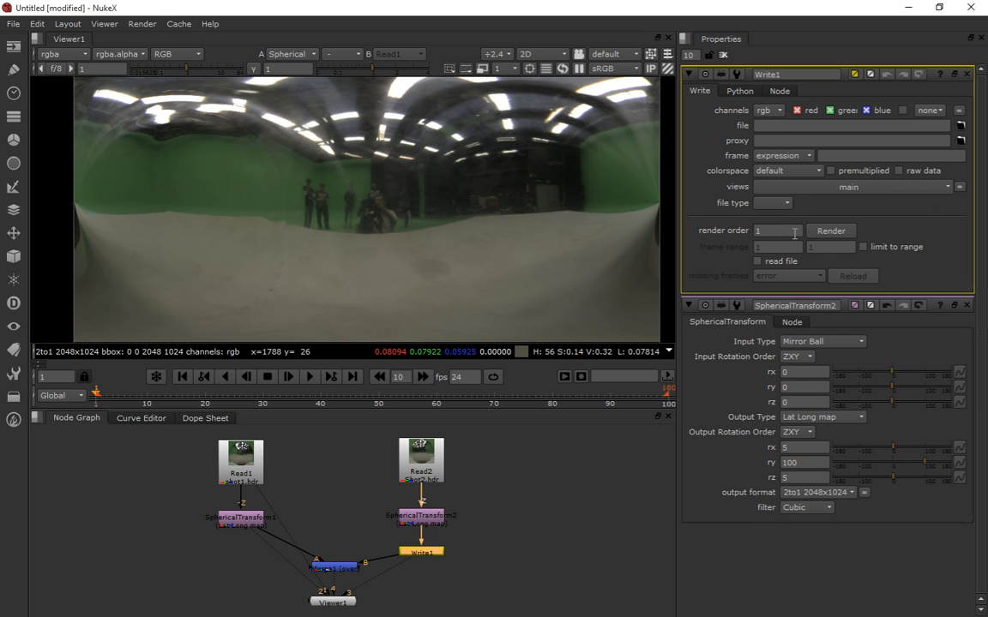
left_click(772, 202)
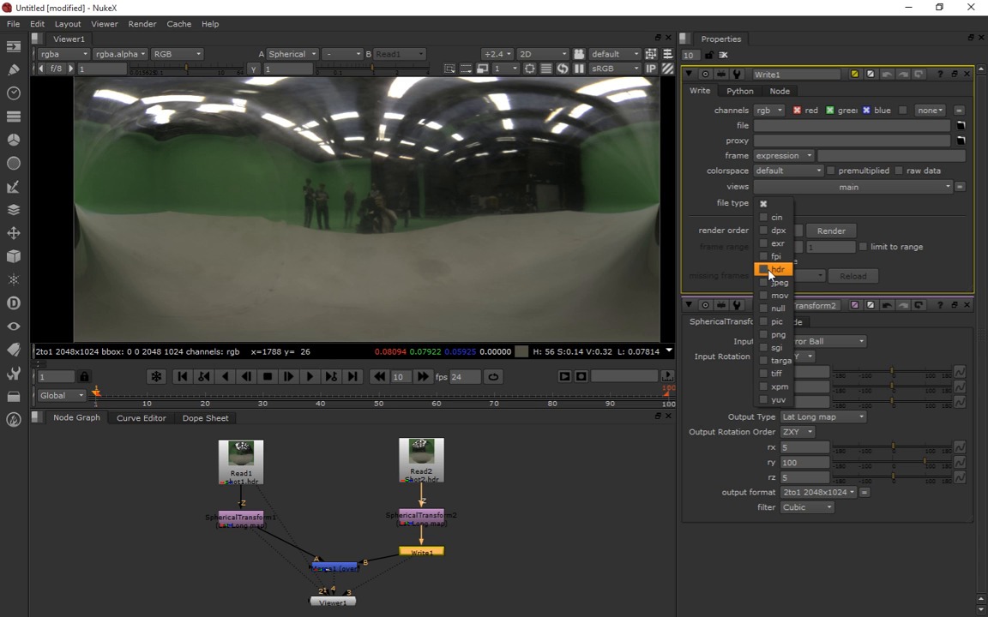
left_click(775, 270)
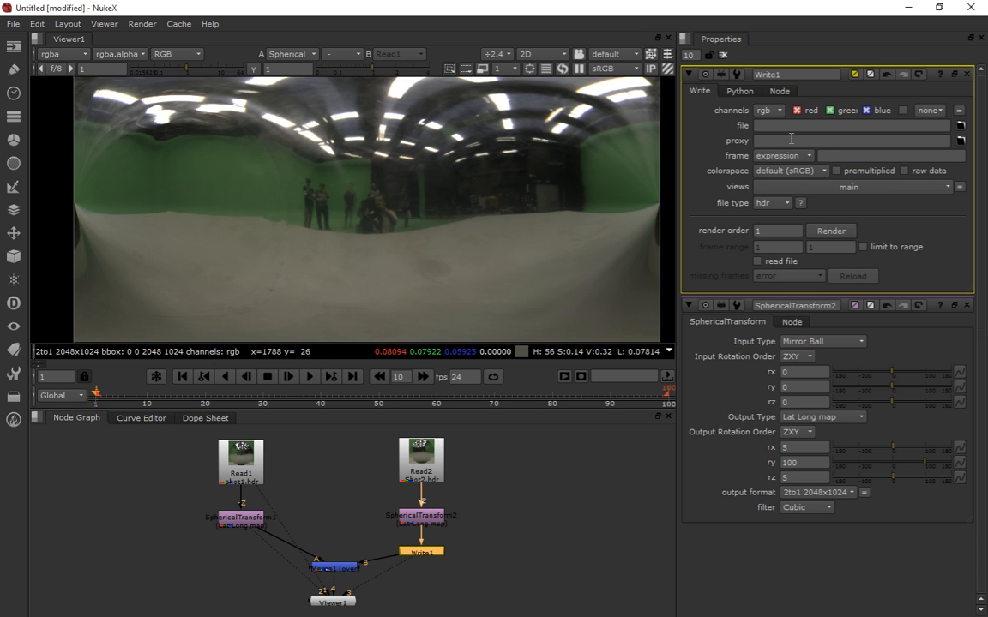
left_click(961, 125)
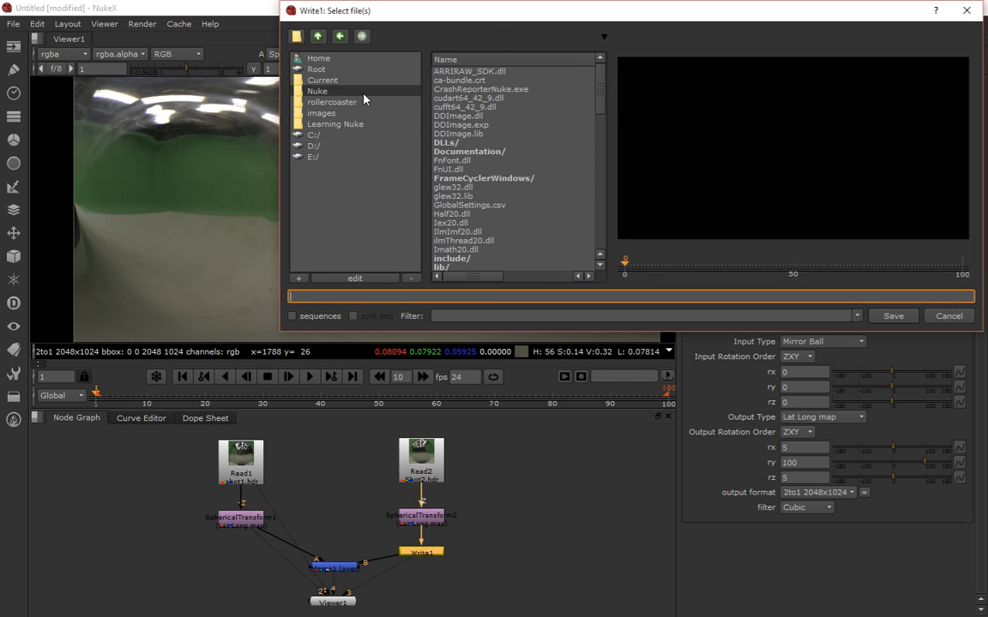
Browse to D:/Data/BCU/Visual Effects Production/Photoshop Nuke HDRI Production/Demo.
left_click(314, 144)
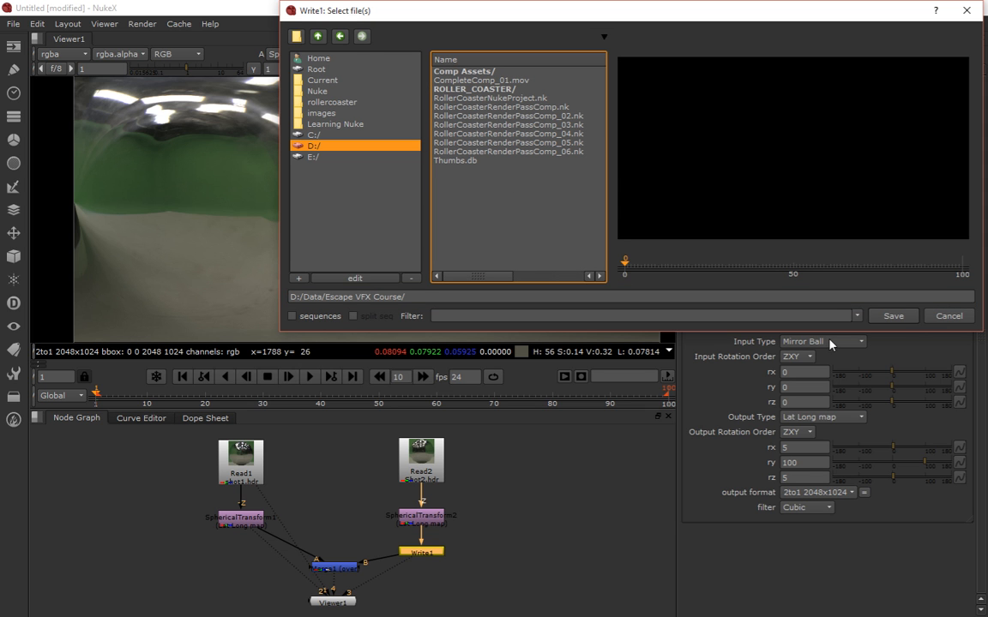
left_click(319, 36)
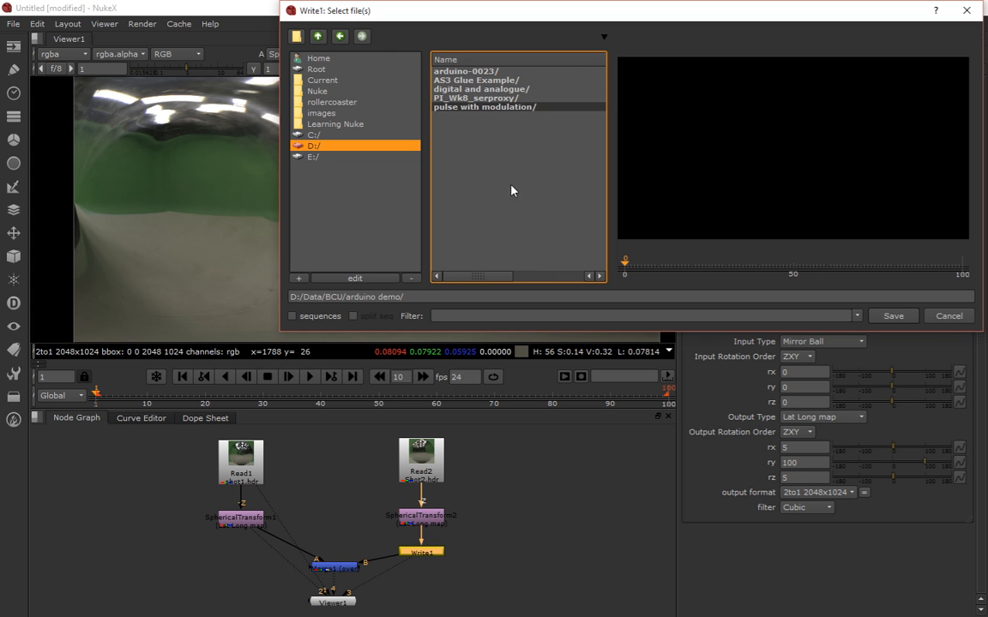
left_click(339, 36)
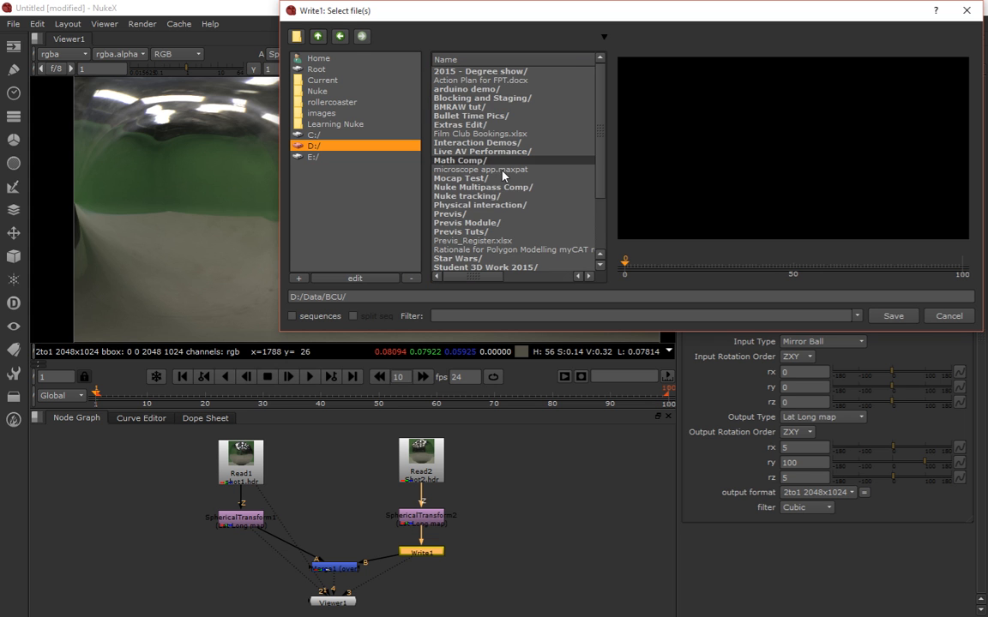
double_click(511, 142)
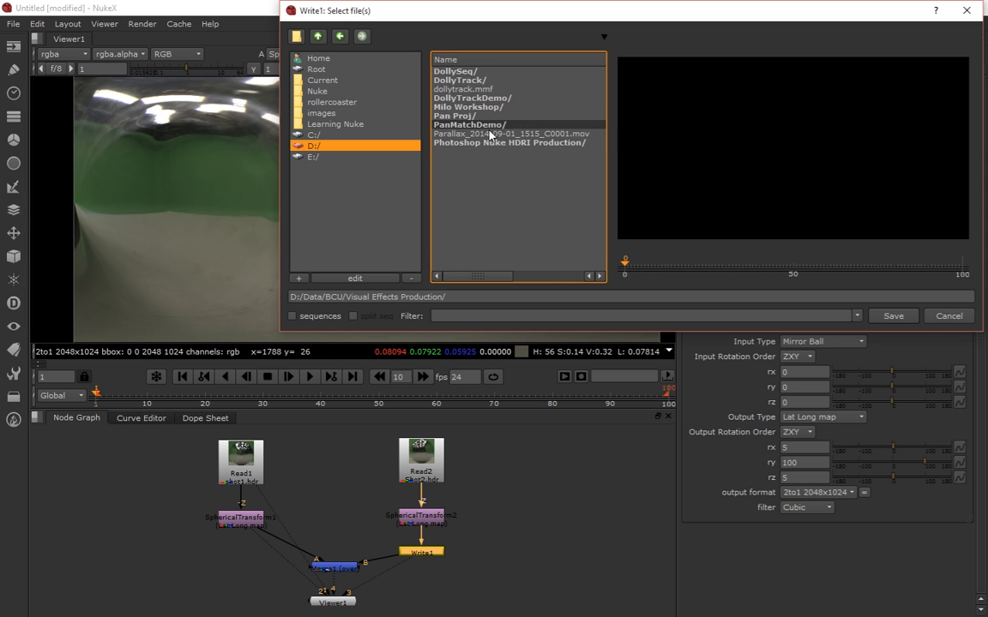
double_click(507, 142)
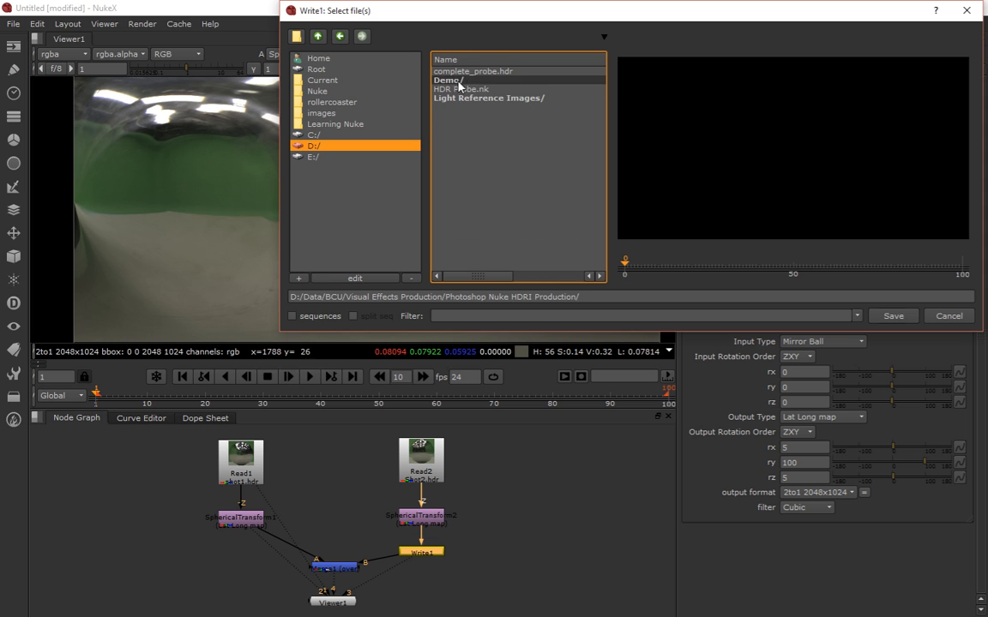
double_click(450, 81)
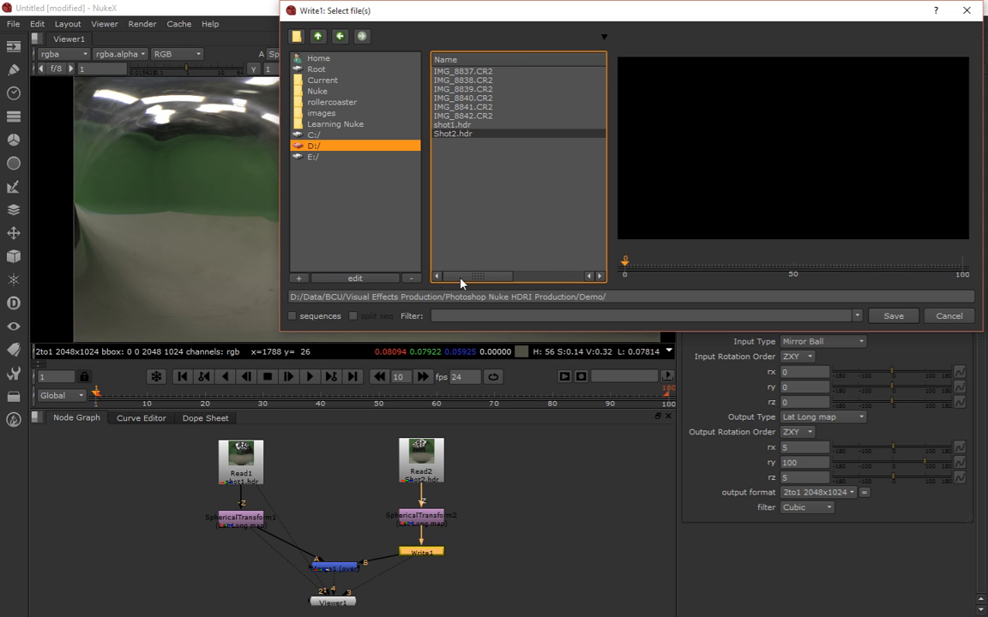
Bookmark the Demo folder as a favourite named HDRIDemo.
left_click(353, 278)
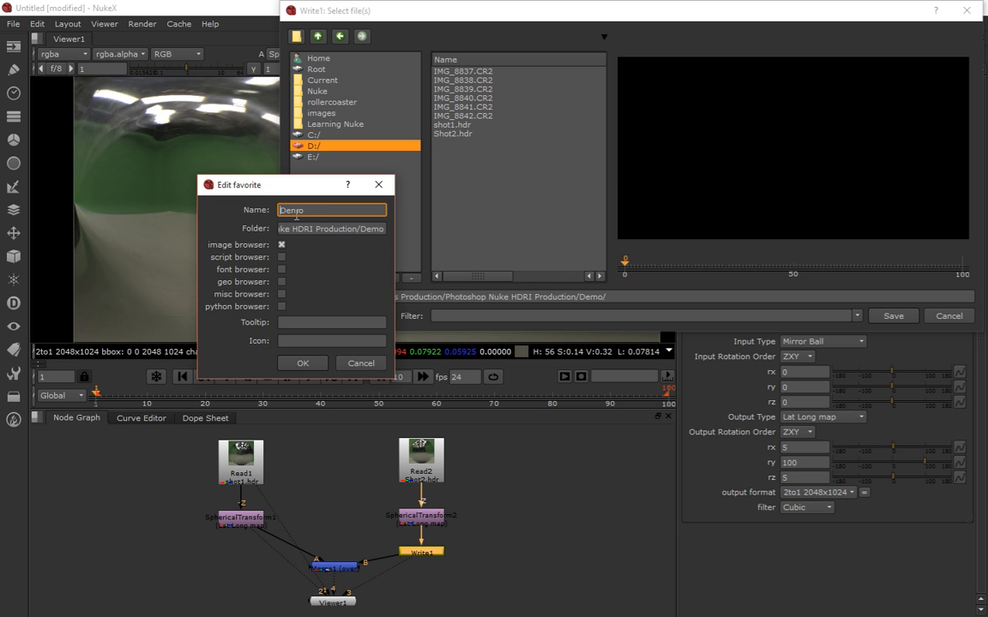
type("HDRIDemo")
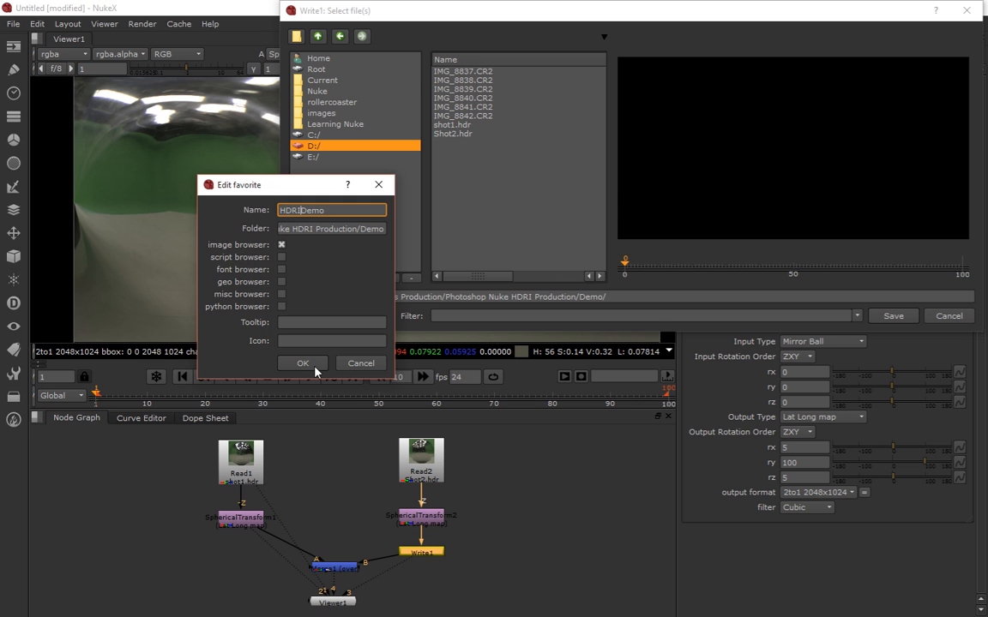
left_click(302, 363)
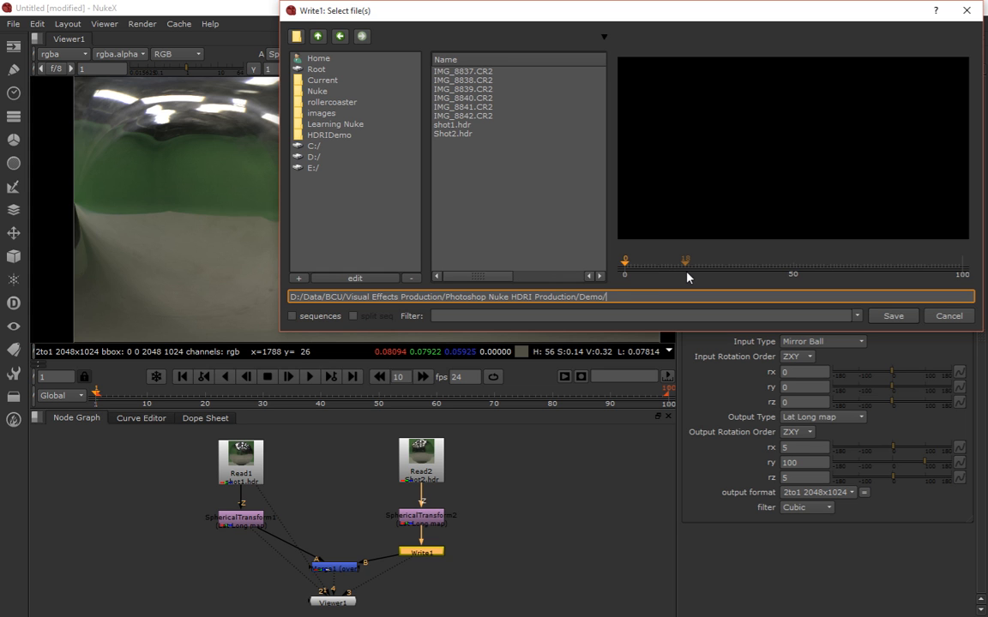
Name the Write output shot1_unfold in the Demo folder and accept the path.
type("shot_")
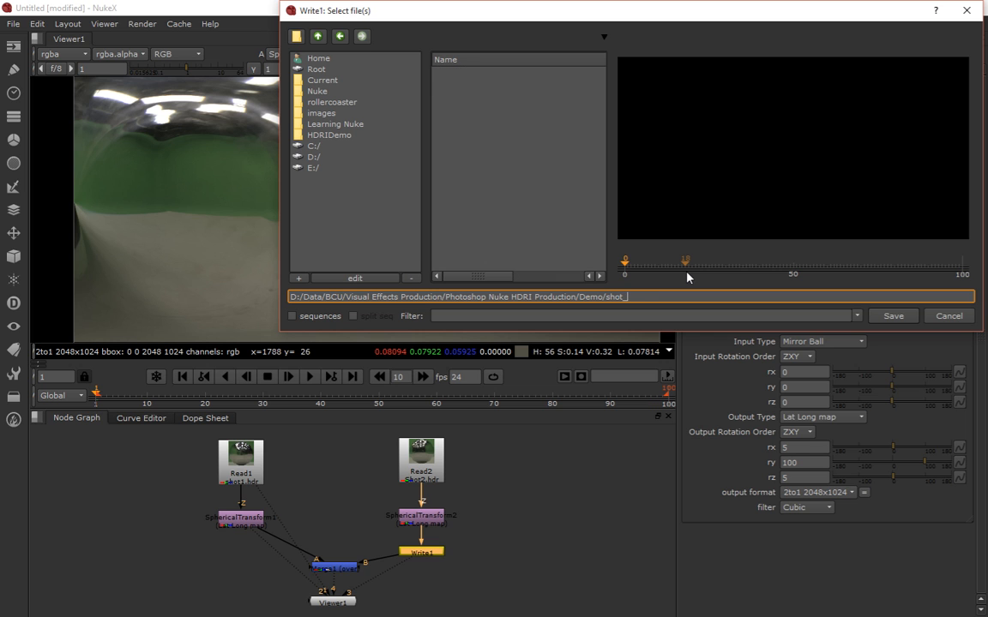
type("unfol")
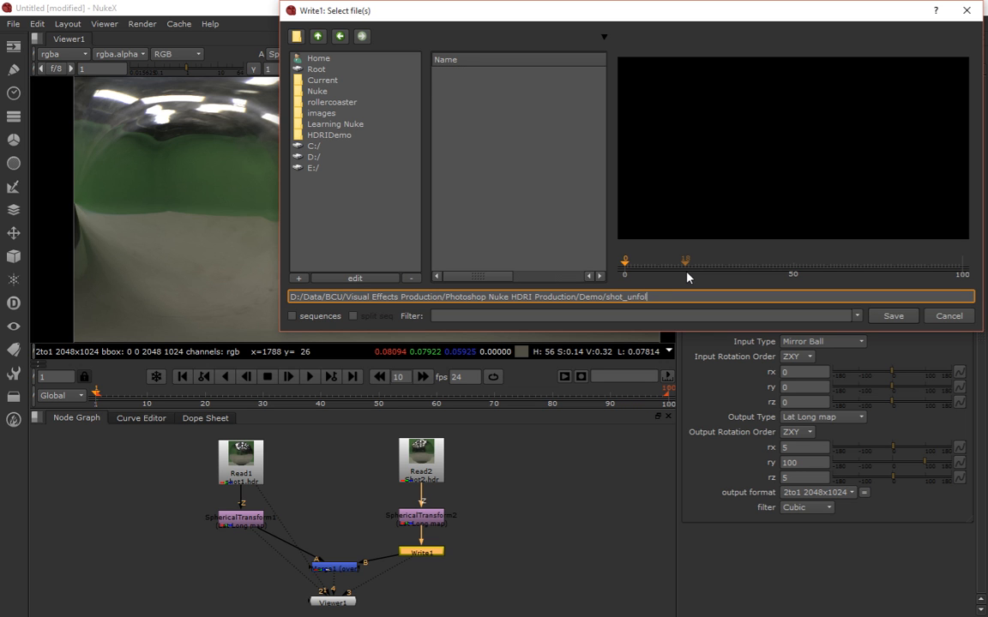
type("d")
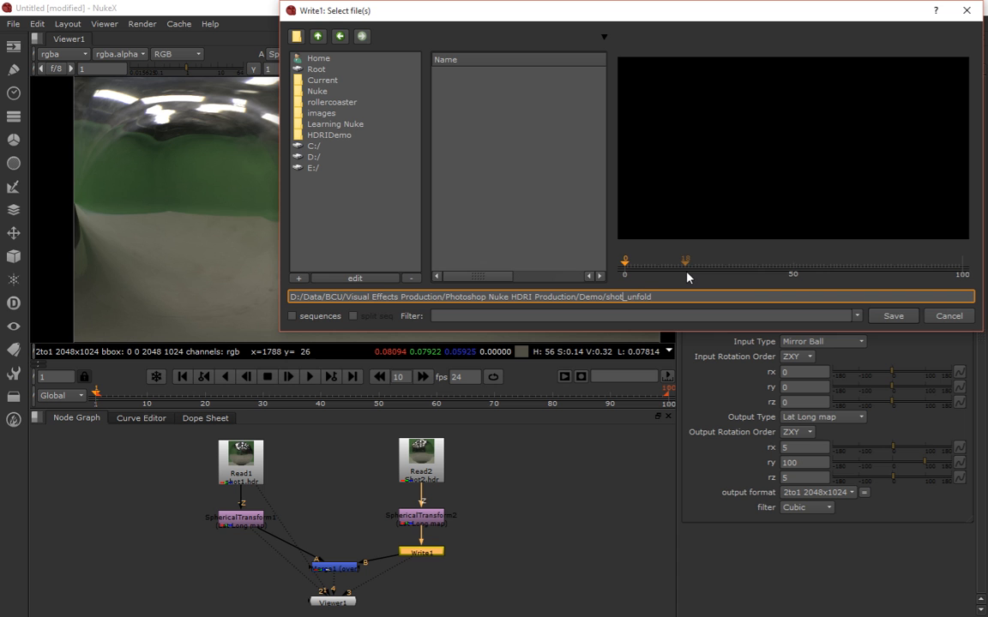
left_click(892, 316)
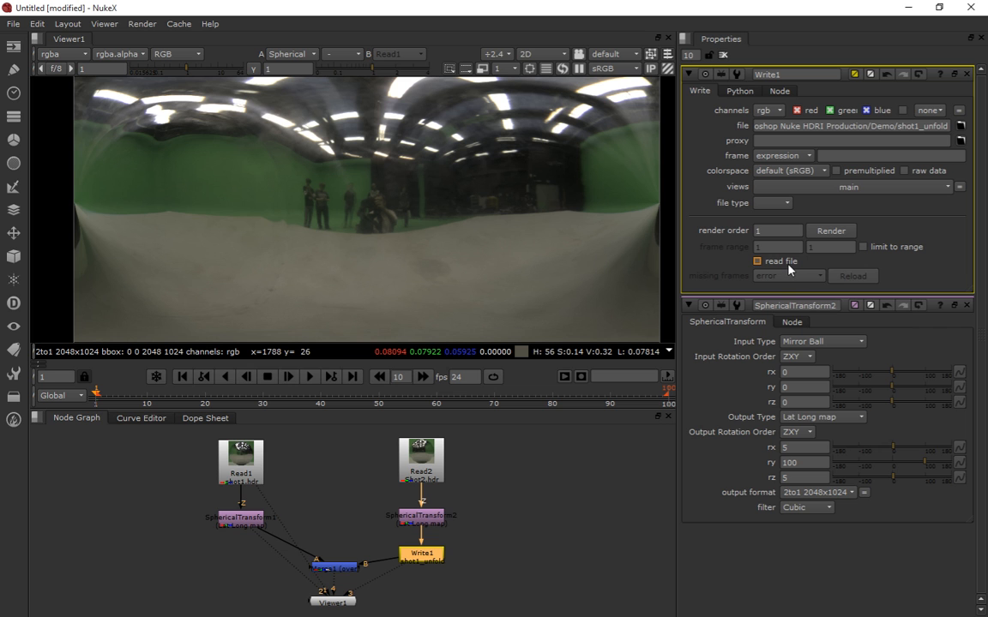
mouse_move(830, 230)
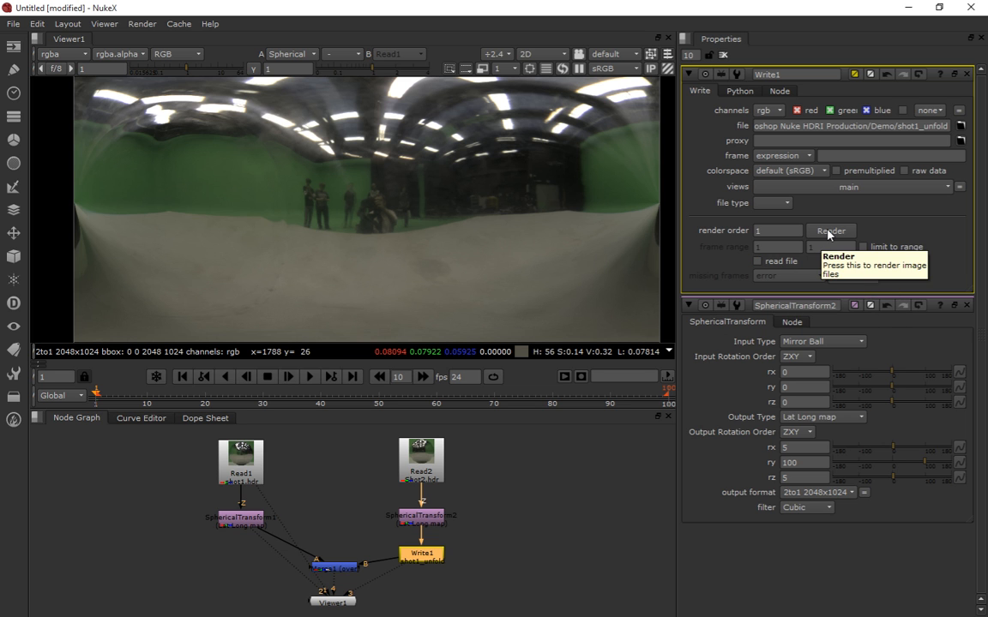
Render frame 1, fix the file-type error with hdr and the .hdr extension, producing shot1_unfold.hdr.
left_click(830, 229)
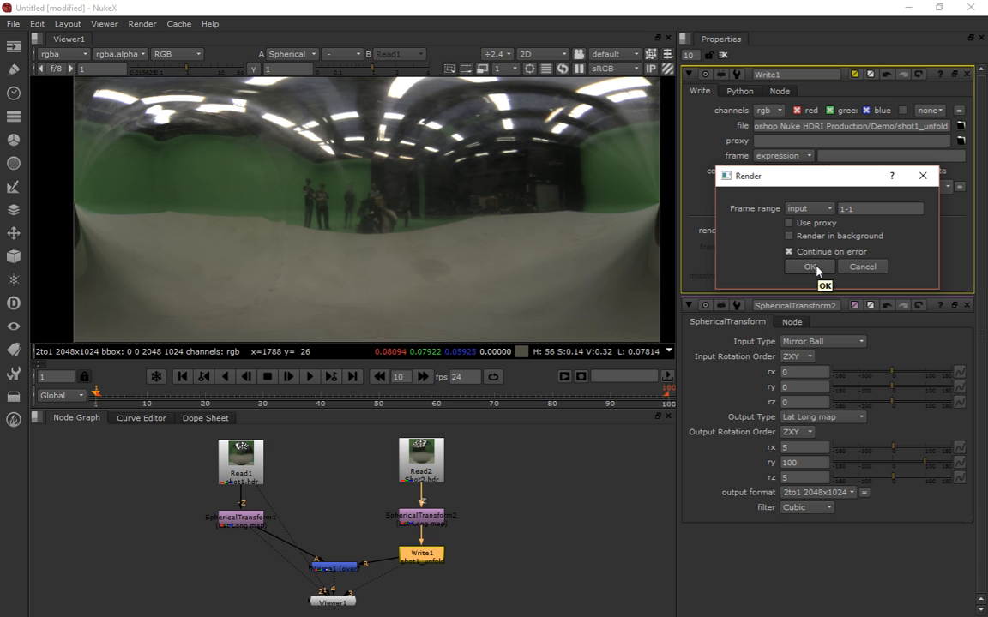
left_click(809, 265)
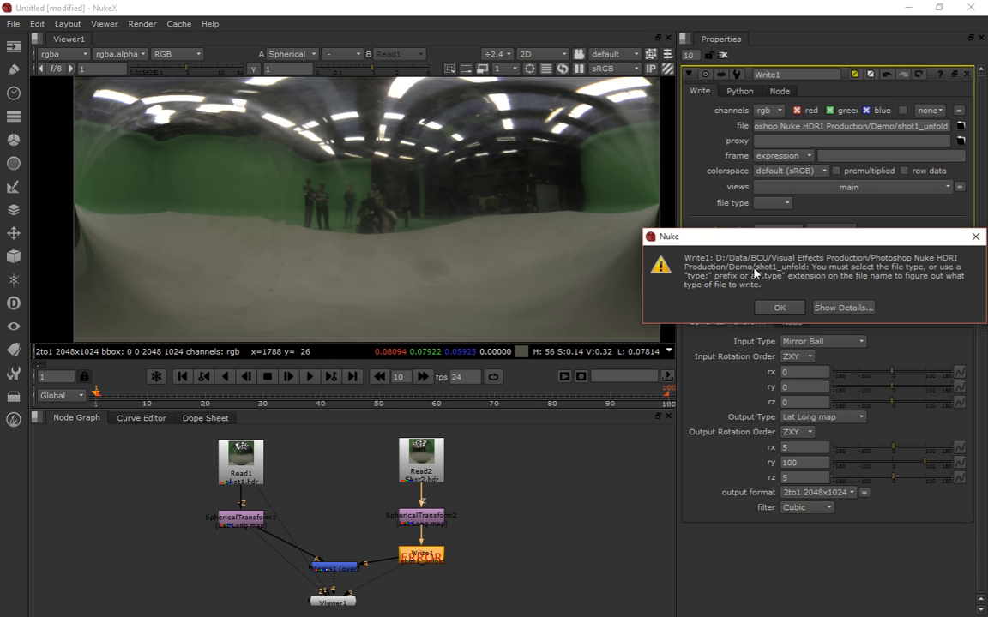
mouse_move(785, 319)
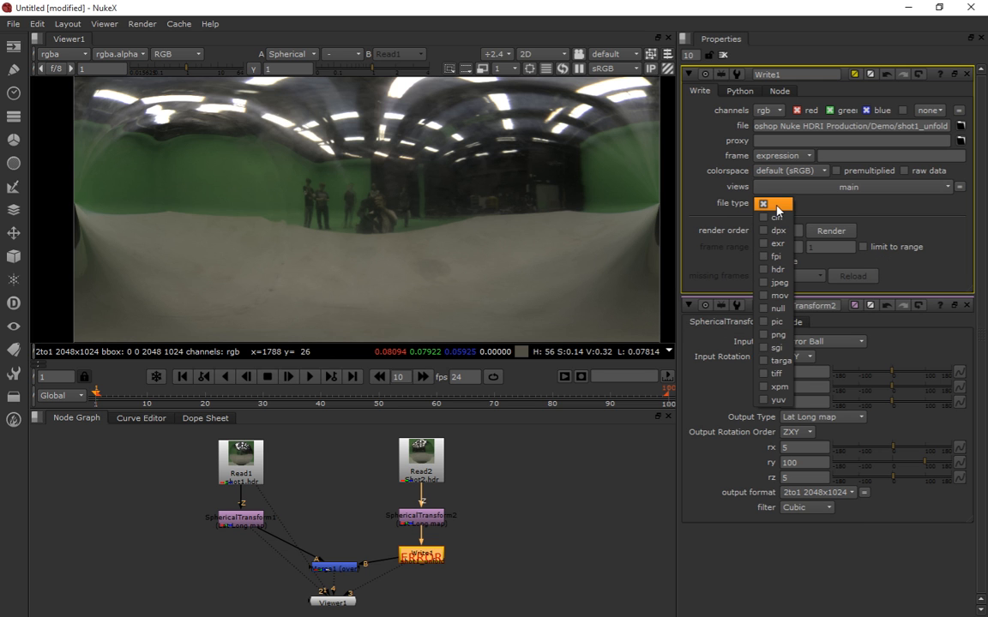
left_click(778, 269)
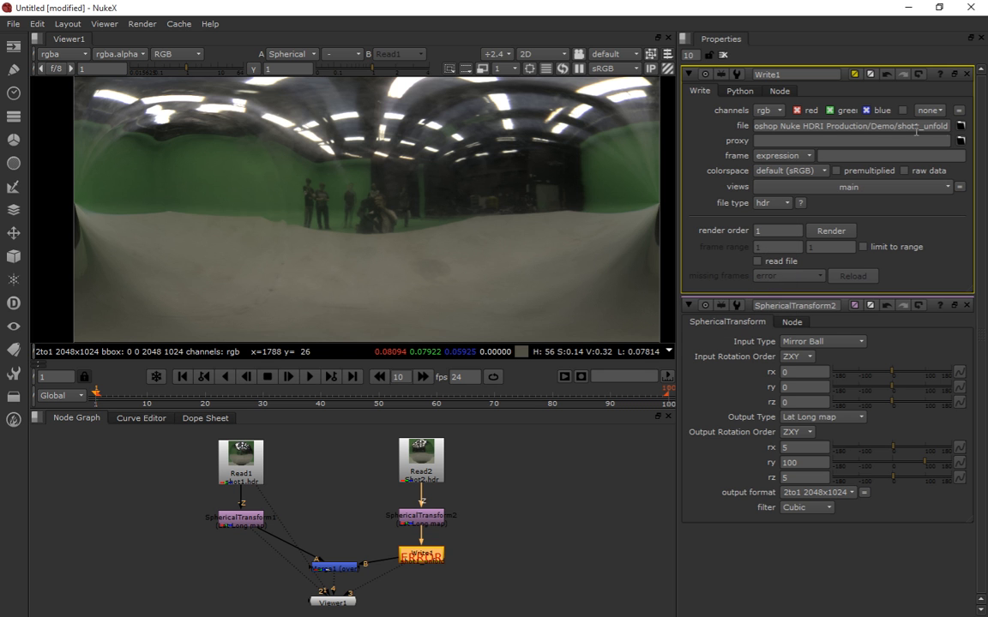
left_click(960, 126)
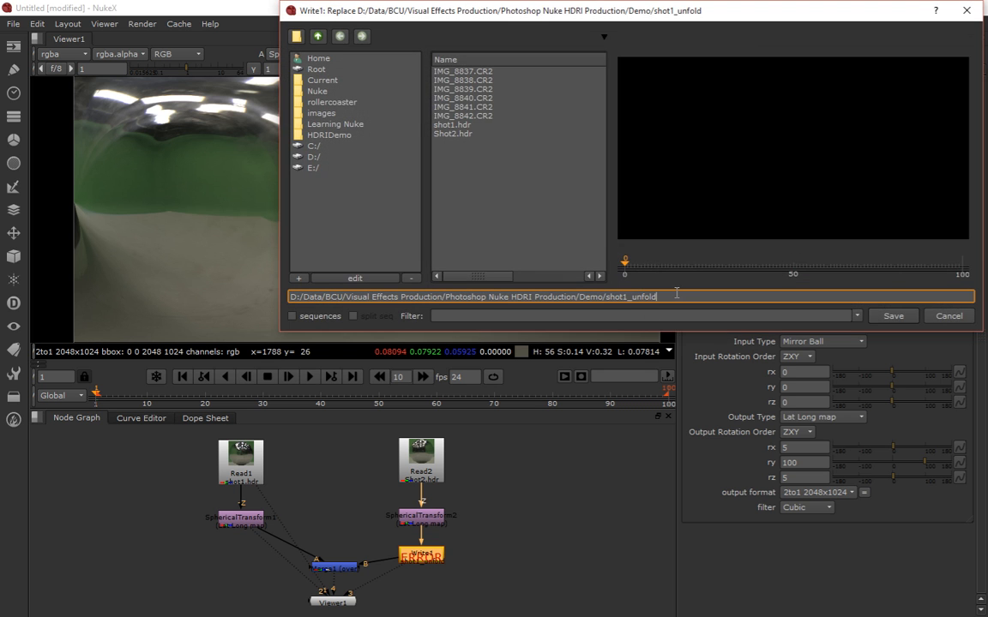
type(".hdr")
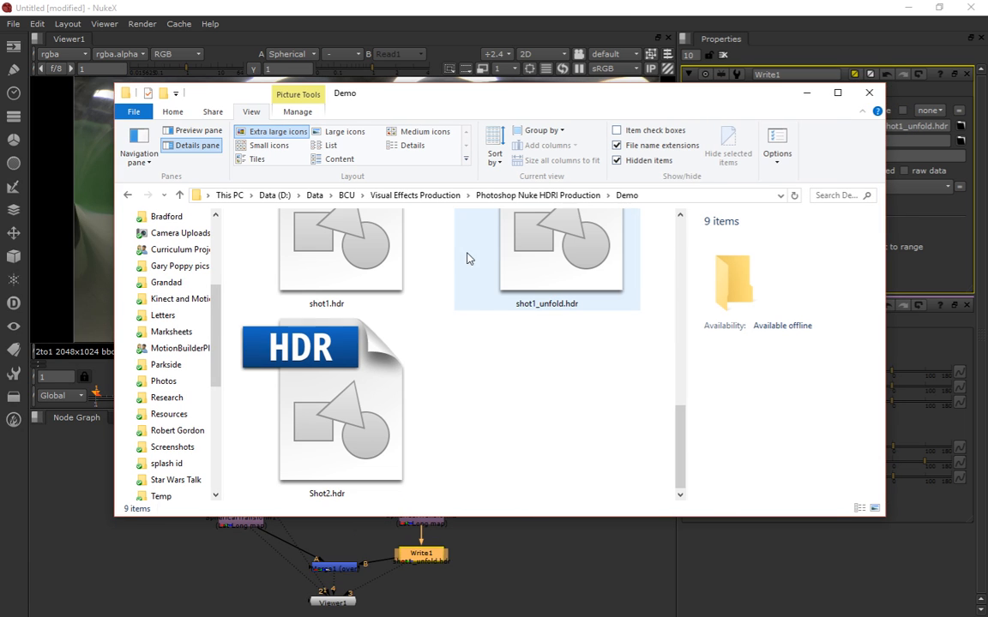
mouse_move(561, 301)
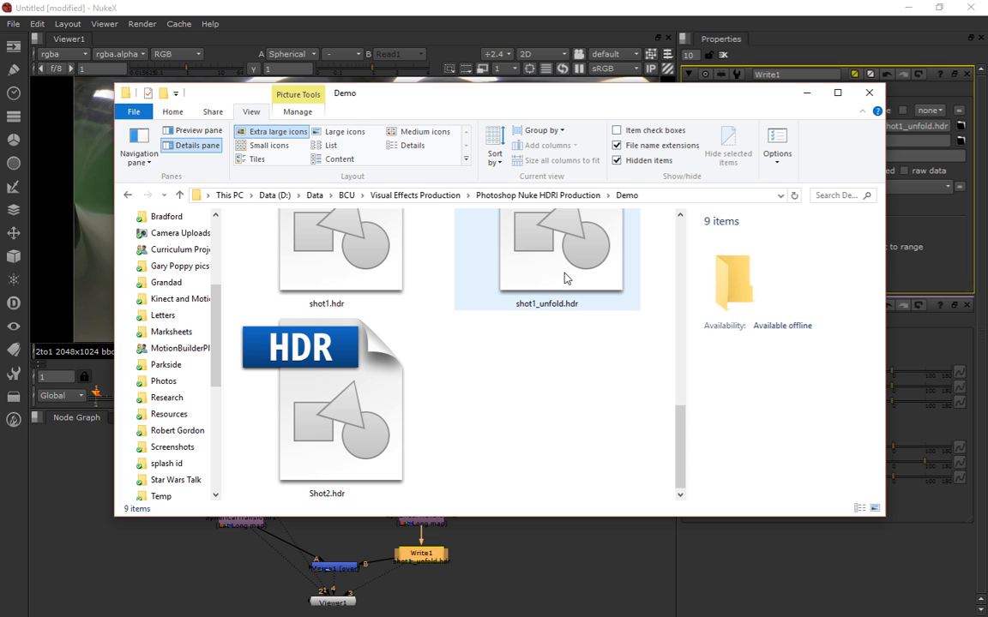
mouse_move(548, 244)
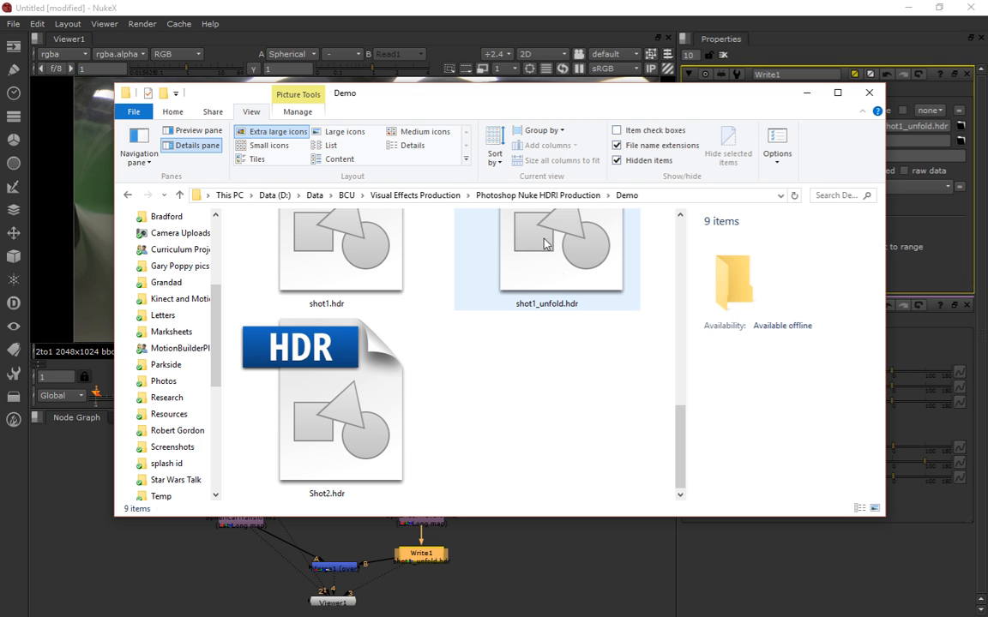
Open shot1_unfold.hdr from the Demo folder, bringing up the app-choice prompt.
double_click(546, 249)
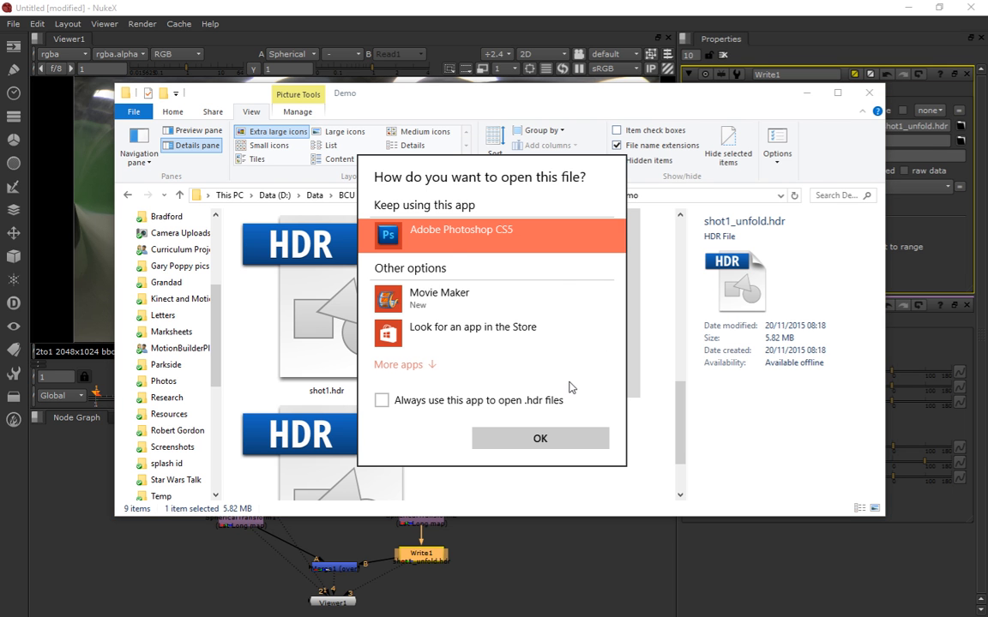
mouse_move(463, 240)
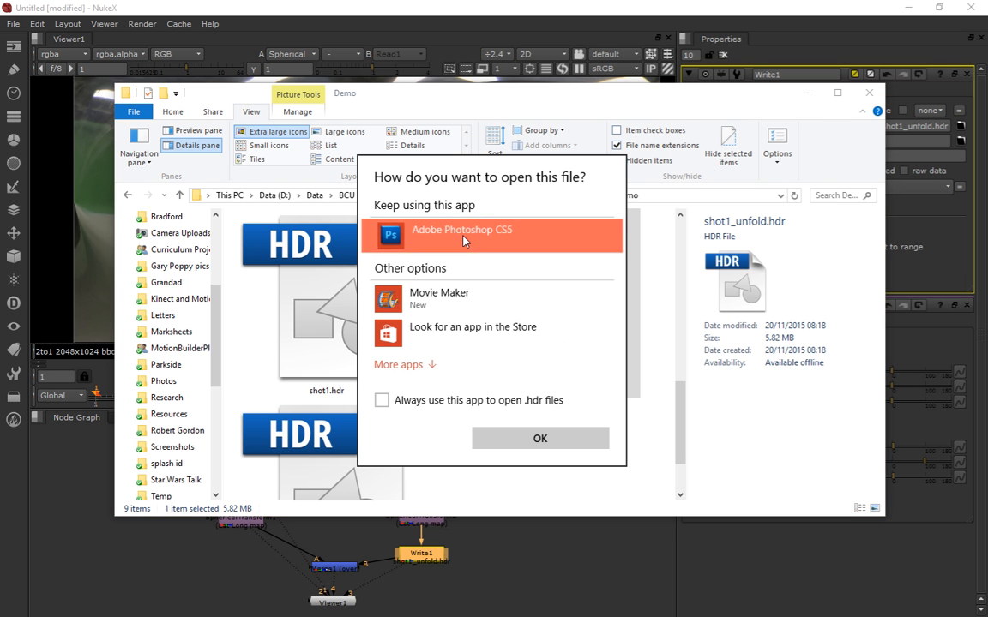
Choose Adobe Photoshop CS5 to open shot1_unfold.hdr as a lat-long panorama.
left_click(539, 439)
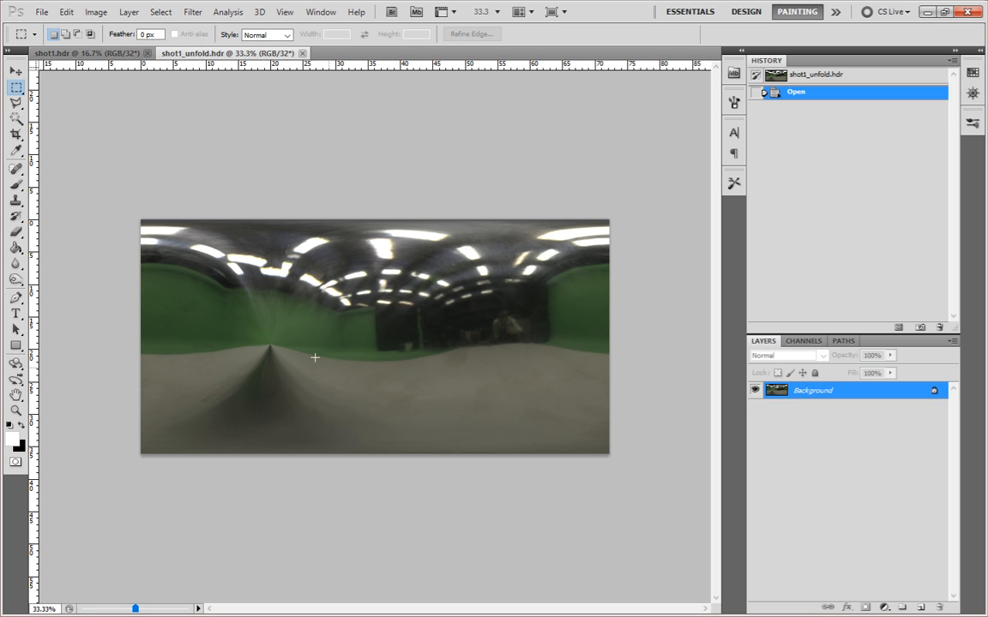
mouse_move(571, 408)
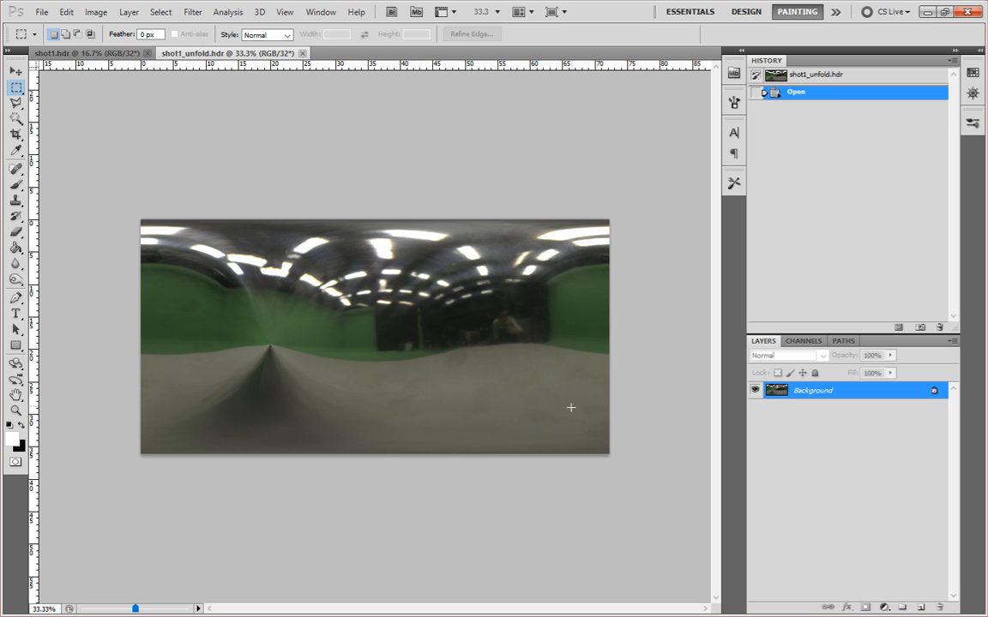
mouse_move(216, 324)
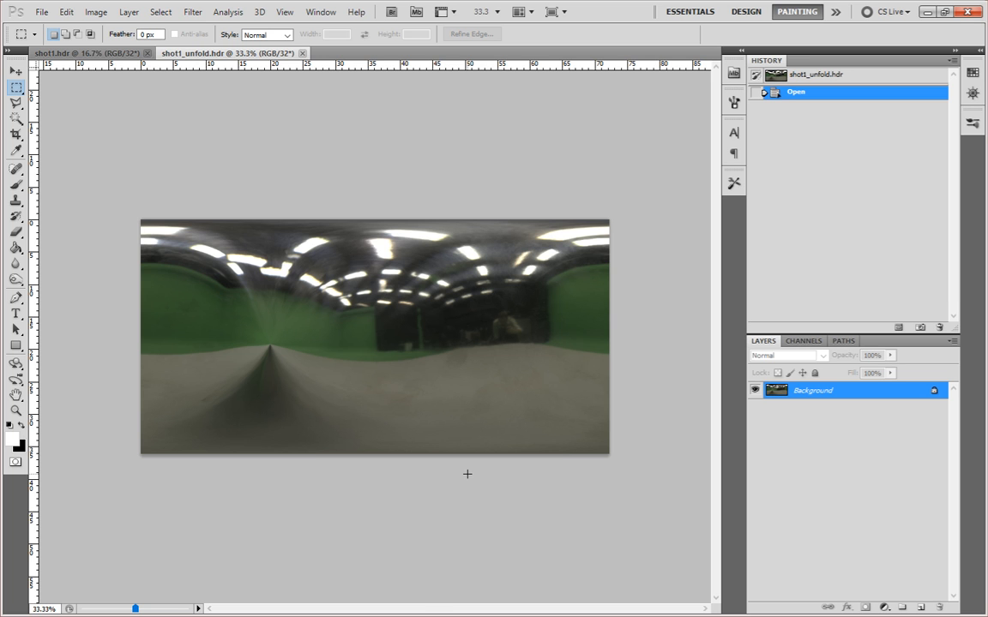
mouse_move(631, 474)
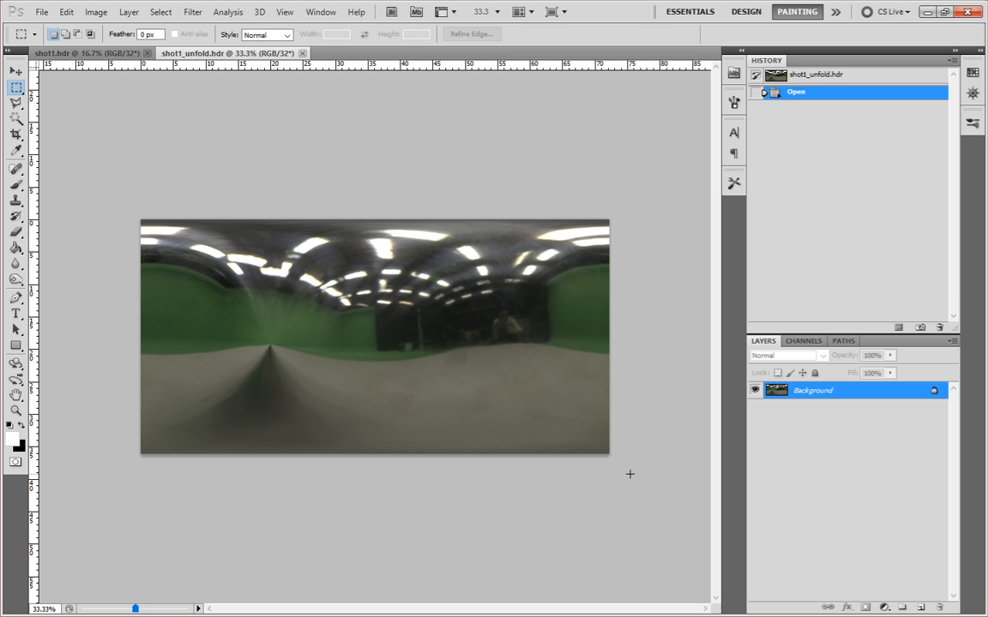